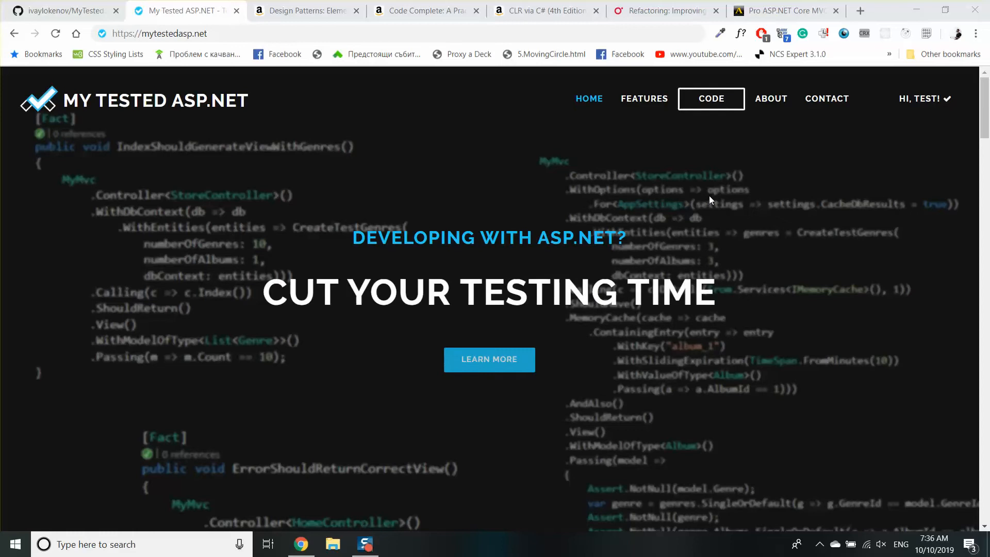
mouse_move(770, 98)
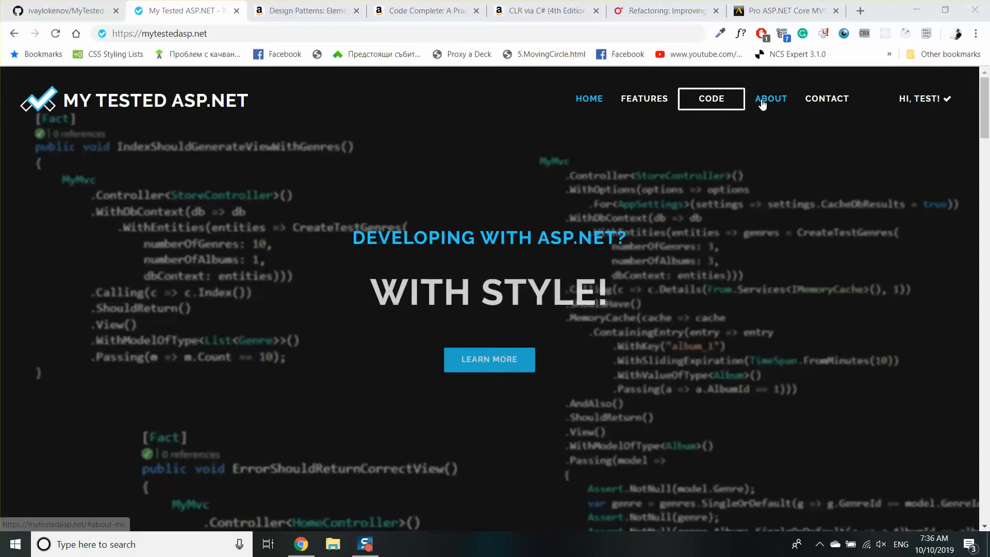
Step: Jump to the site's About Me section through the ABOUT link in the top navigation
left_click(770, 98)
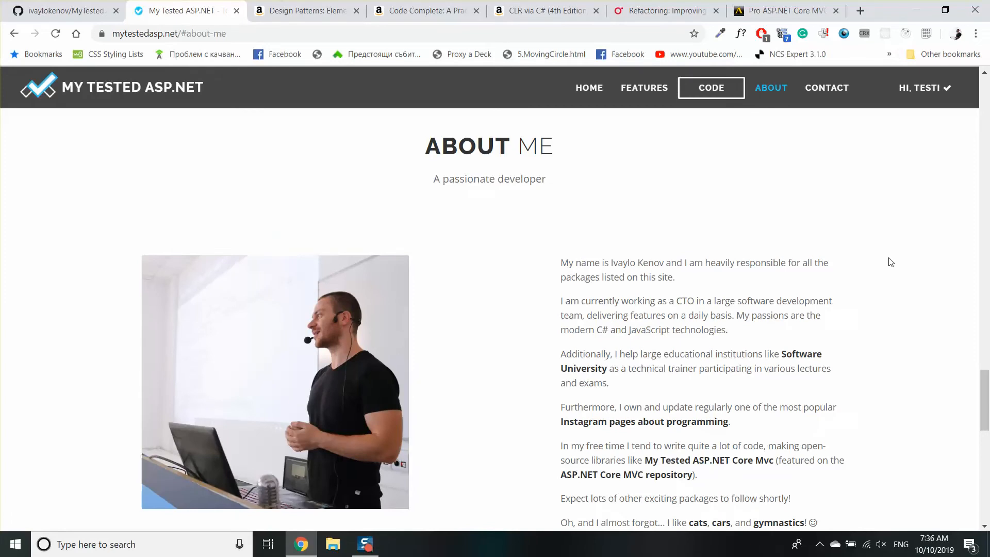
mouse_move(931, 258)
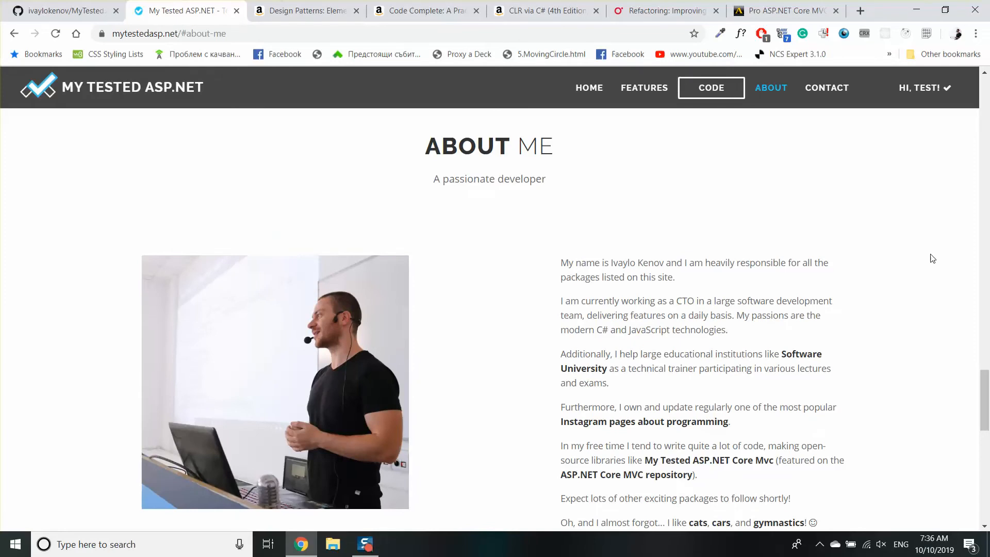
mouse_move(920, 263)
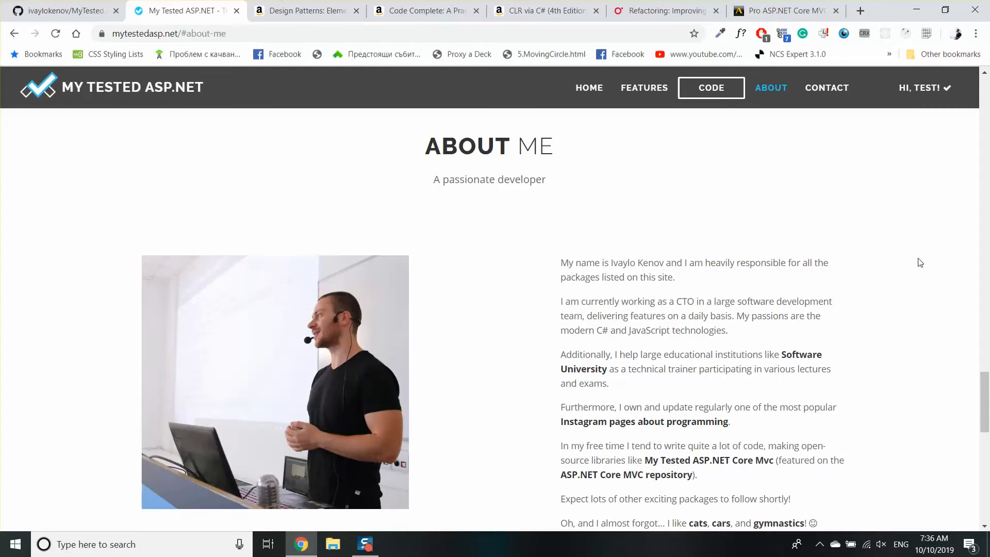
mouse_move(867, 240)
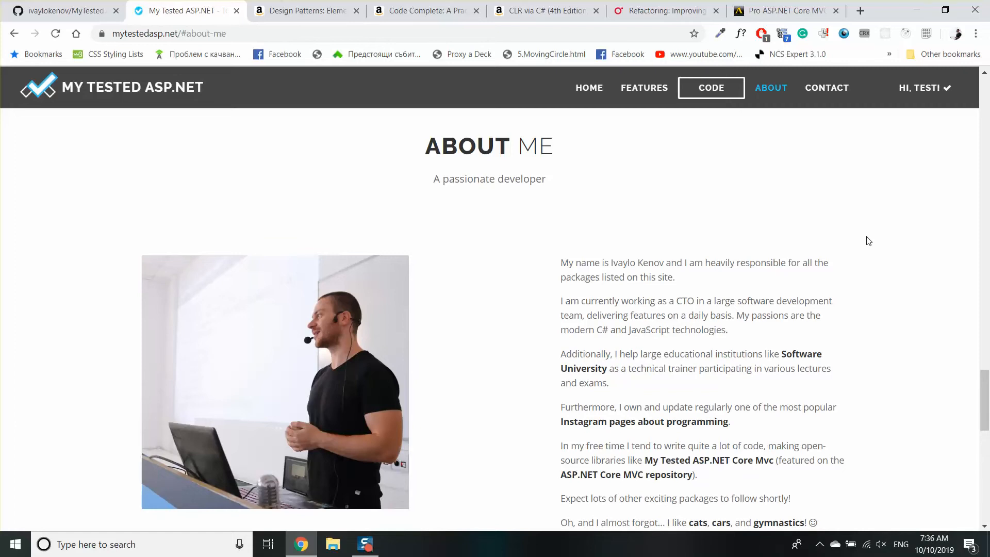
mouse_move(900, 179)
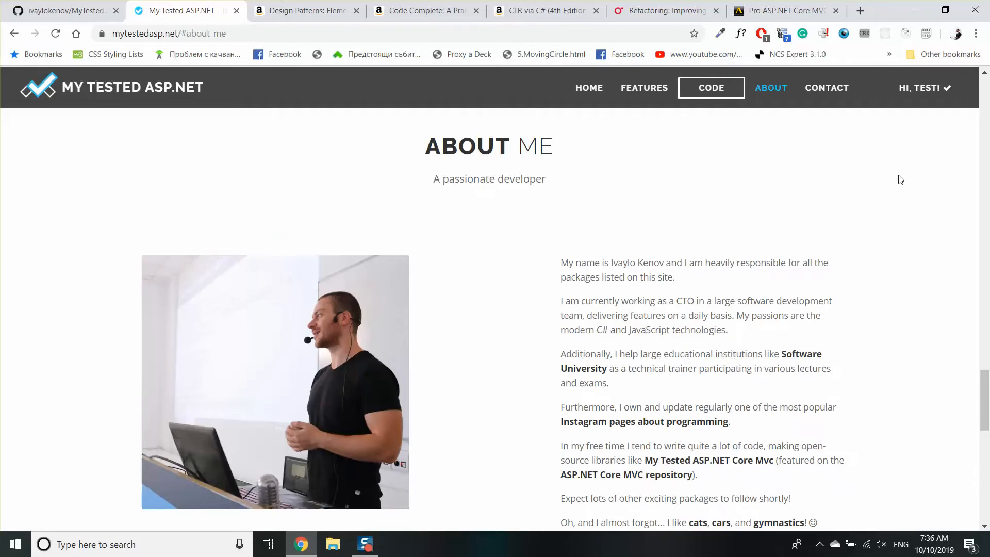
mouse_move(892, 202)
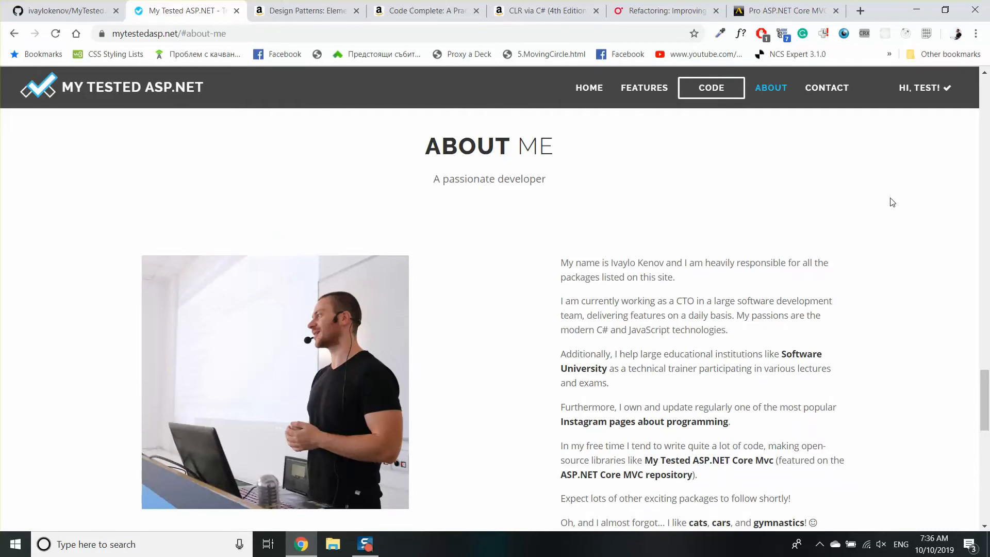
mouse_move(886, 212)
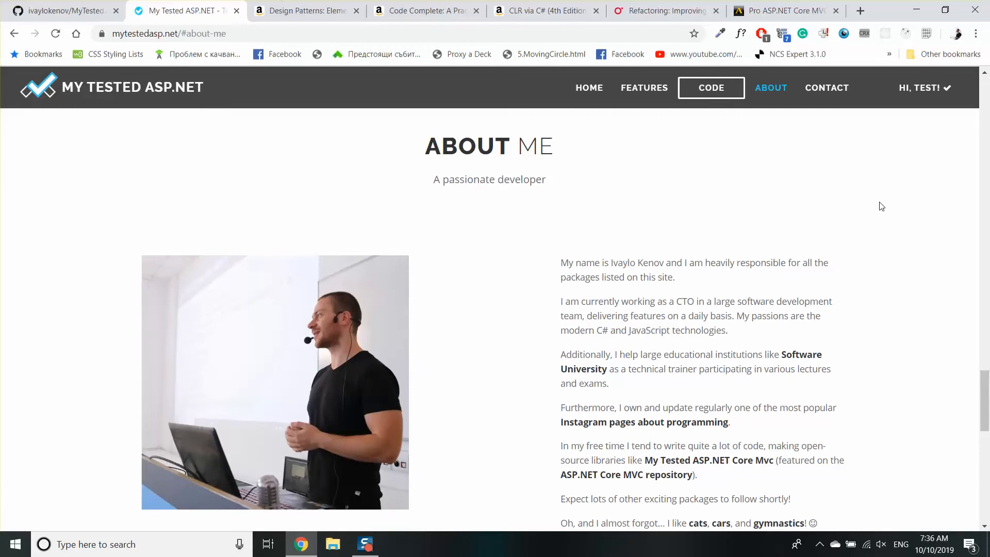
mouse_move(831, 210)
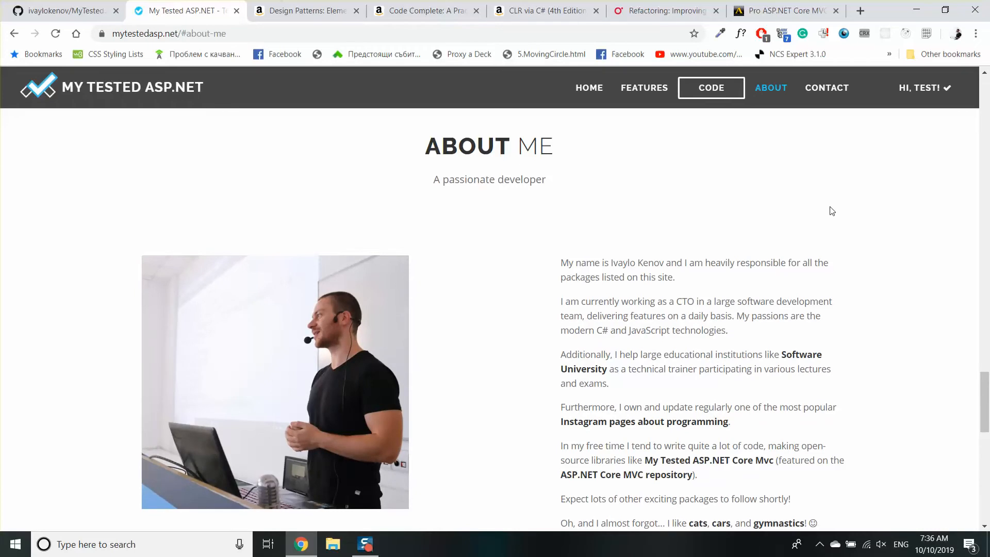
mouse_move(882, 213)
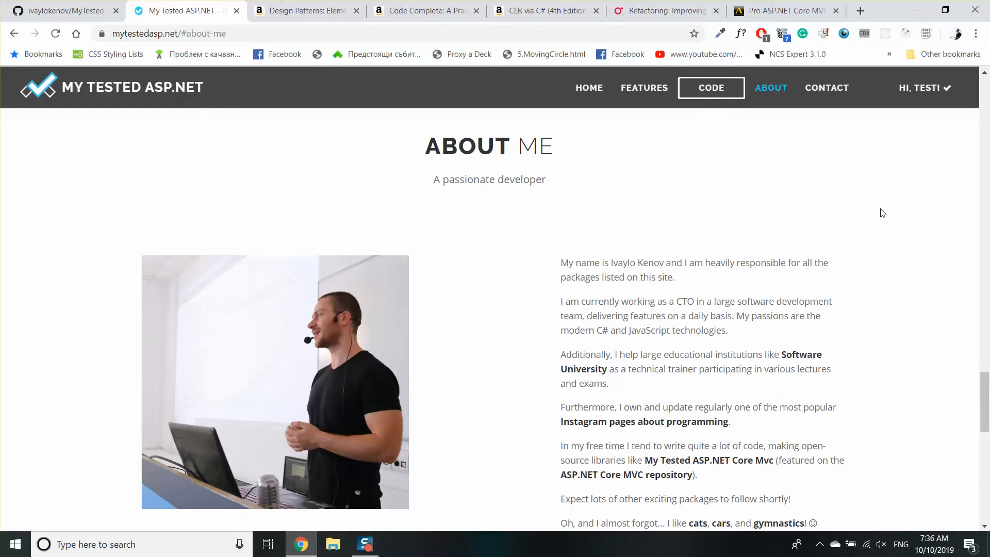
mouse_move(904, 196)
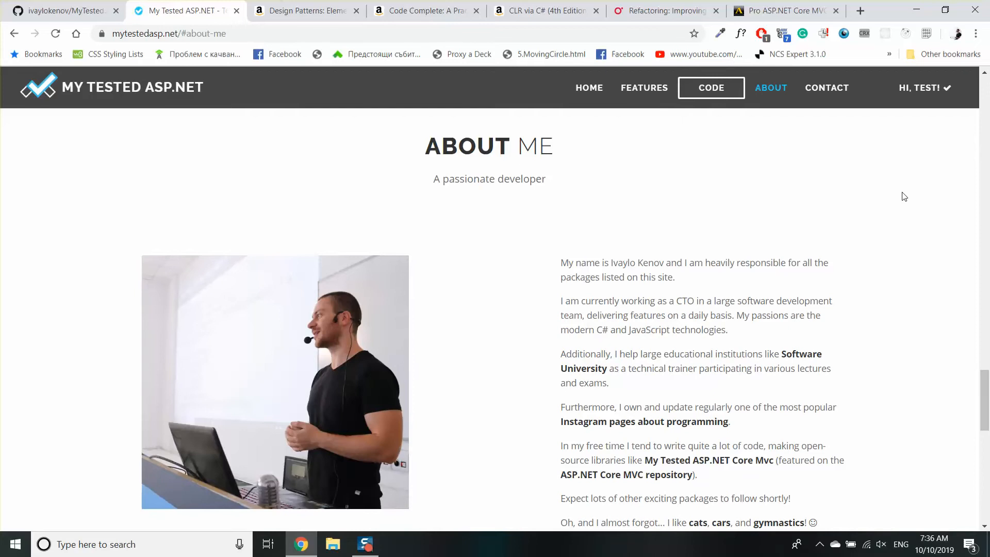
mouse_move(978, 346)
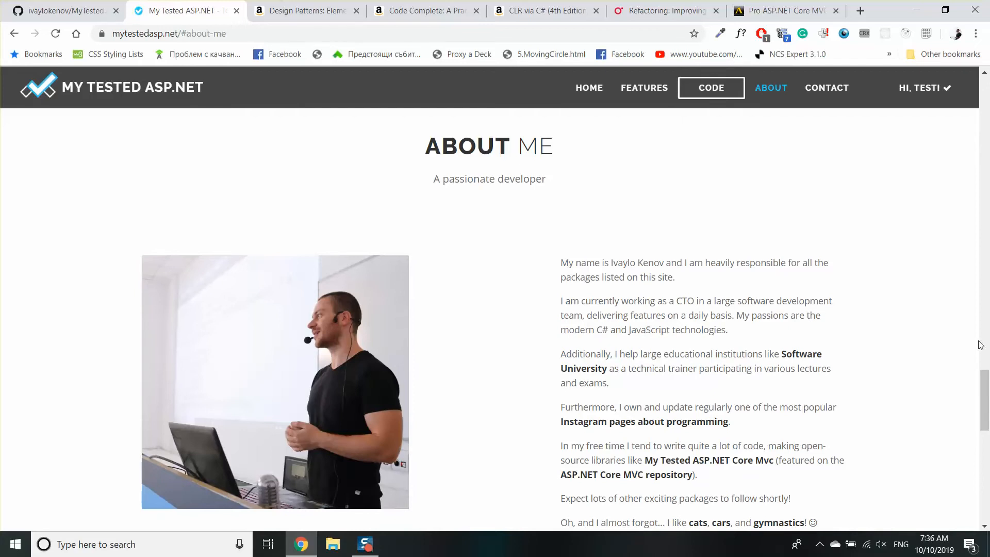
mouse_move(846, 207)
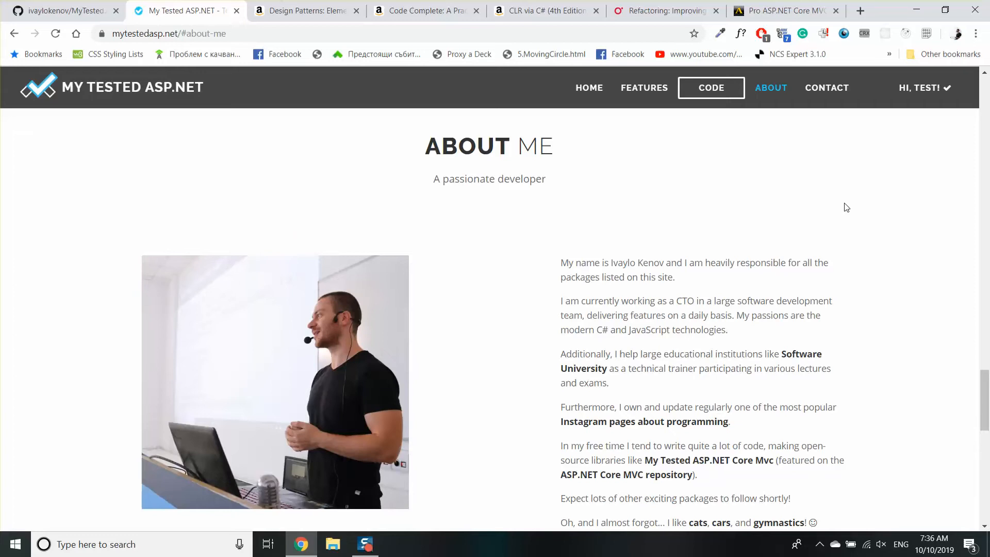
mouse_move(857, 207)
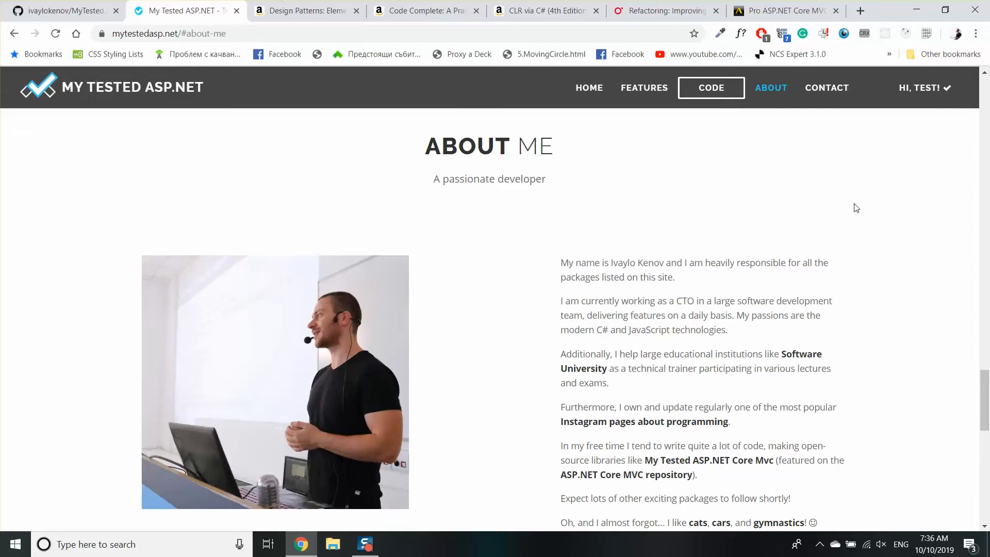
Step: Scroll back up to the 'Developing with ASP.NET?' hero banner at the top
scroll("up", 3)
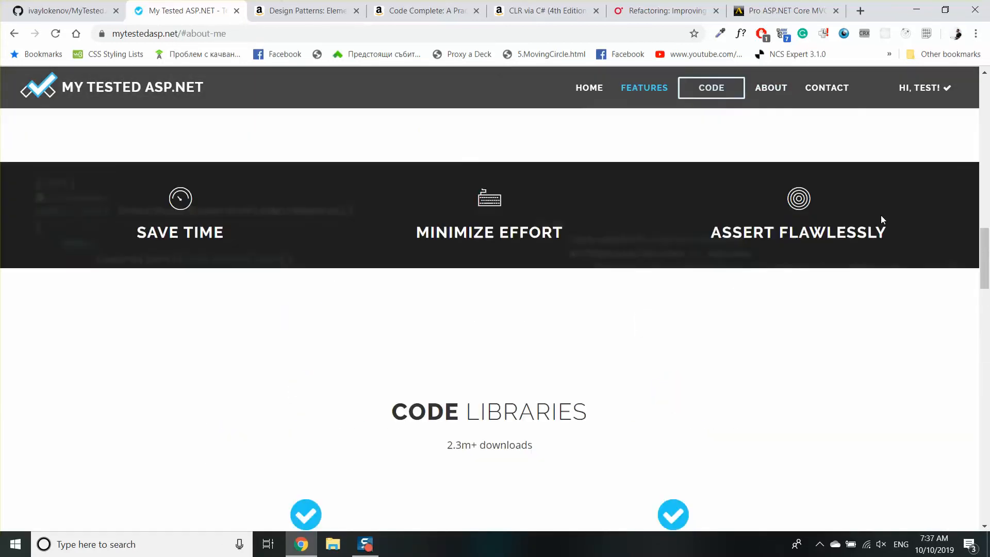
scroll("up", 3)
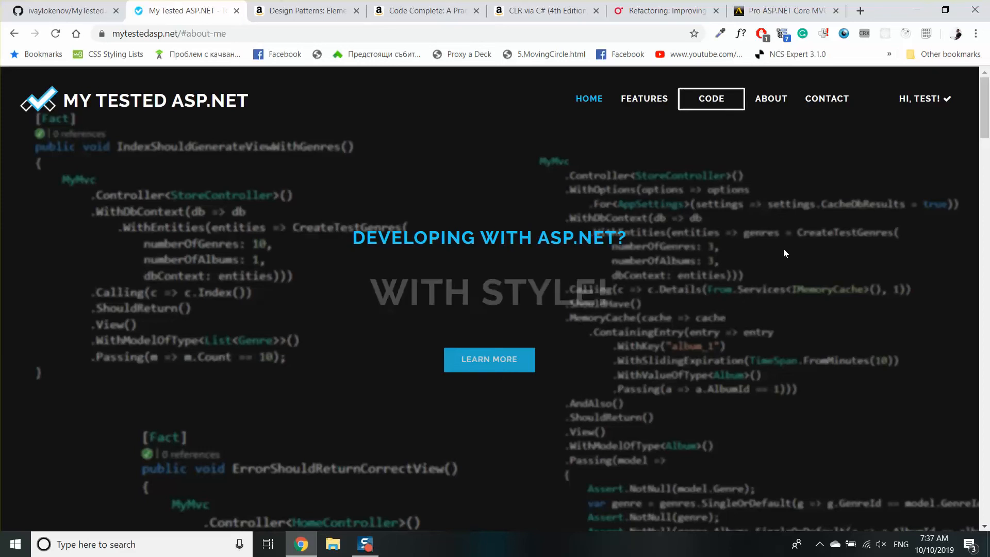
mouse_move(810, 197)
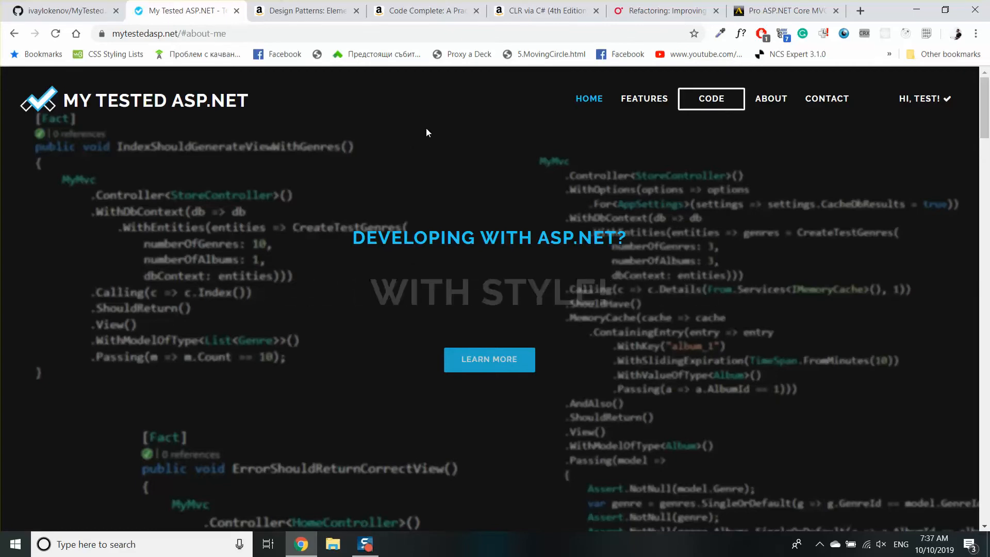
Step: Switch to the Amazon Code Complete, Second Edition tab and scroll through its details
left_click(300, 11)
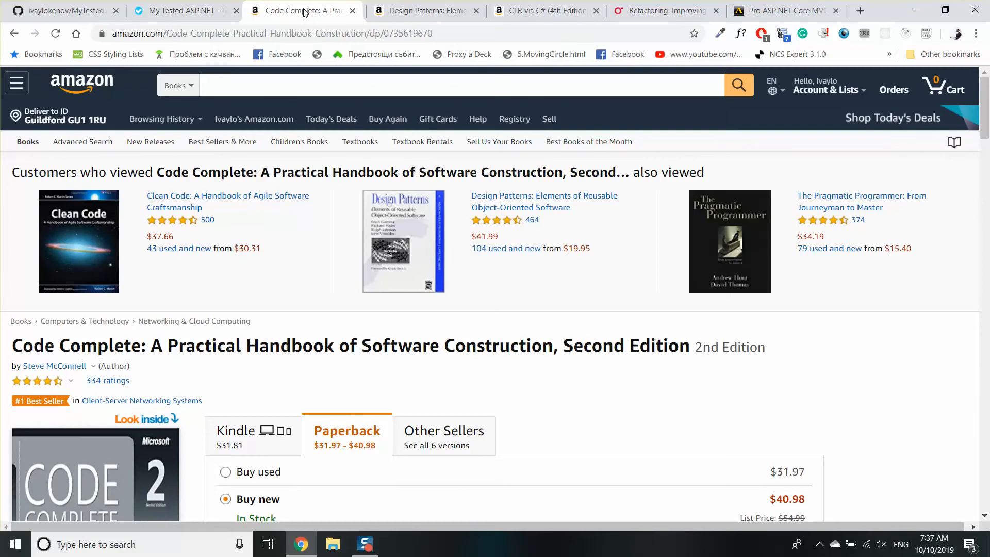
scroll("down", 3)
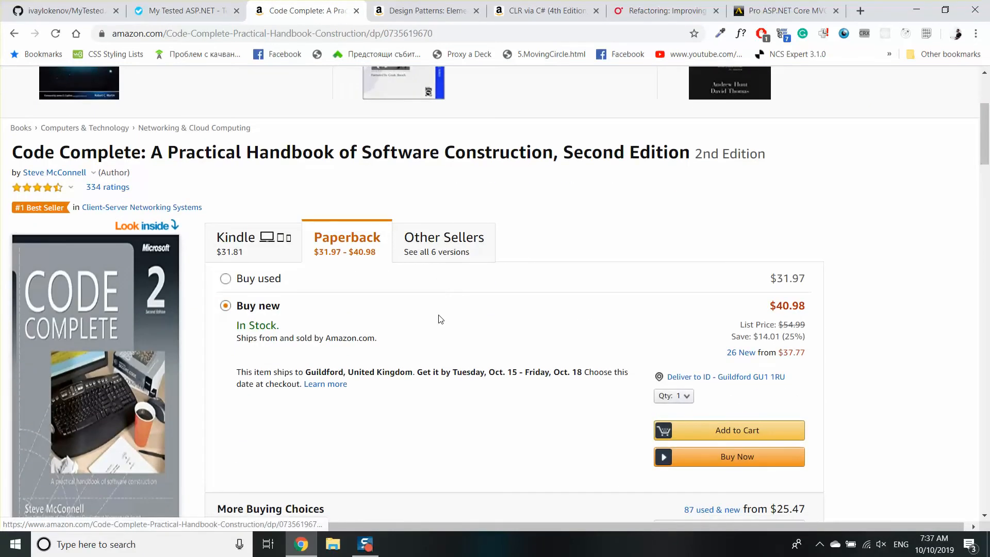
mouse_move(336, 326)
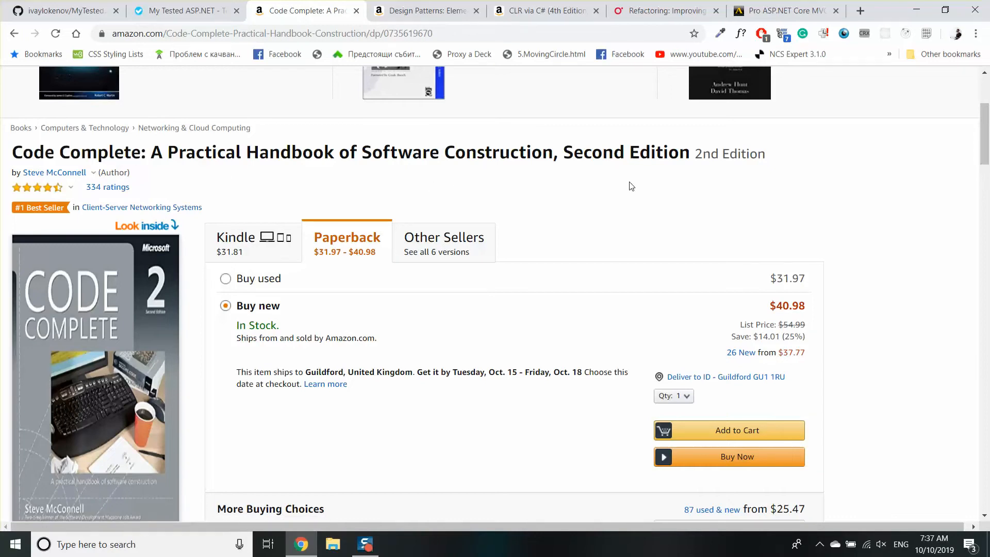
mouse_move(647, 189)
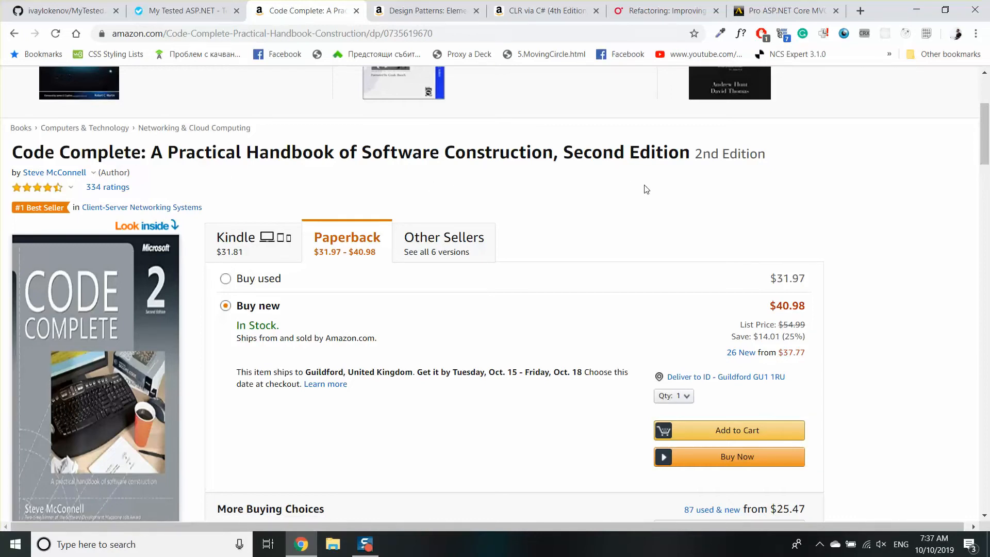
scroll("down", 3)
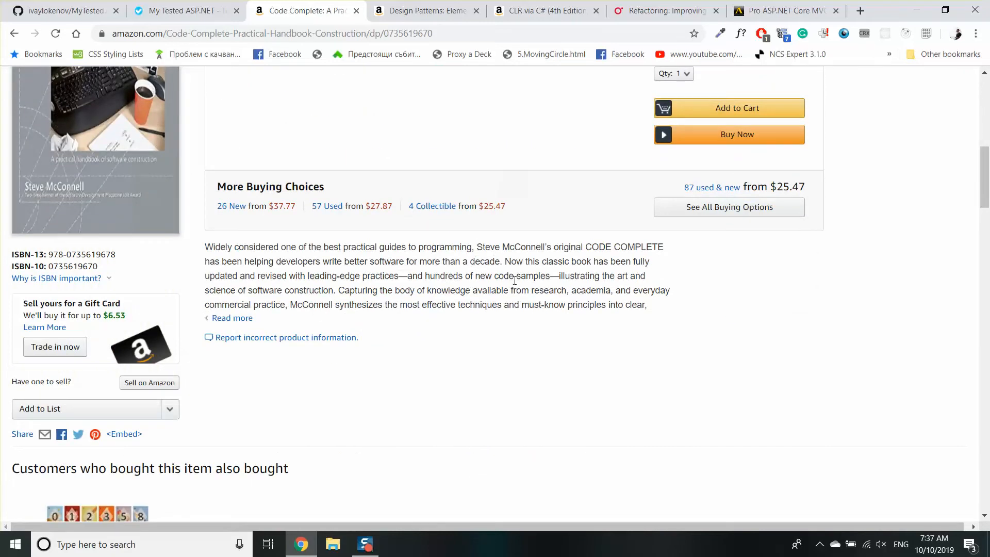
scroll("up", 3)
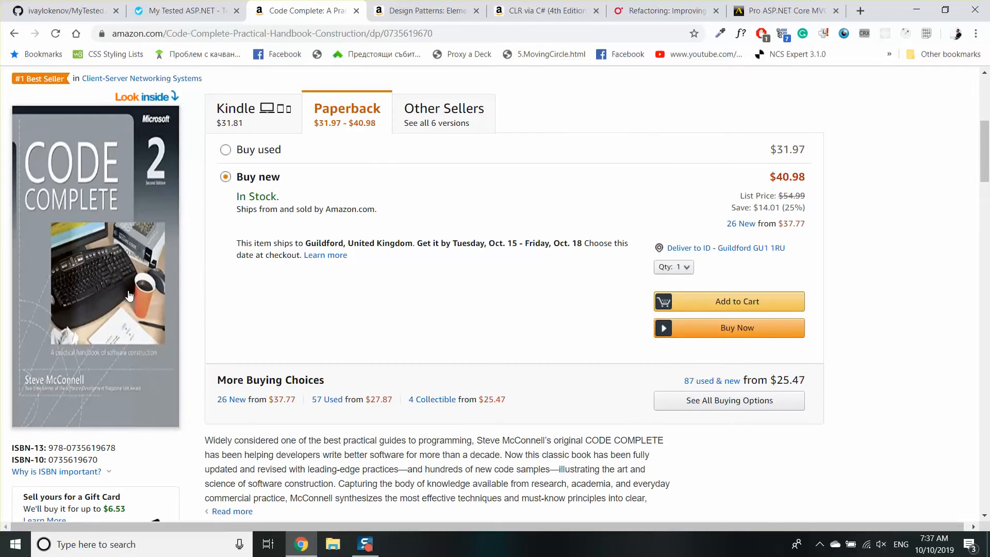
mouse_move(432, 228)
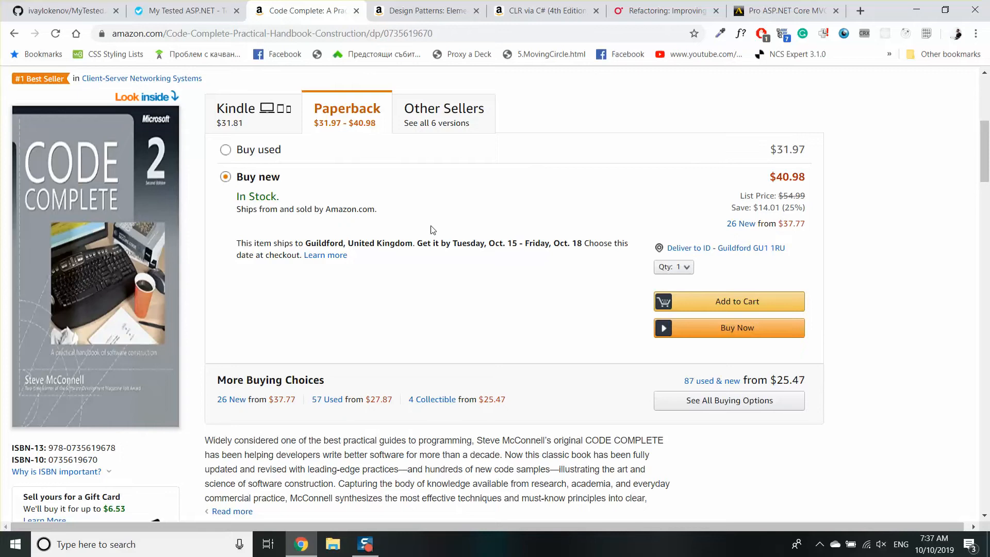
mouse_move(60, 147)
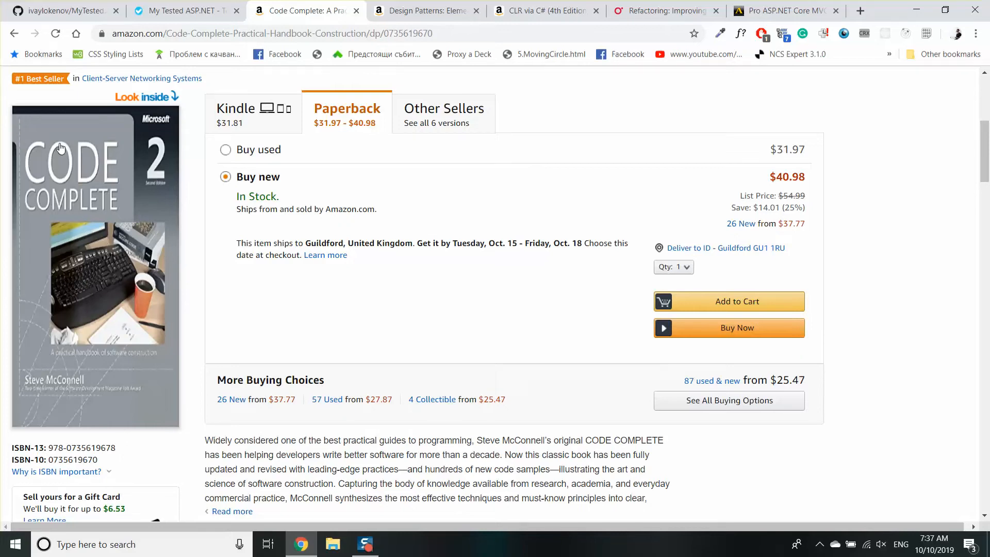
mouse_move(74, 166)
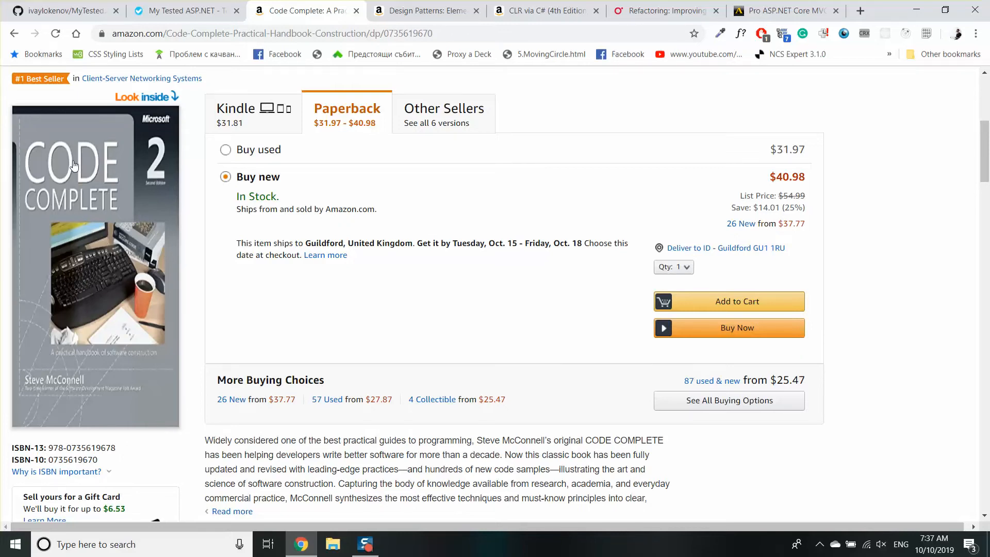
mouse_move(82, 206)
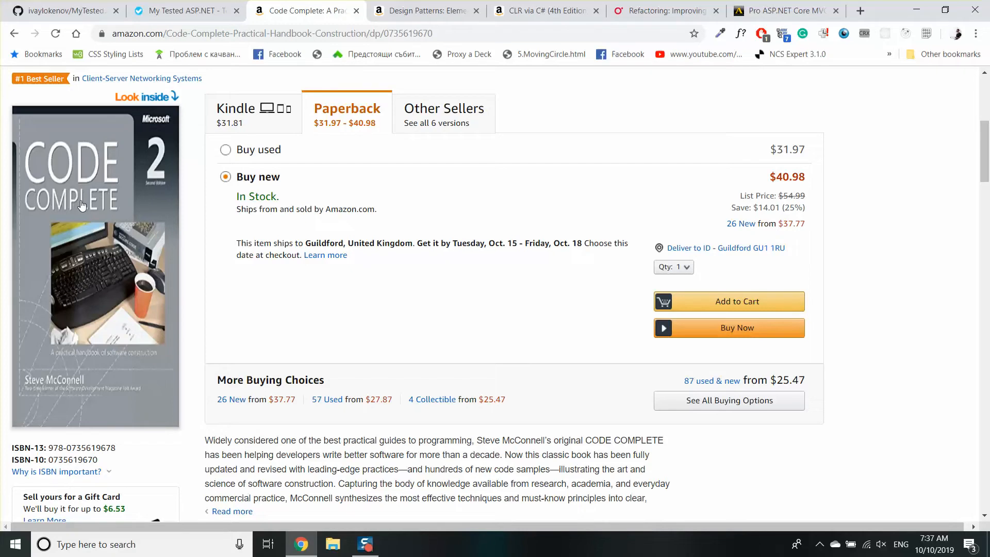
mouse_move(441, 183)
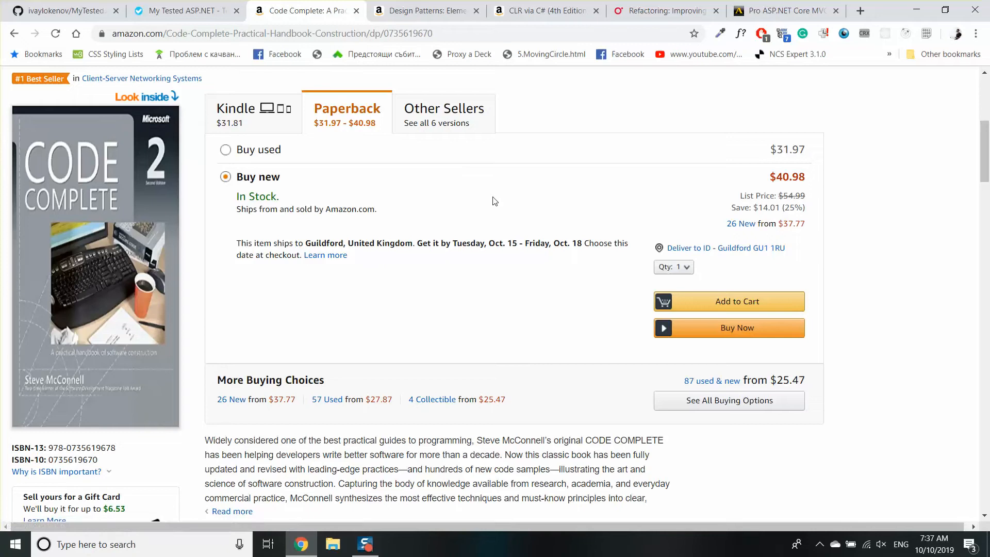
mouse_move(552, 212)
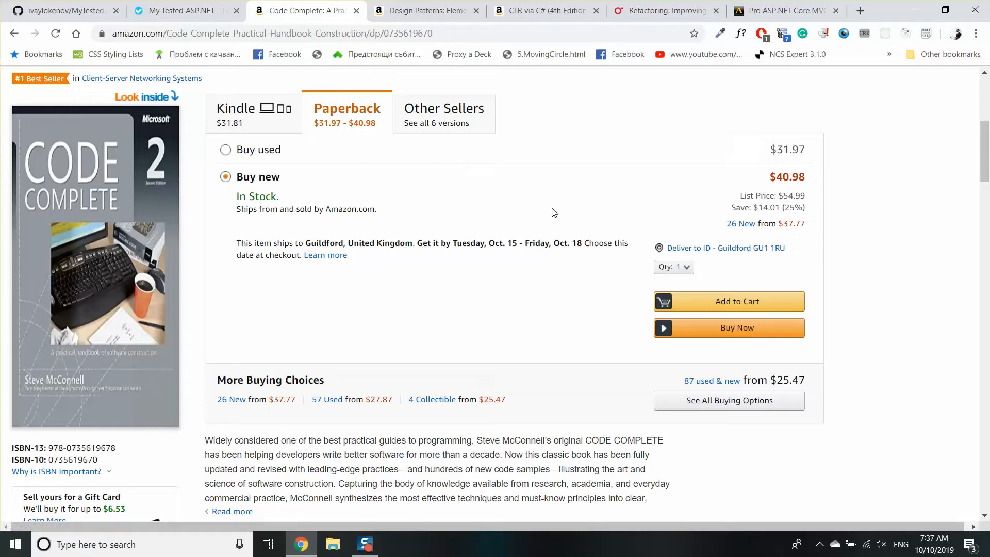
scroll("up", 3)
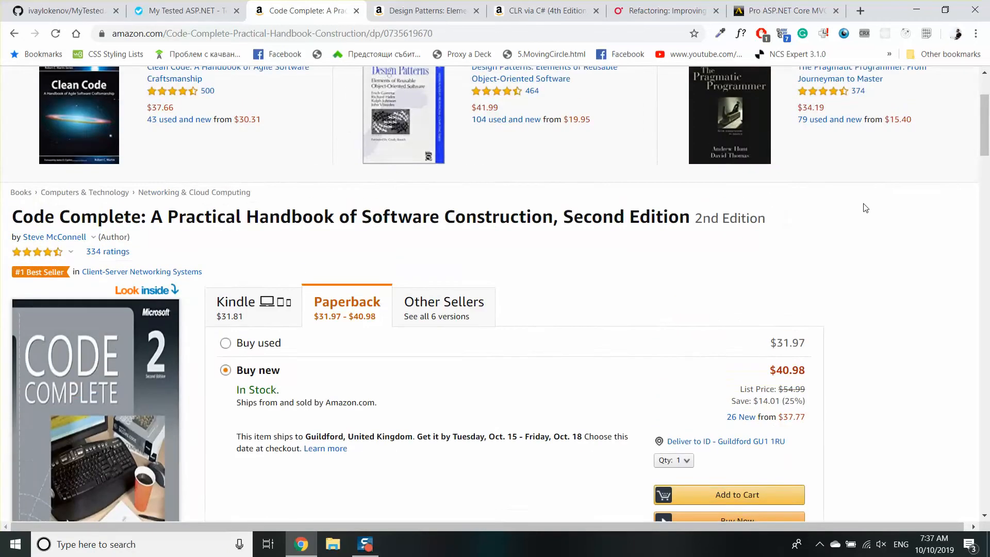
scroll("down", 3)
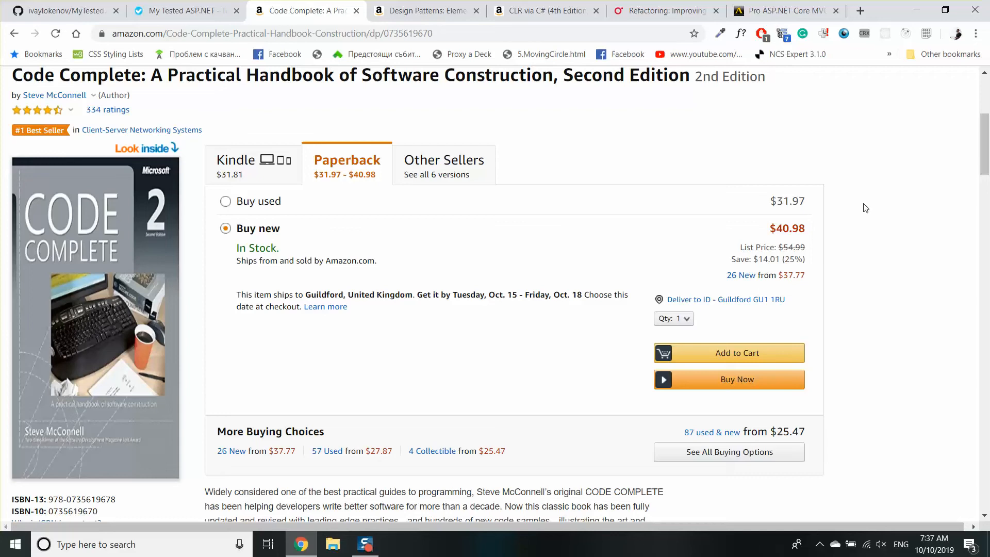
scroll("down", 3)
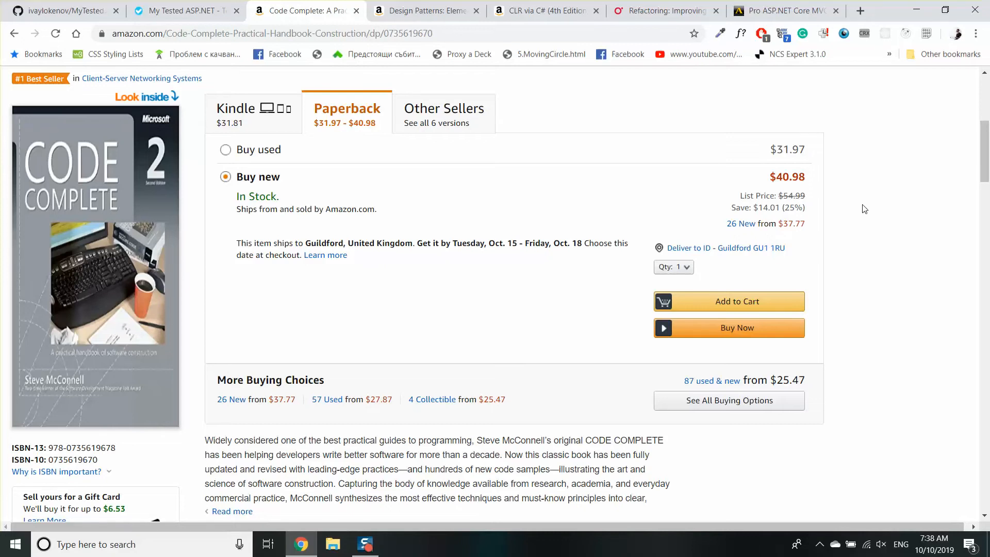
mouse_move(172, 217)
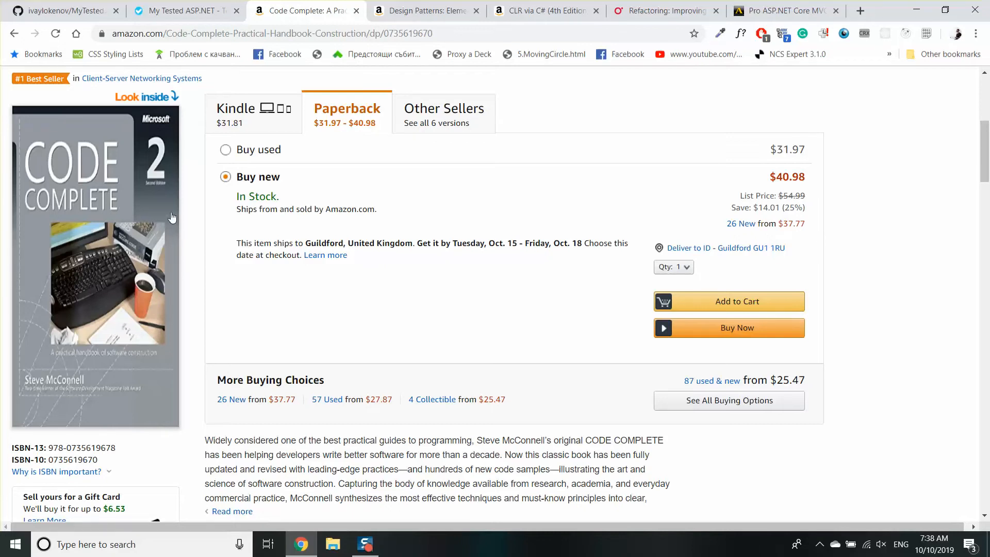
mouse_move(873, 212)
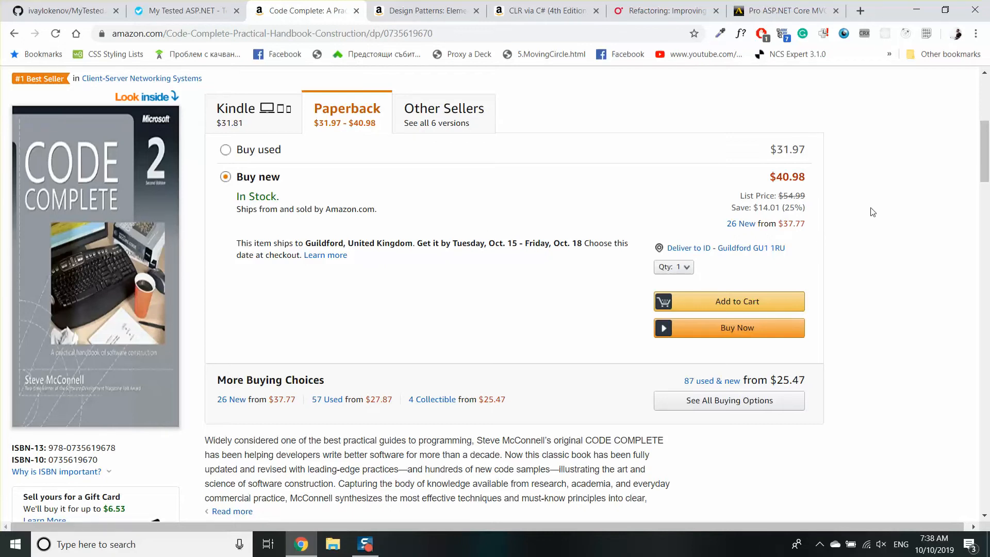
Step: Scroll further down the listing, then back up to the title and $40.98 paperback option
scroll("up", 3)
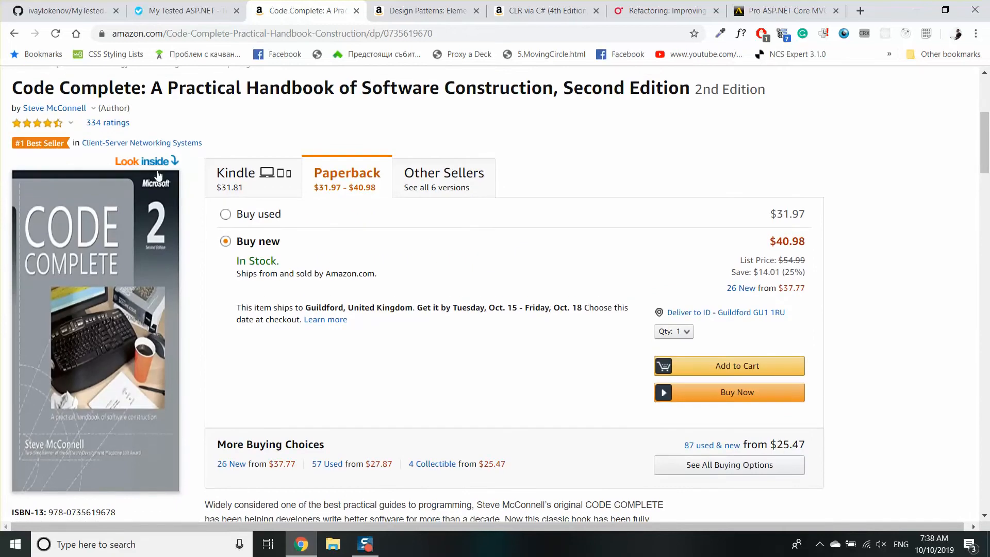
mouse_move(691, 96)
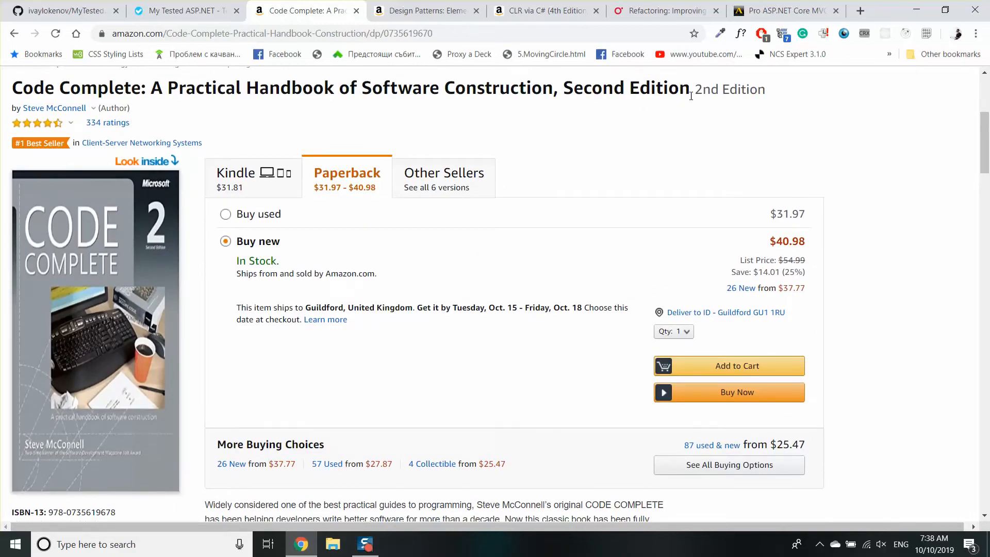
mouse_move(337, 98)
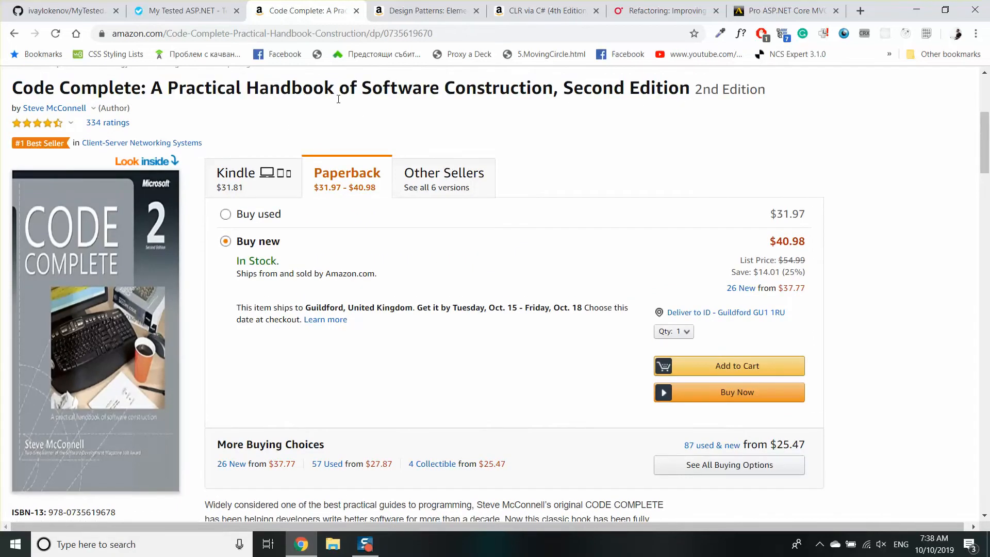
mouse_move(458, 133)
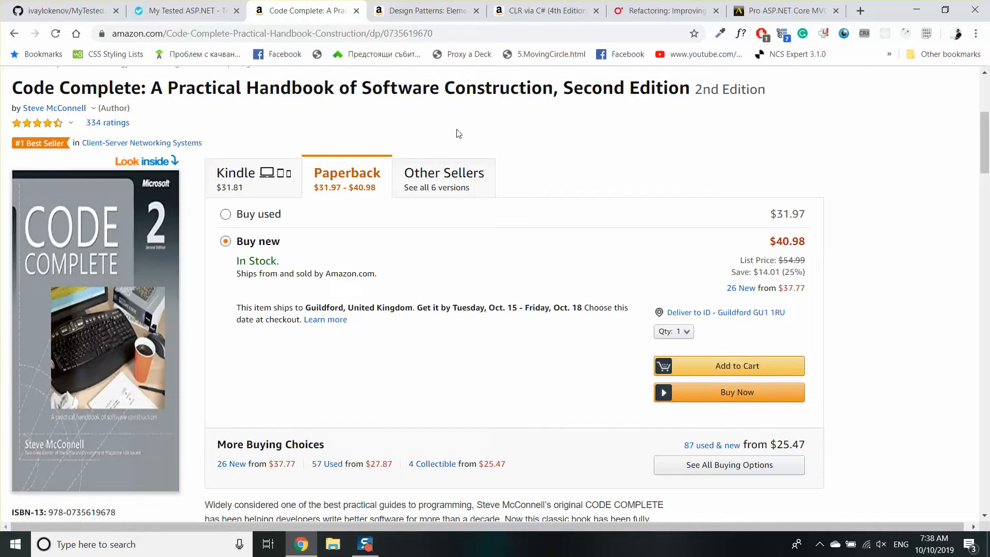
mouse_move(520, 134)
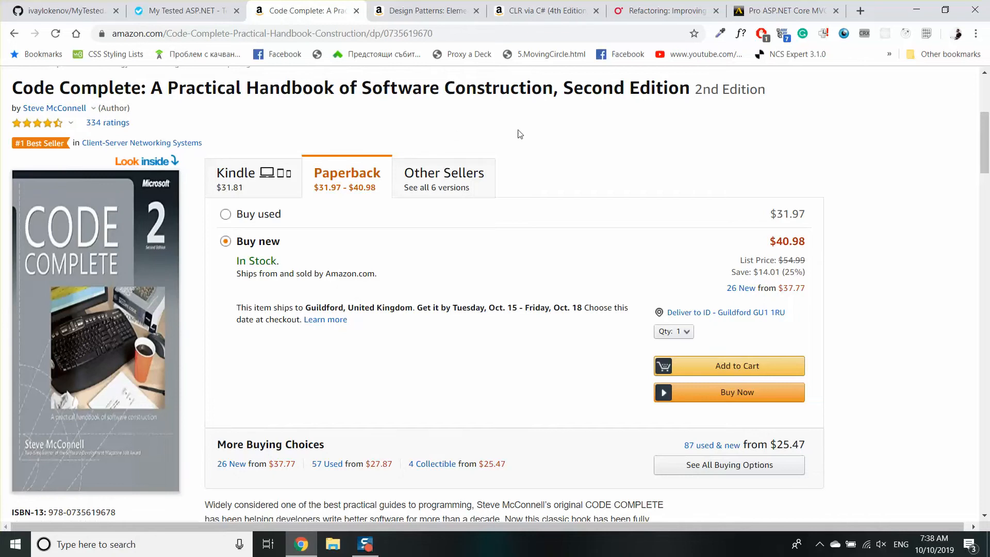
mouse_move(546, 125)
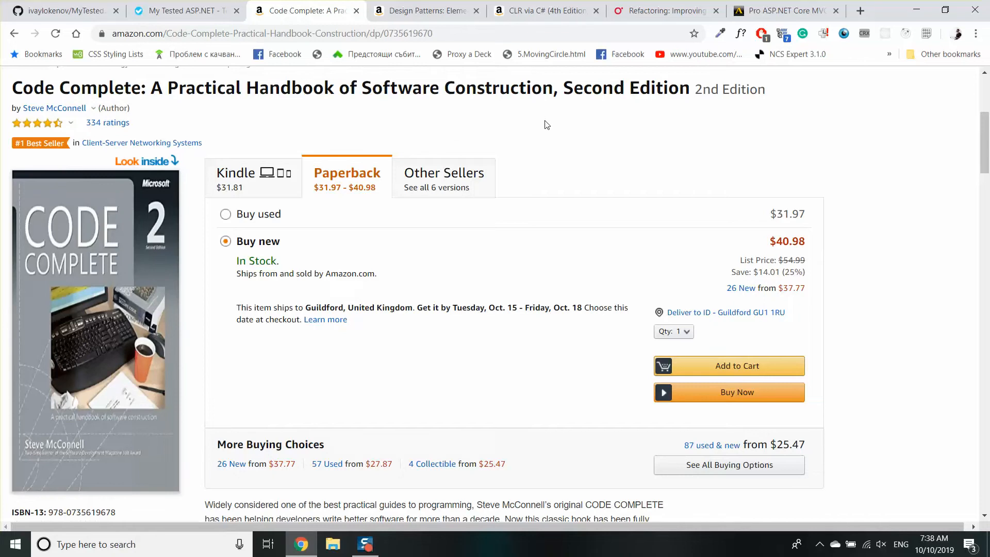
mouse_move(689, 92)
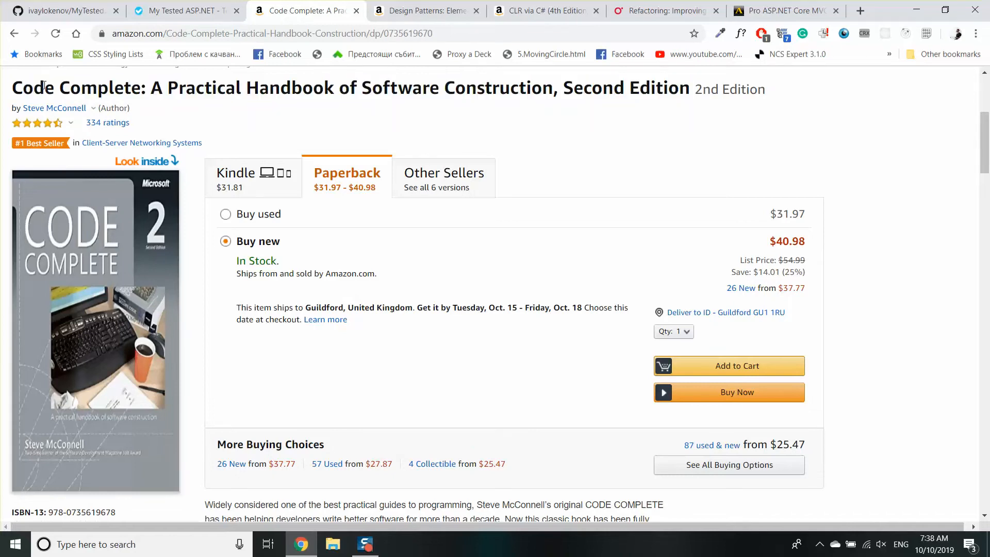
scroll("down", 3)
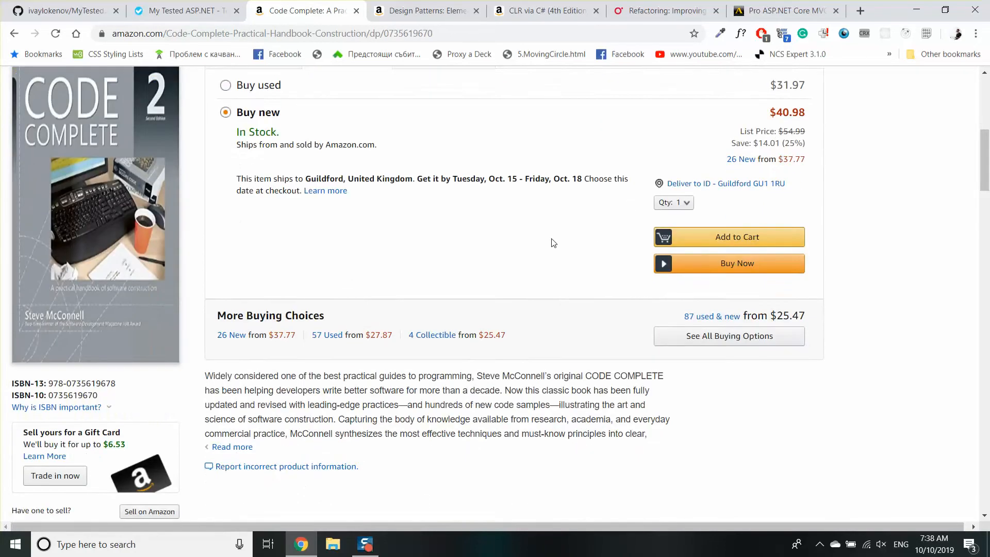
scroll("down", 3)
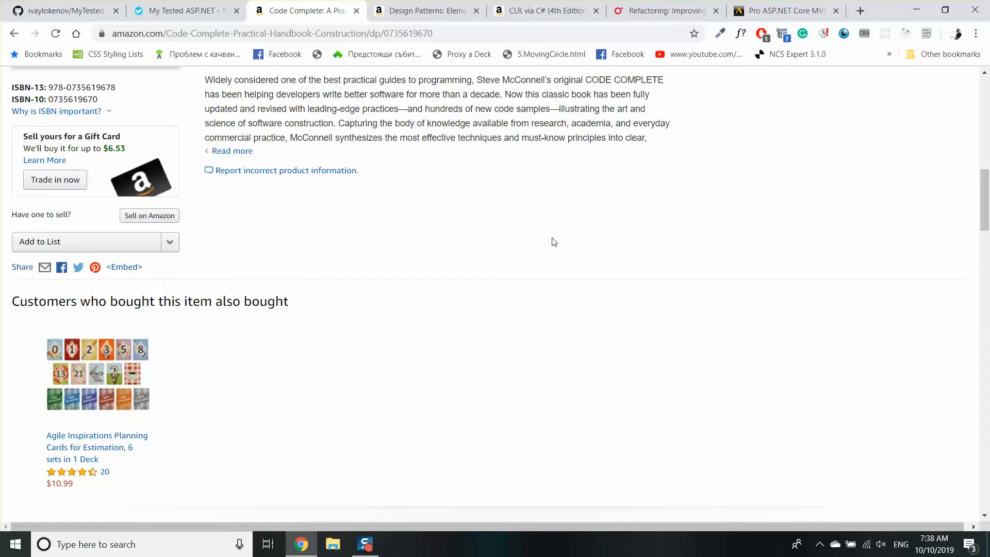
scroll("down", 3)
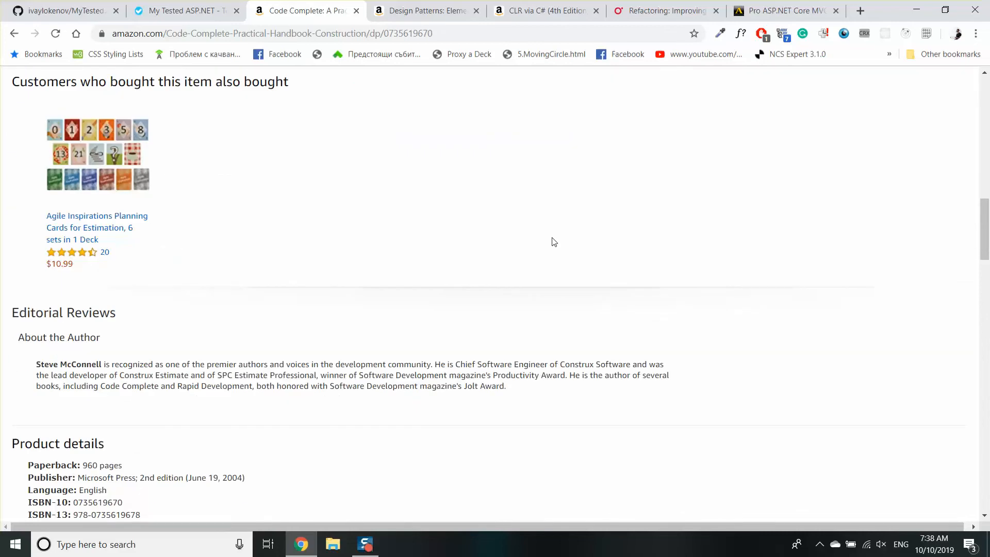
scroll("up", 3)
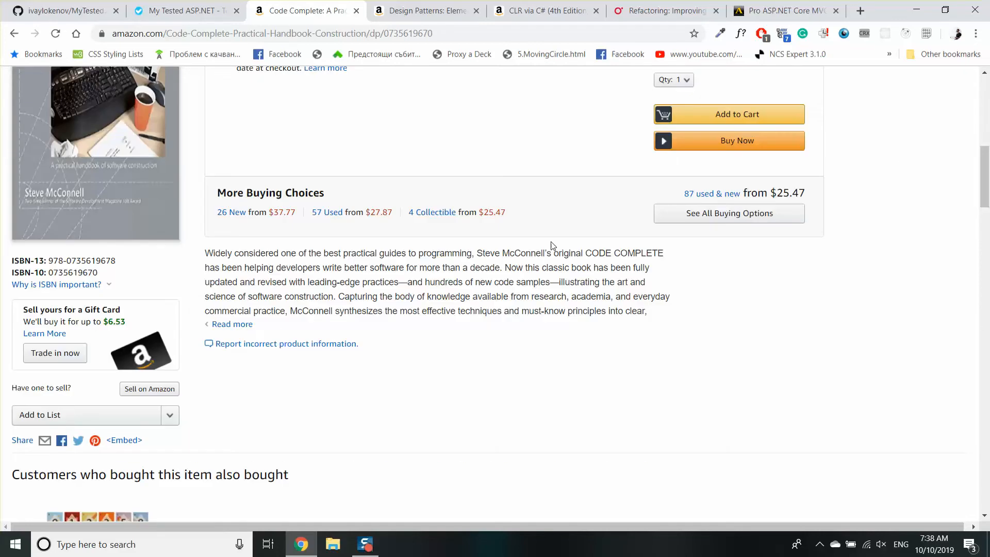
scroll("up", 3)
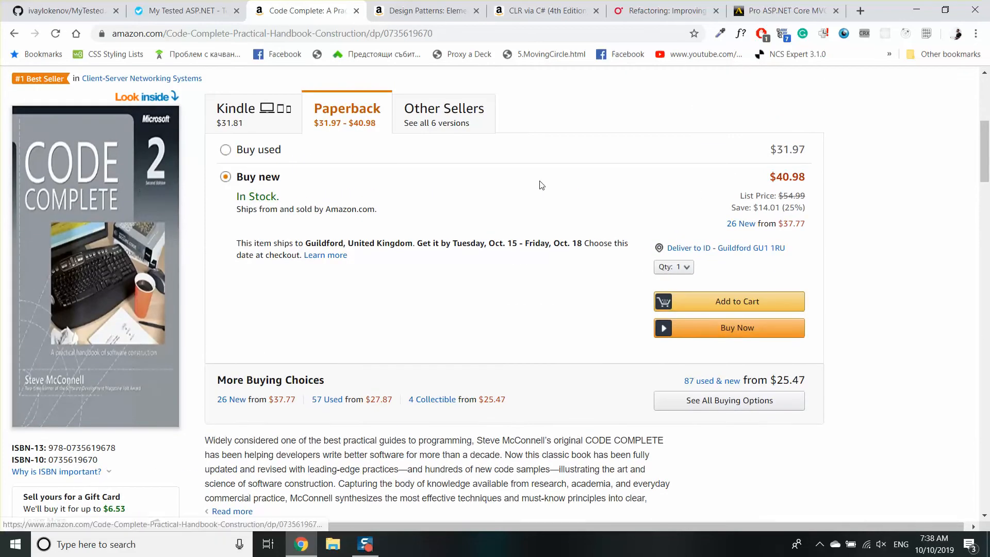
scroll("up", 3)
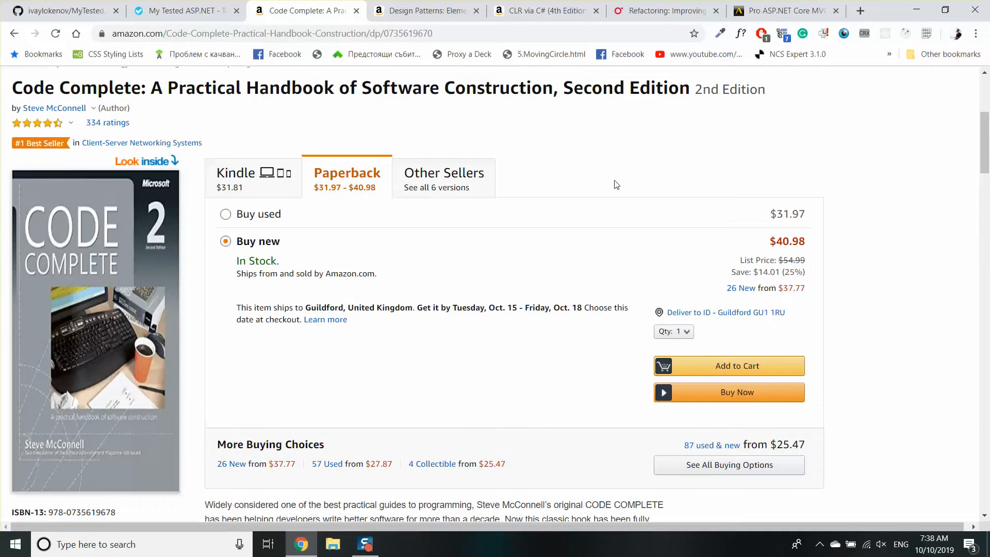
mouse_move(190, 275)
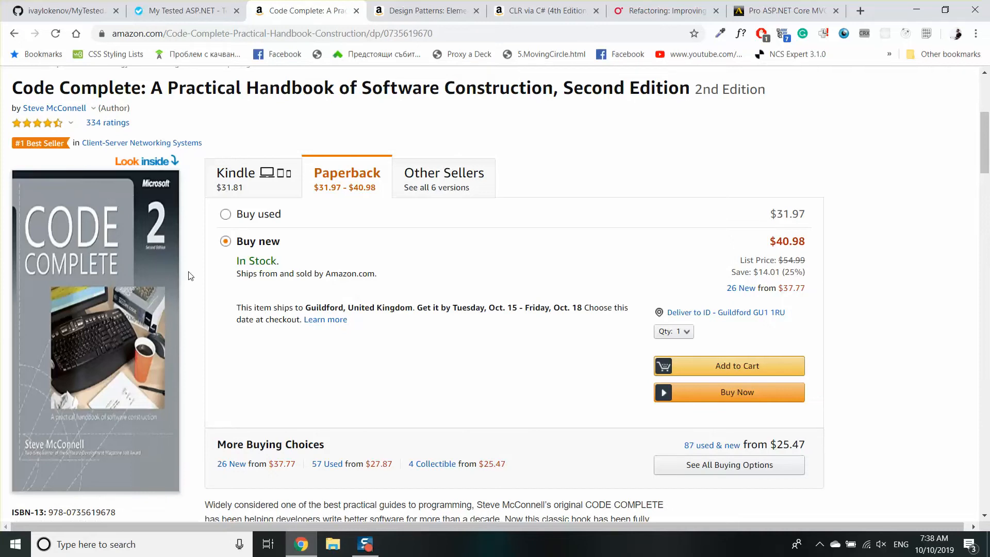
mouse_move(560, 196)
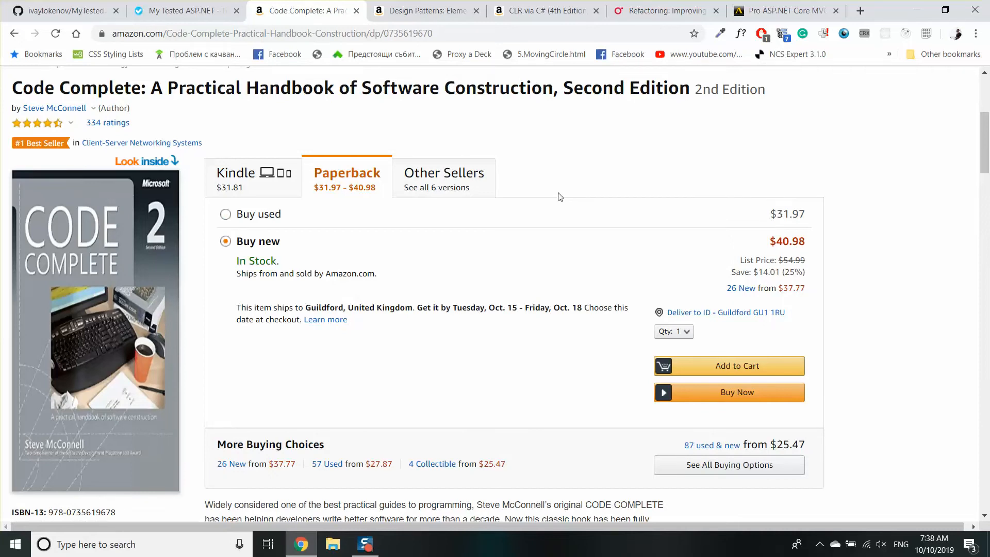
mouse_move(622, 172)
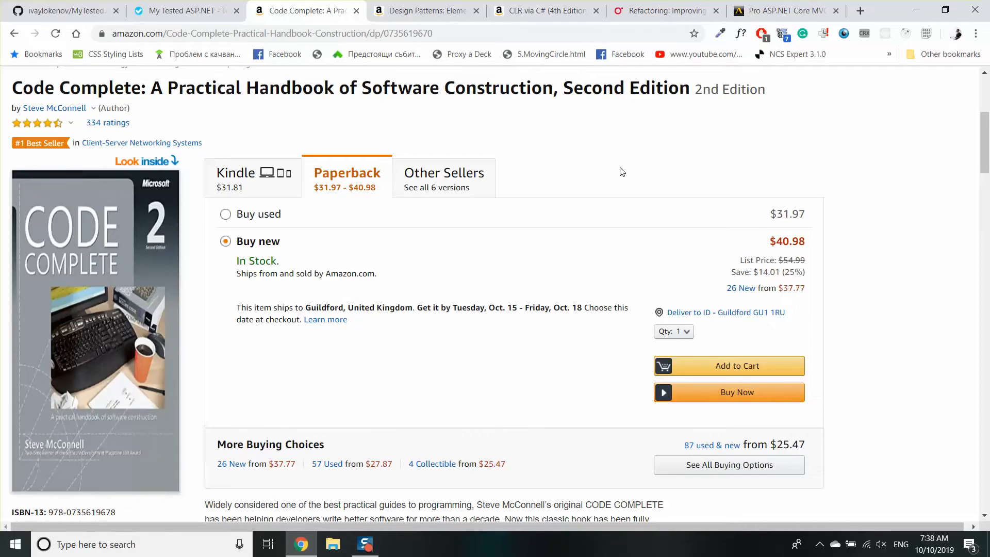
mouse_move(139, 218)
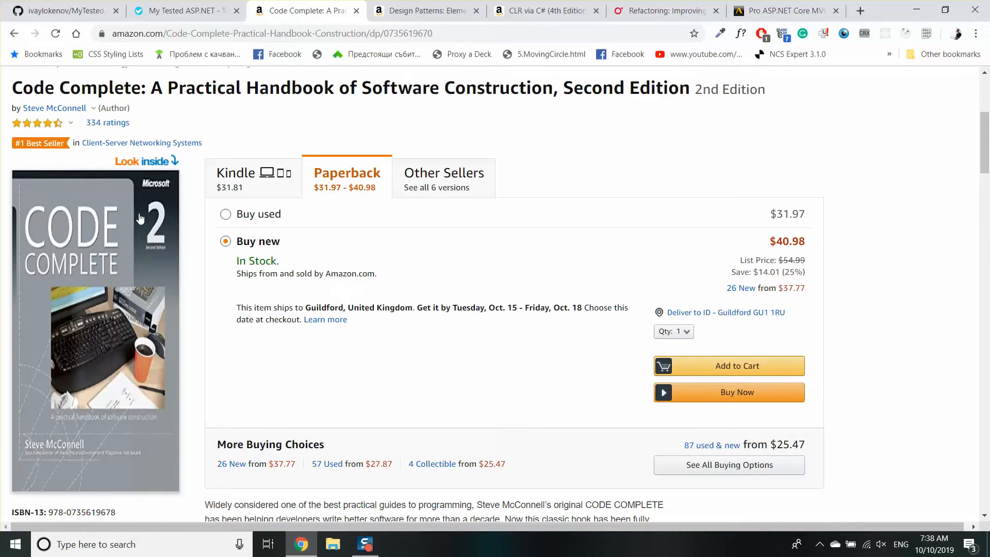
mouse_move(387, 106)
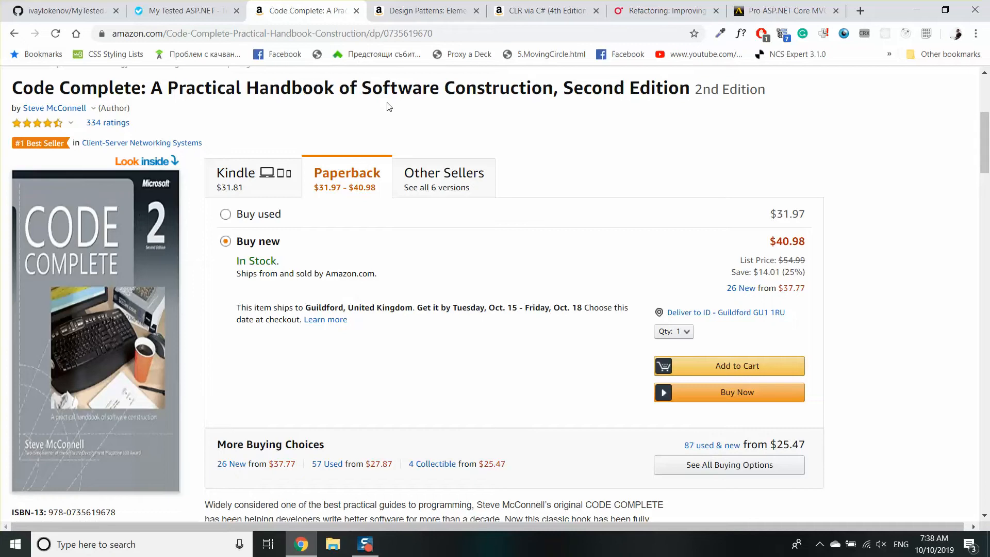
mouse_move(426, 11)
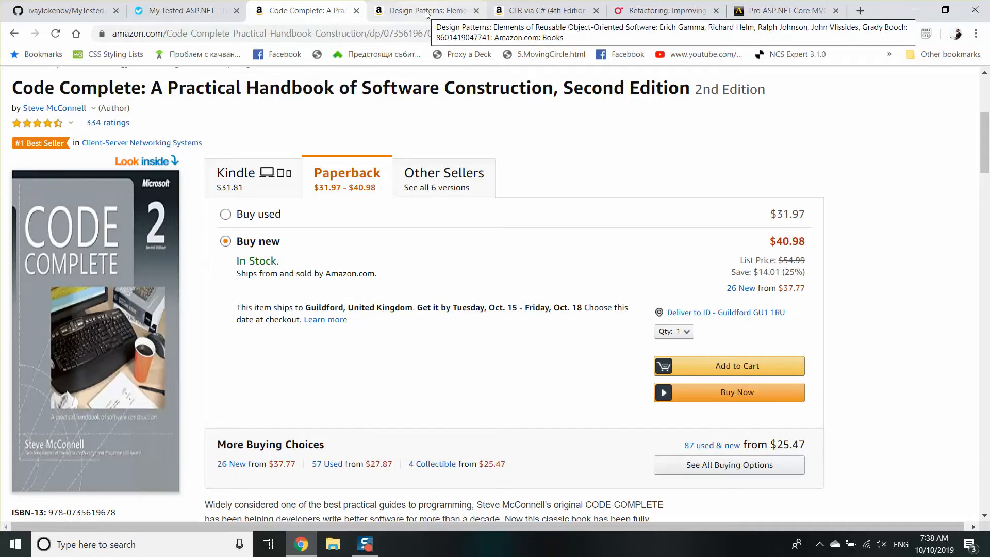
Step: Show the Design Patterns Amazon listing, highlighting its title, with Hardcover buying options
left_click(422, 10)
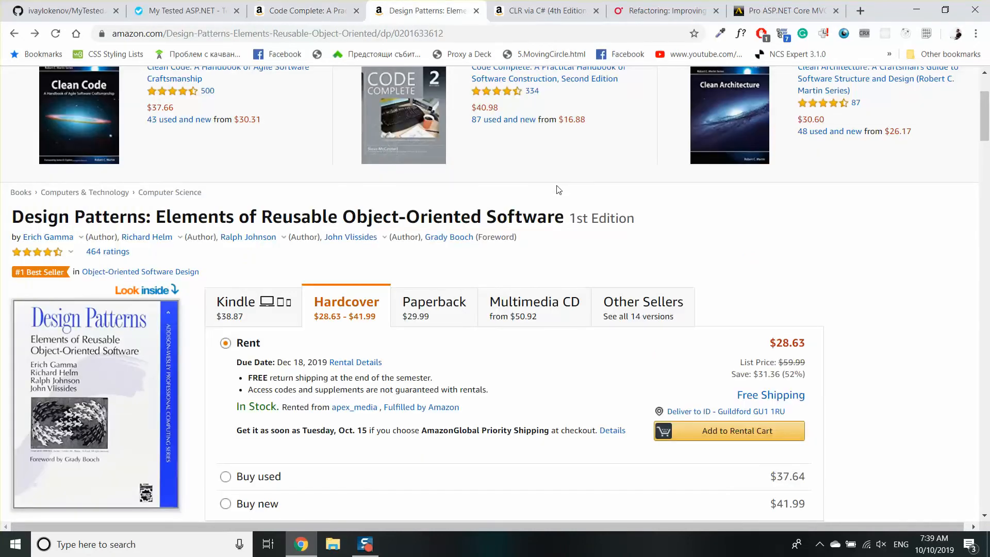
scroll("down", 3)
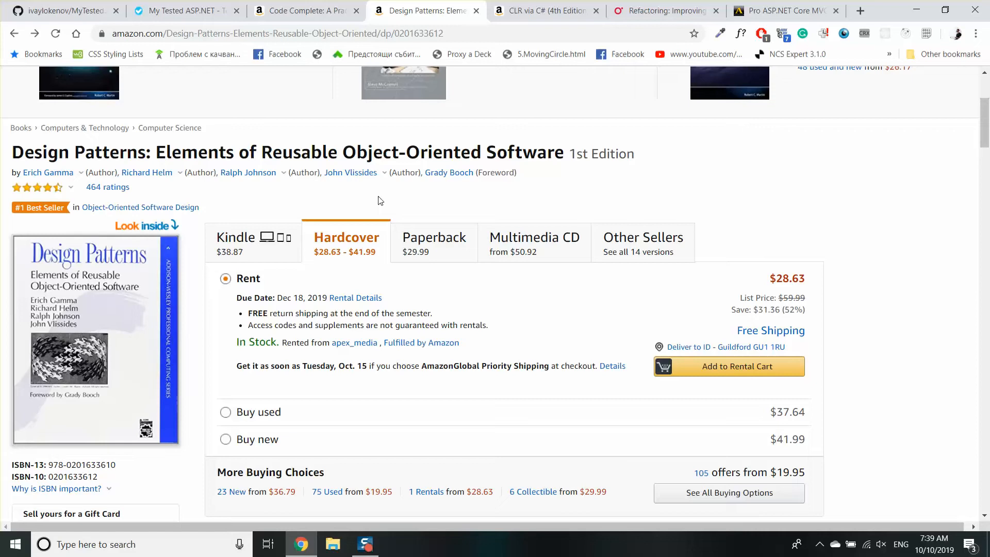
double_click(78, 152)
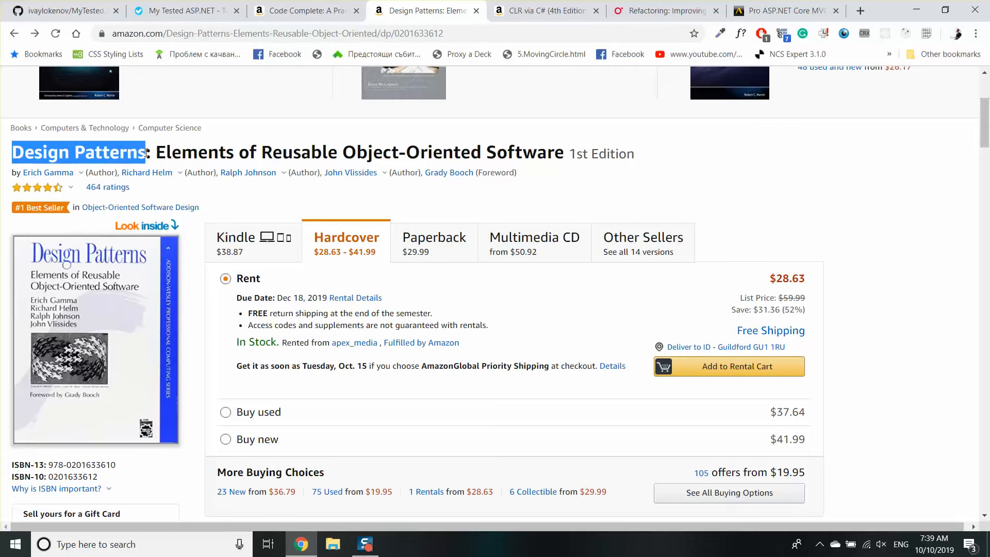
left_click(587, 177)
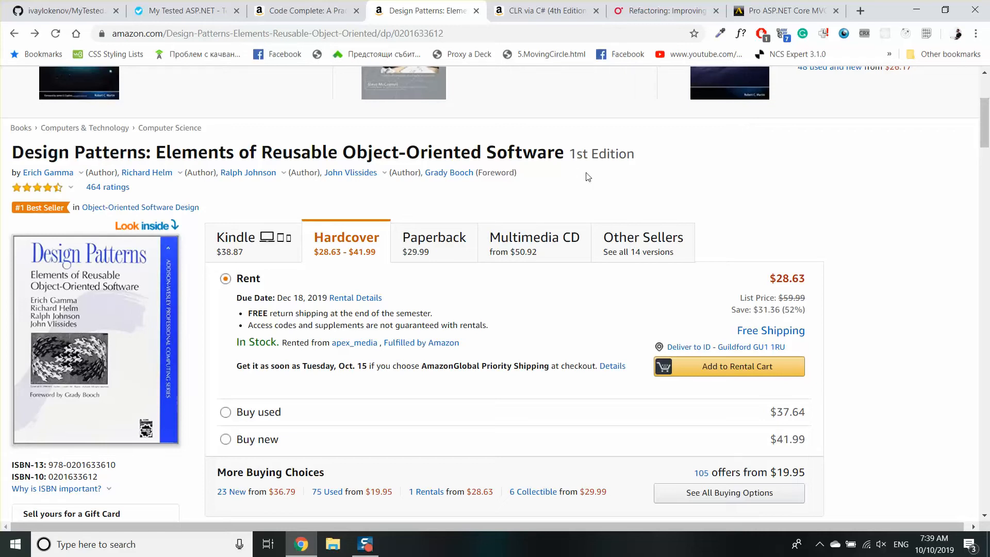
mouse_move(196, 268)
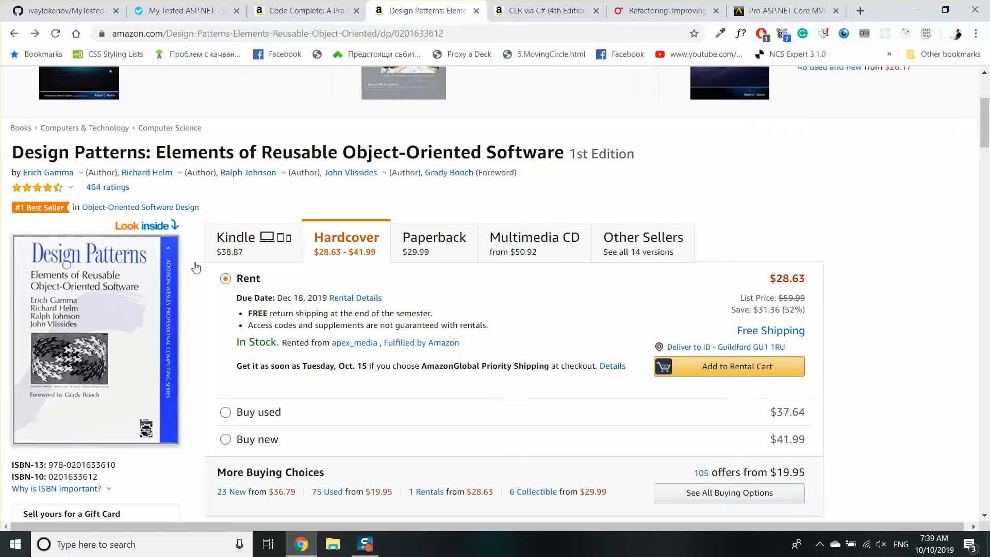
mouse_move(553, 305)
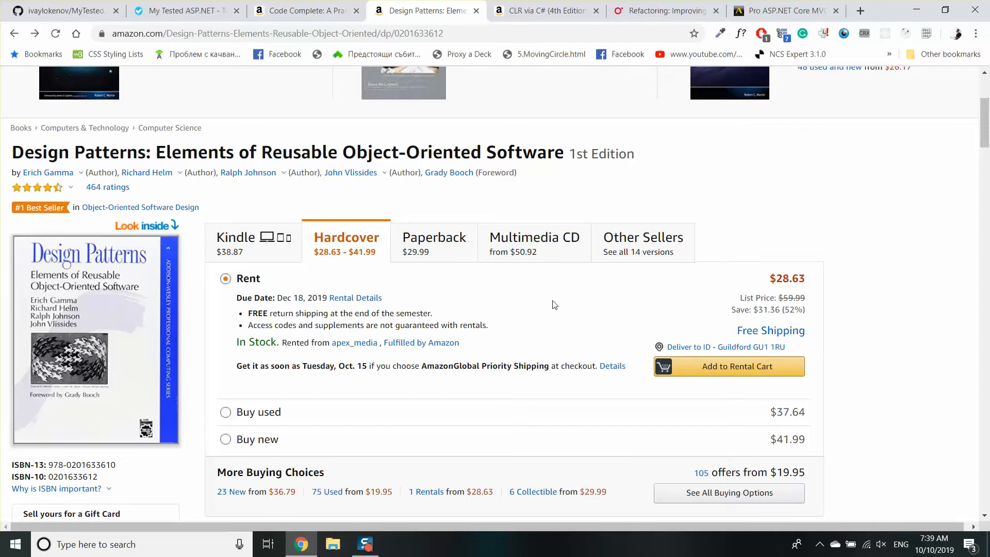
mouse_move(835, 209)
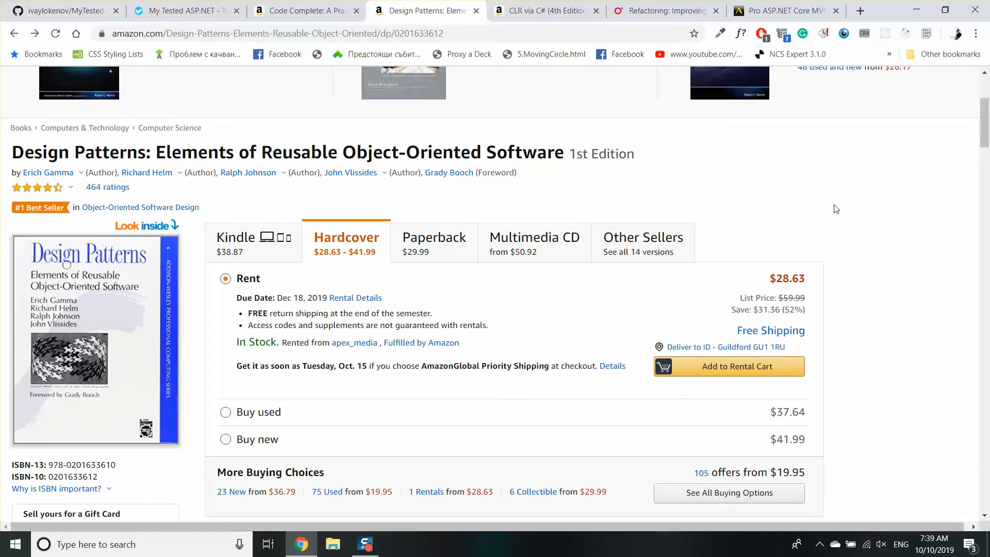
scroll("down", 3)
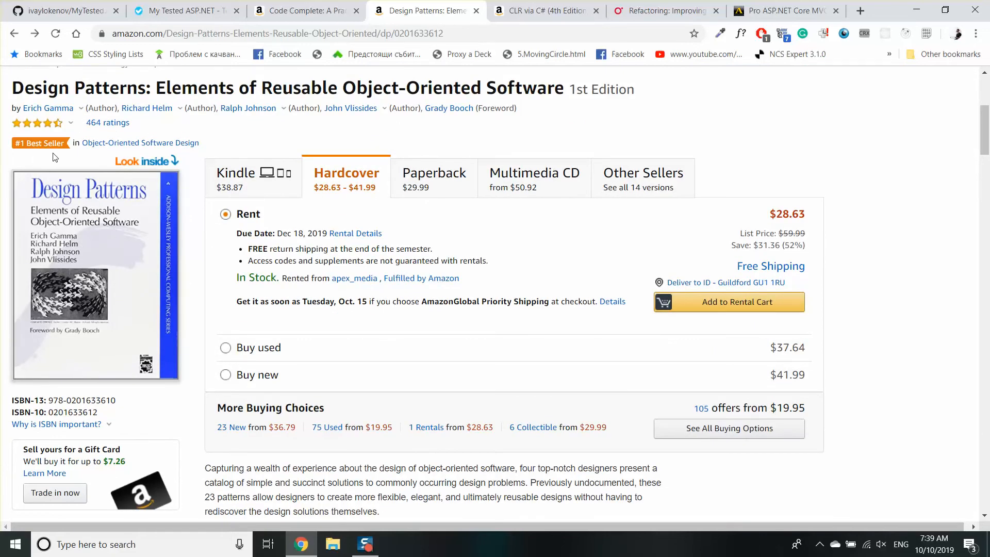
mouse_move(126, 263)
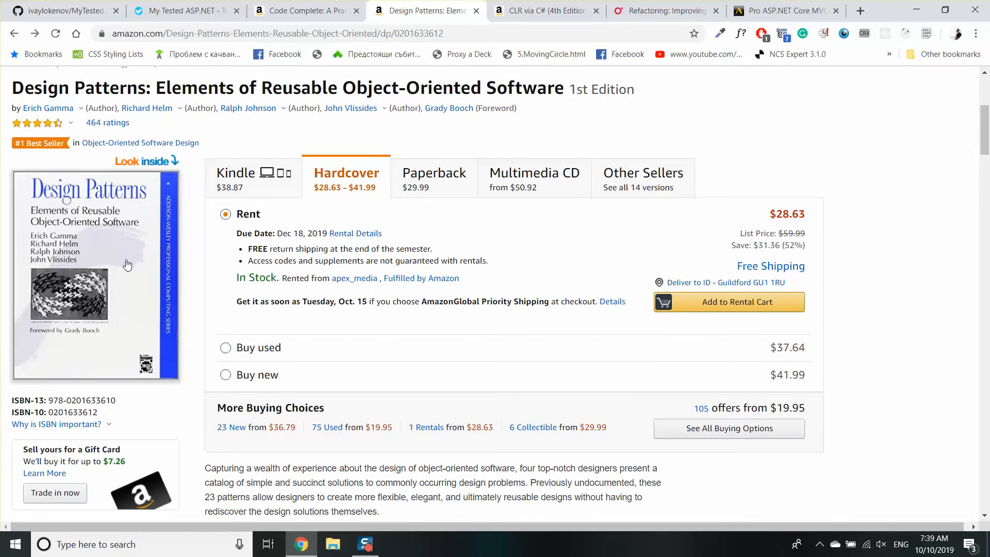
mouse_move(532, 291)
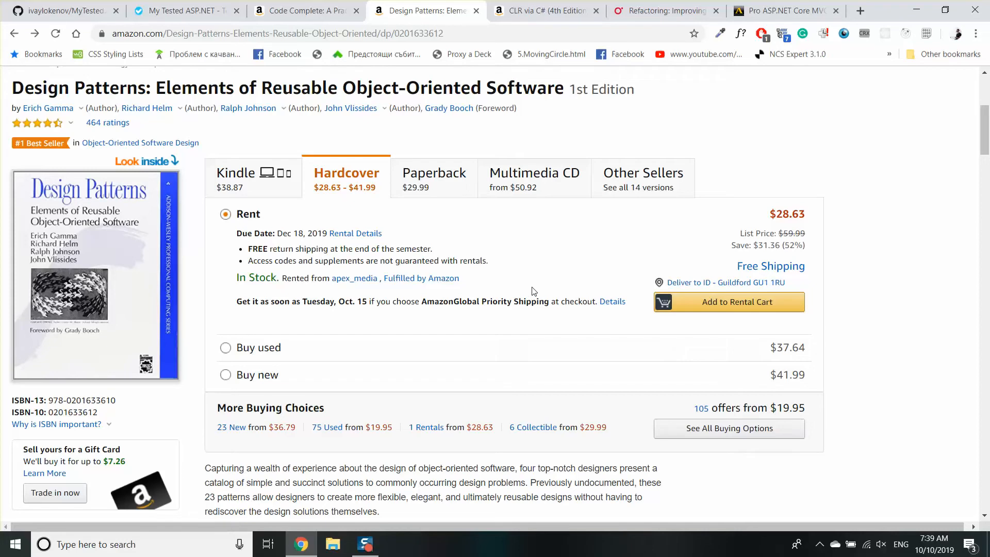
mouse_move(887, 265)
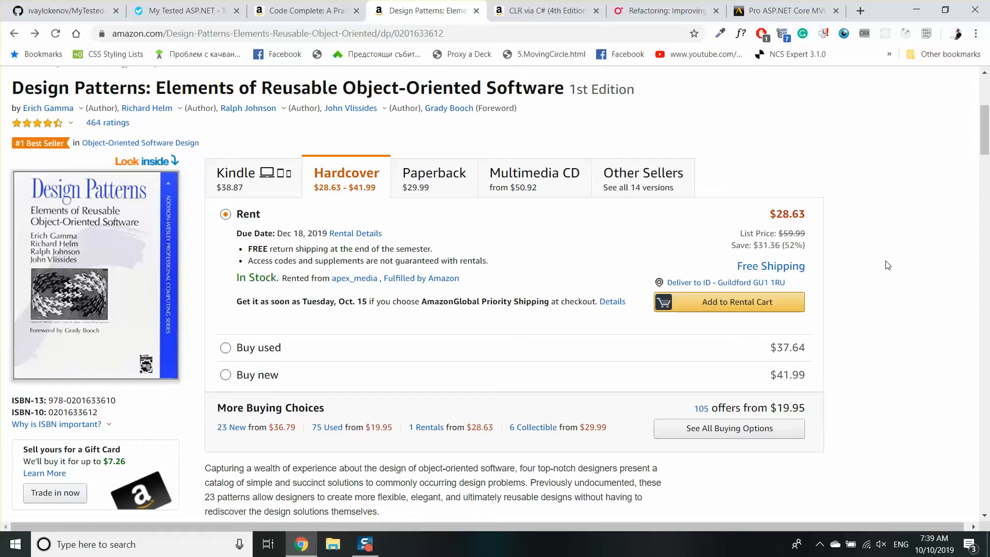
mouse_move(527, 272)
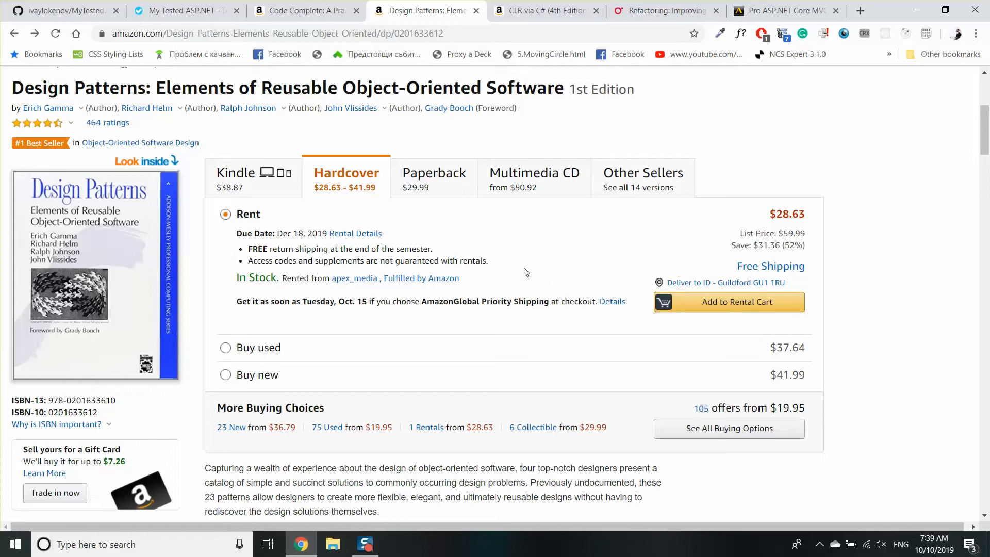
mouse_move(877, 230)
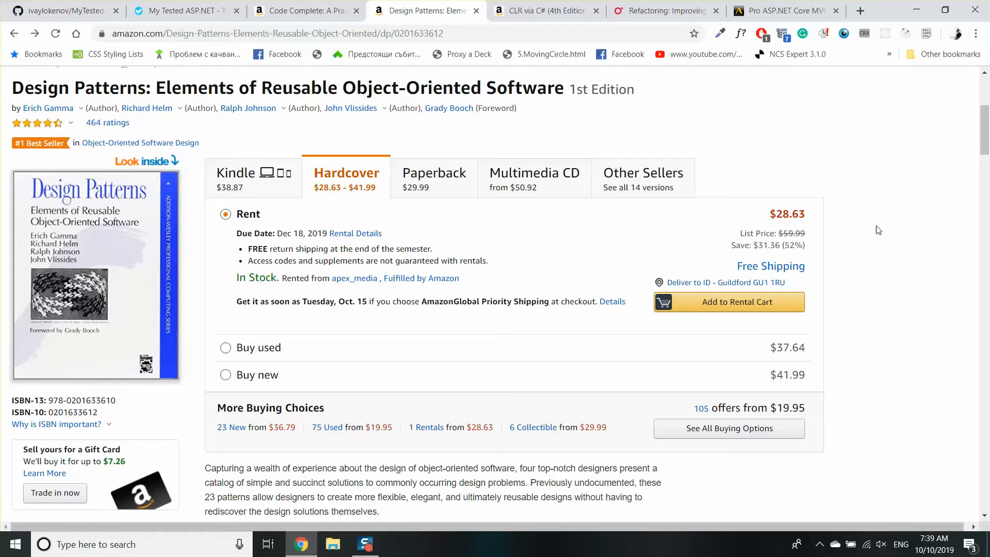
mouse_move(872, 212)
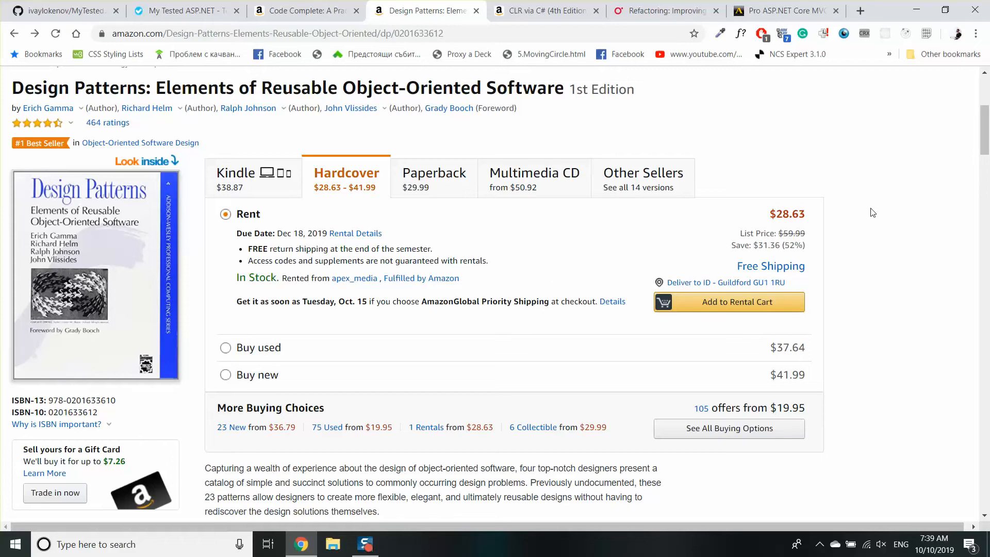
mouse_move(94, 226)
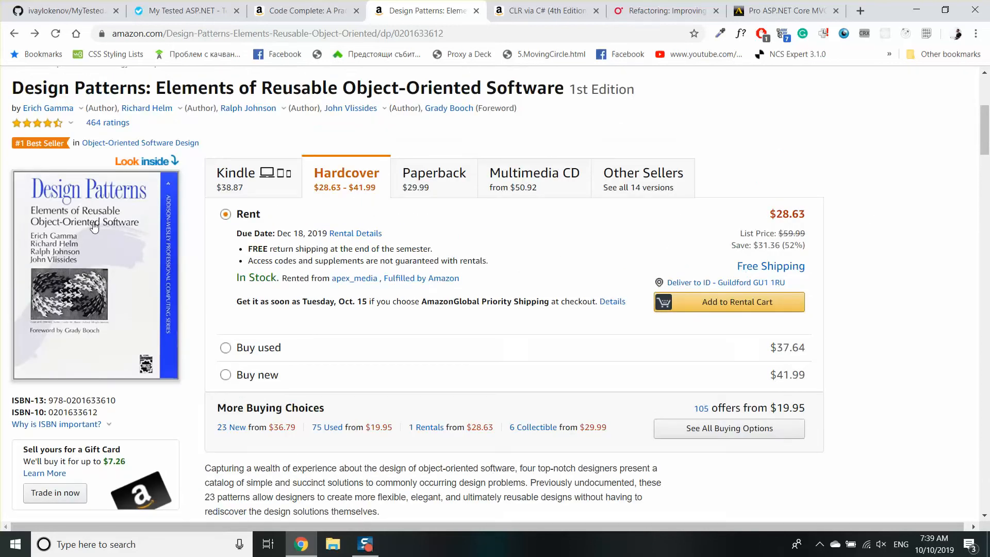
mouse_move(315, 283)
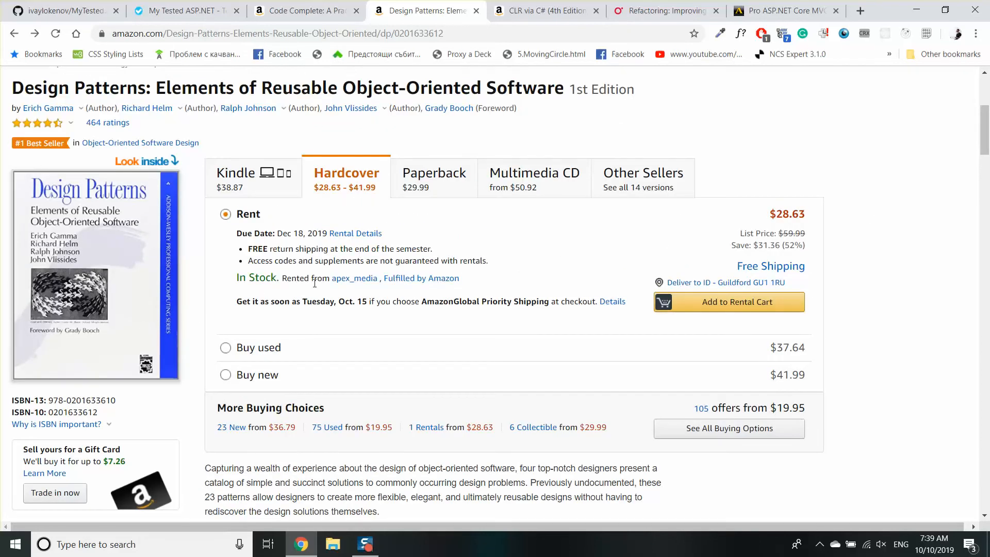
mouse_move(149, 239)
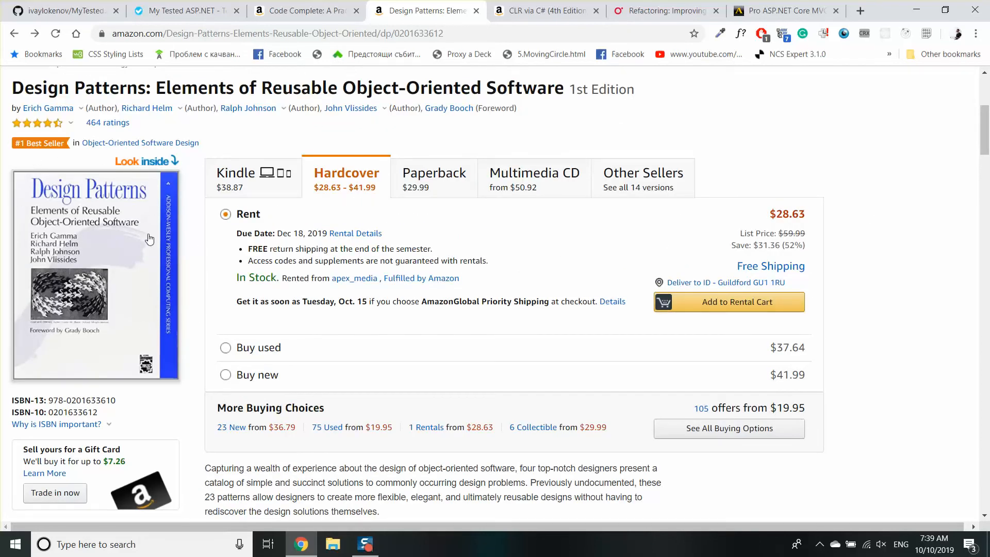
mouse_move(867, 190)
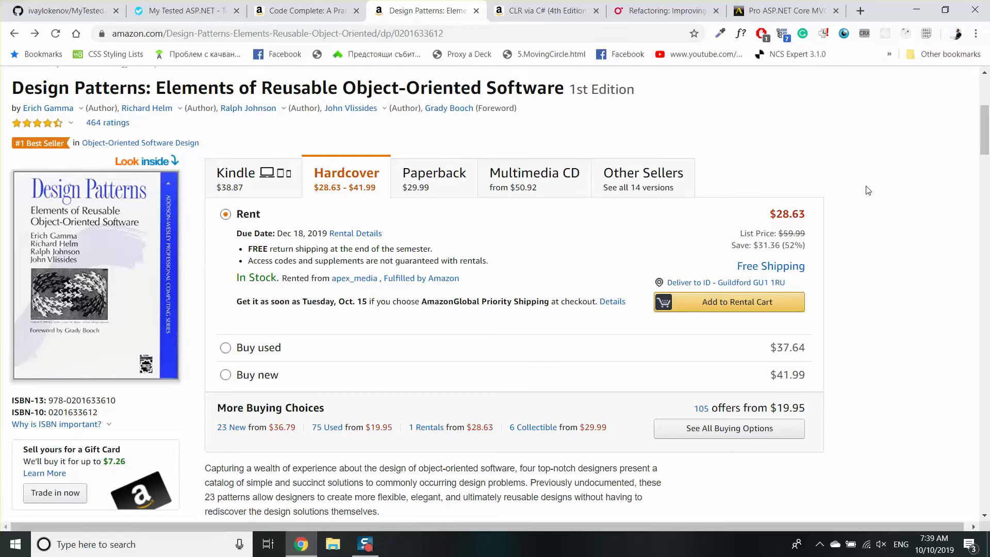
mouse_move(773, 202)
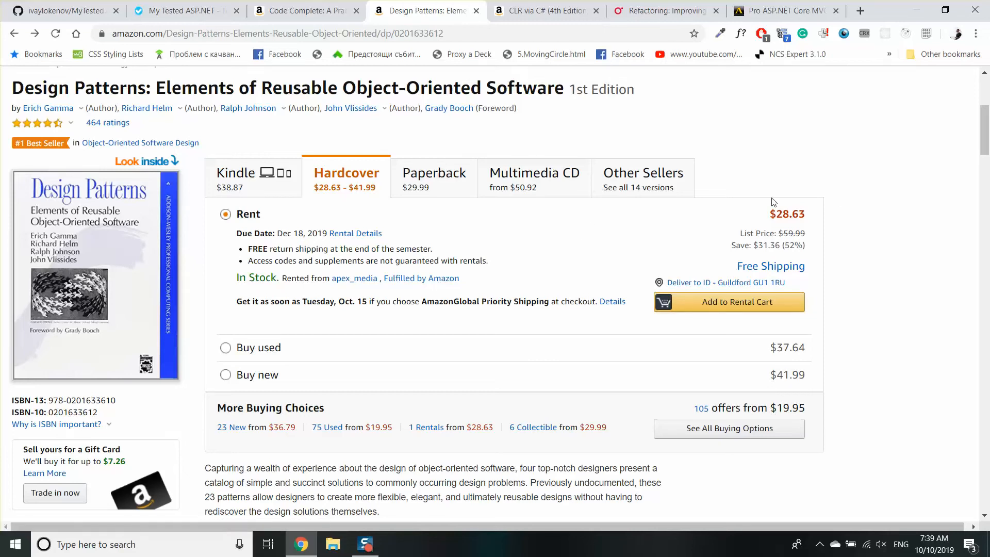
mouse_move(243, 127)
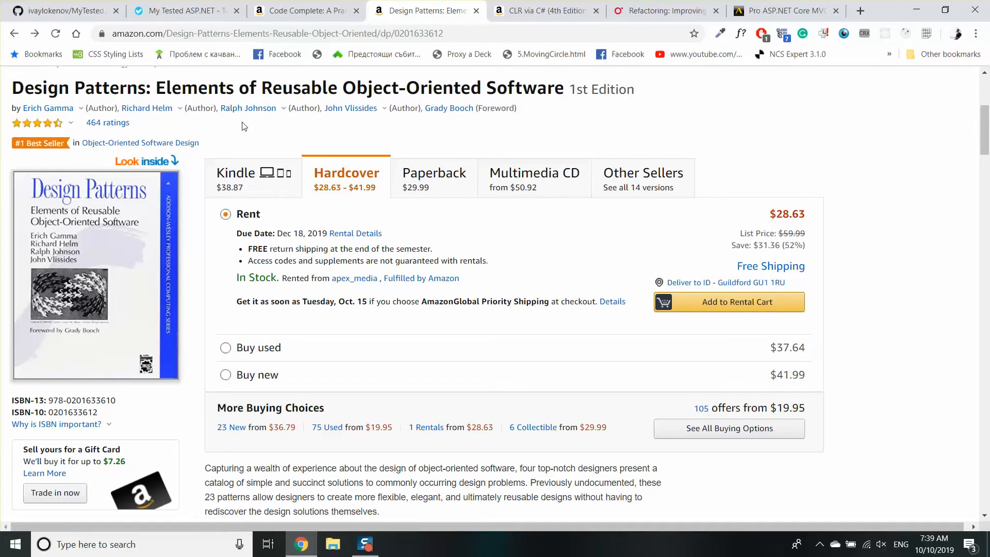
left_click(60, 11)
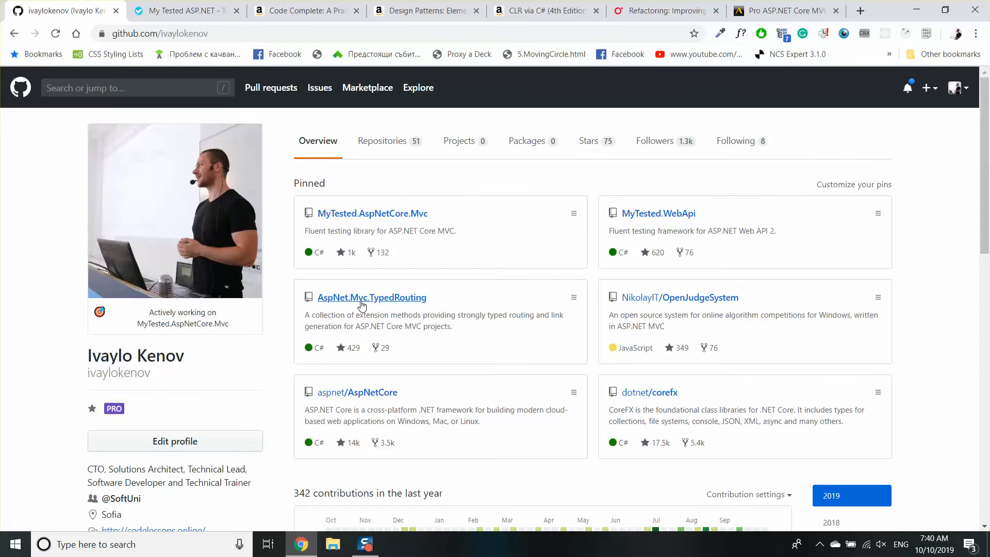
mouse_move(483, 215)
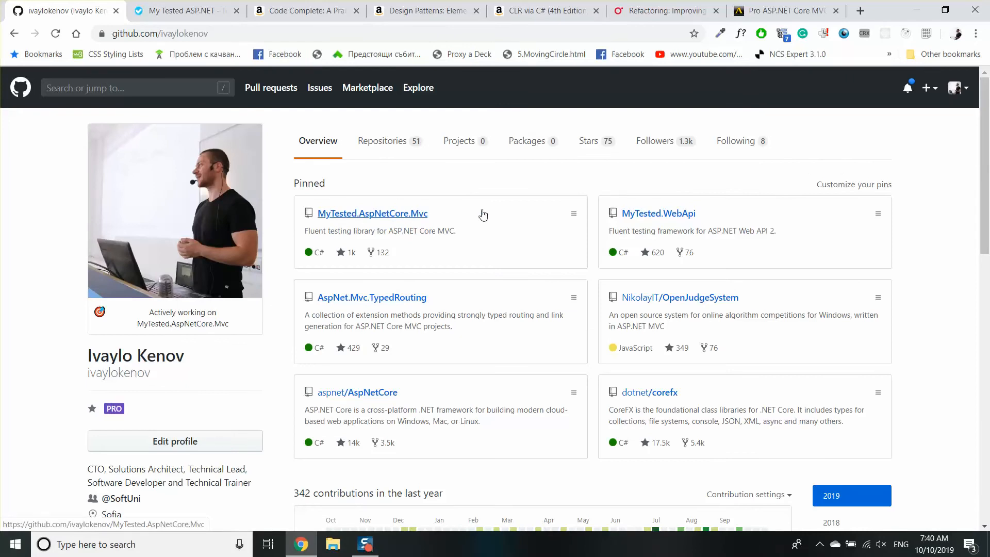
mouse_move(574, 180)
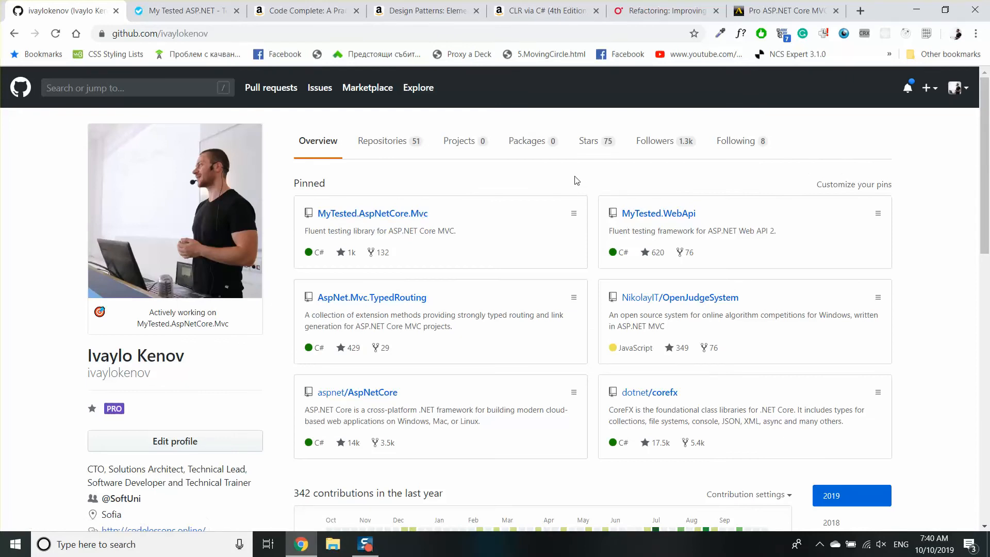
mouse_move(532, 214)
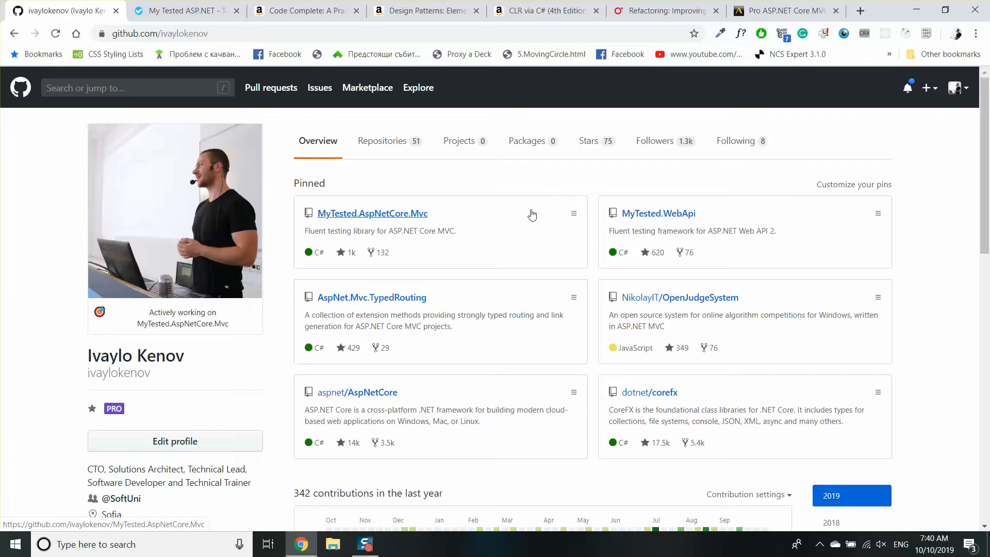
mouse_move(387, 233)
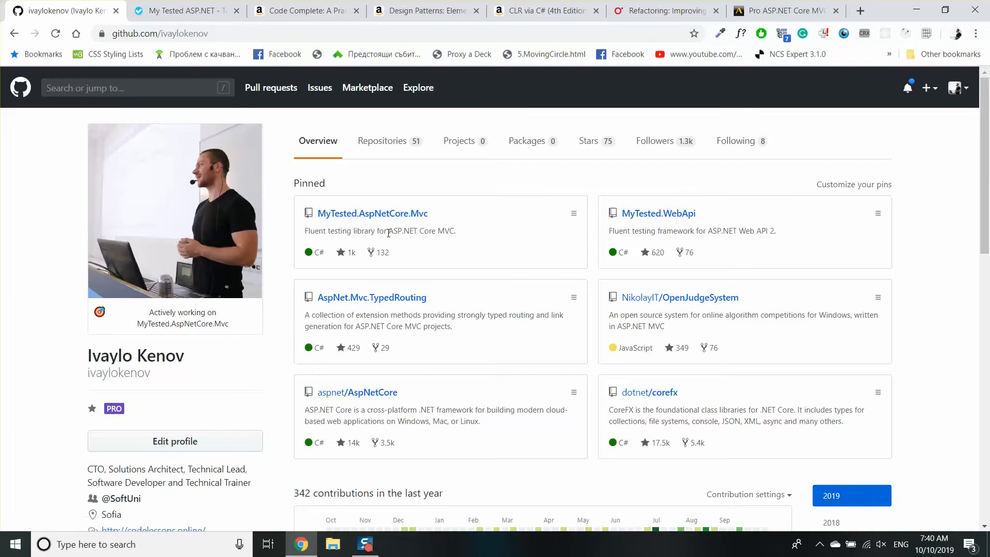
mouse_move(372, 212)
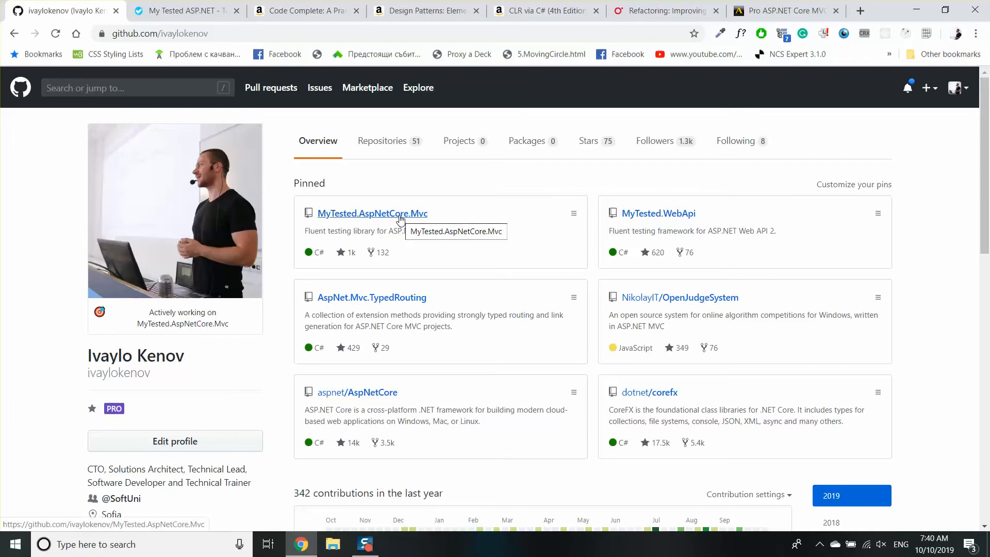
Step: Open the pinned MyTested.AspNetCore.Mvc repository from the presenter's GitHub profile
left_click(372, 213)
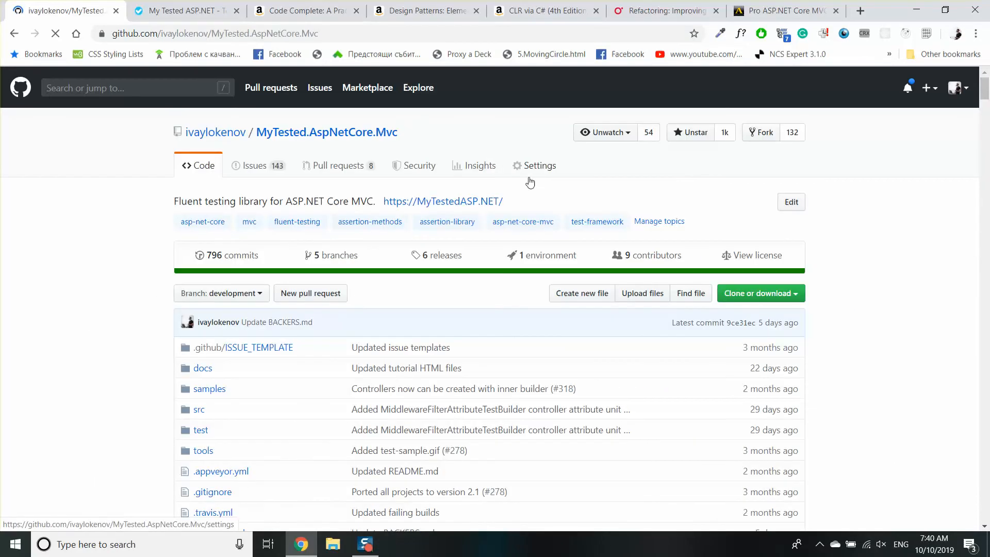
Step: Scroll the MyTested.AspNetCore.Mvc README down to the Sponsors & Backers donation options
scroll("down", 3)
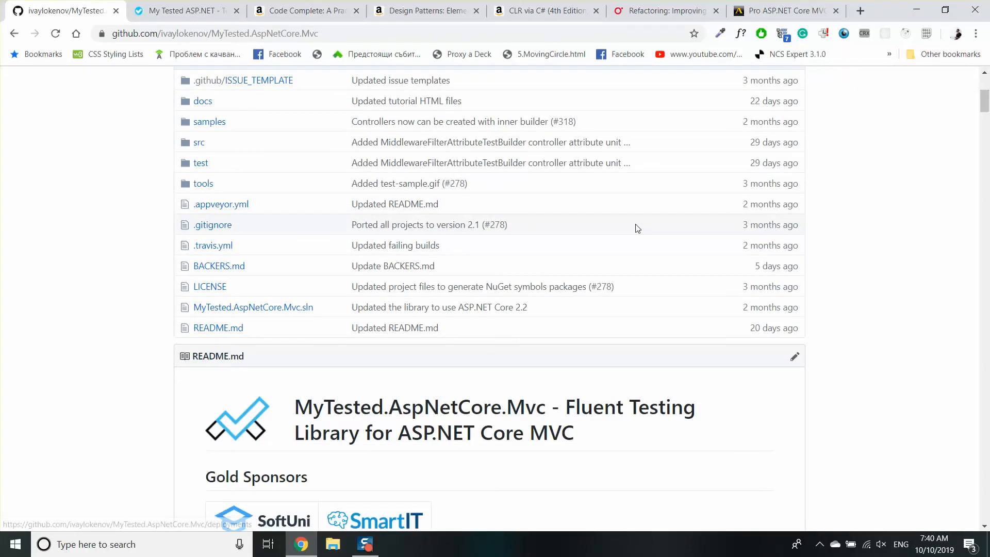
scroll("down", 3)
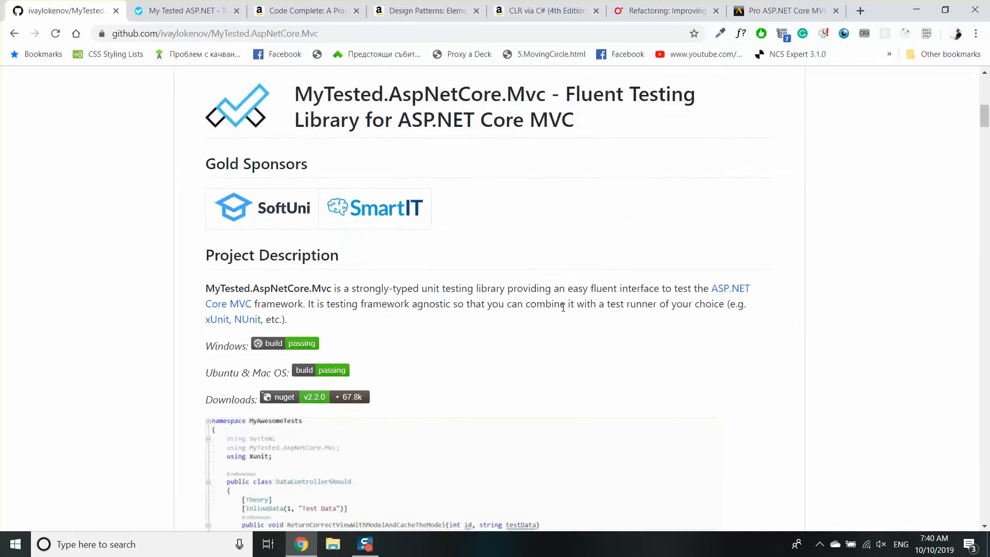
scroll("down", 3)
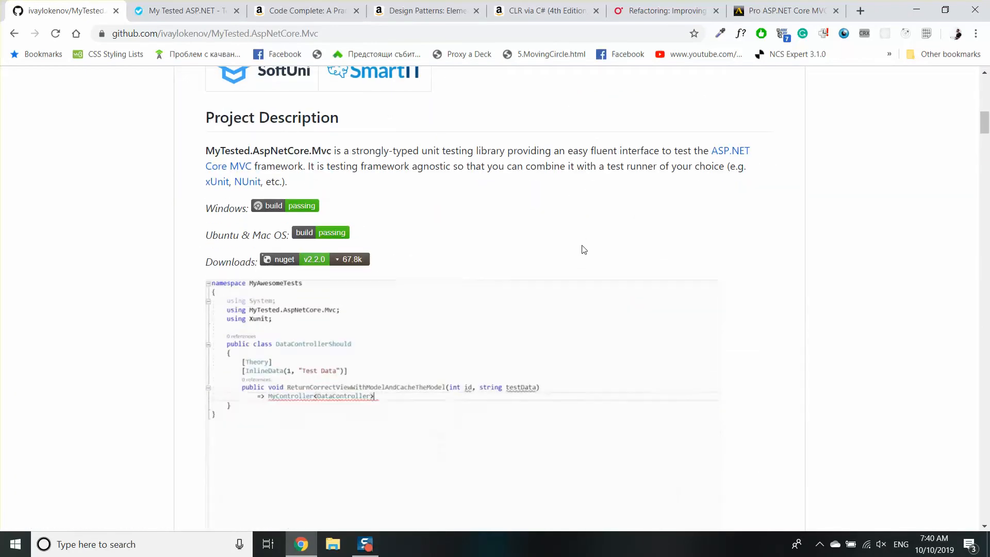
scroll("down", 3)
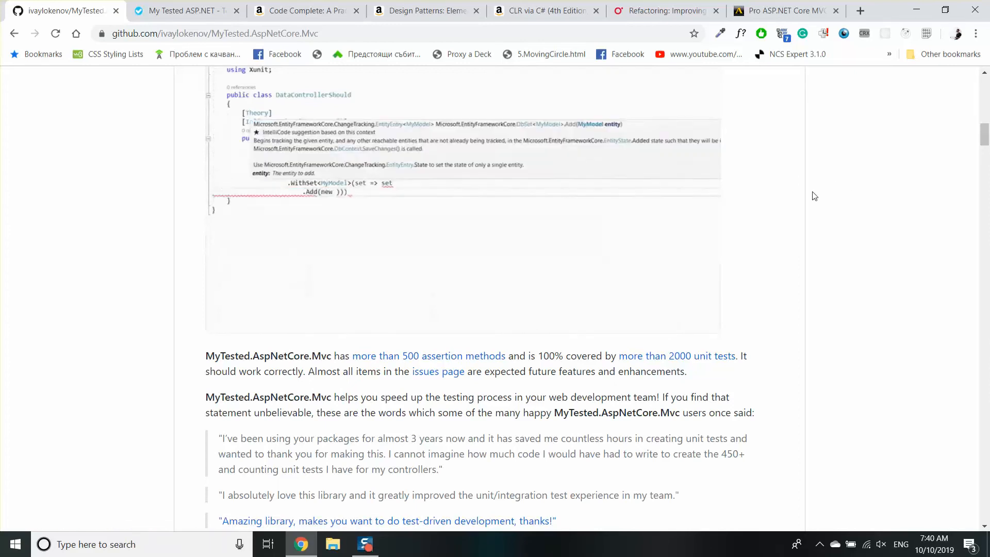
scroll("down", 3)
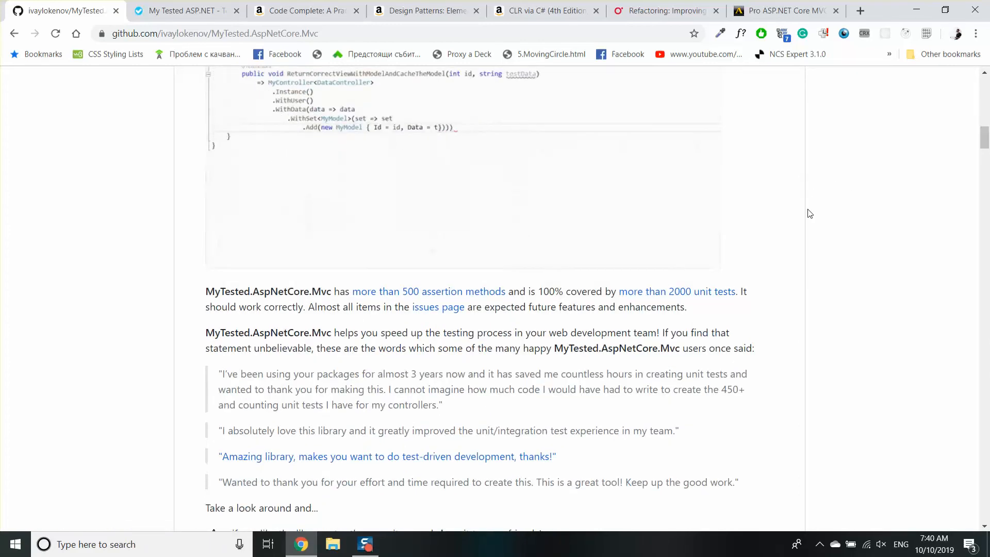
scroll("up", 3)
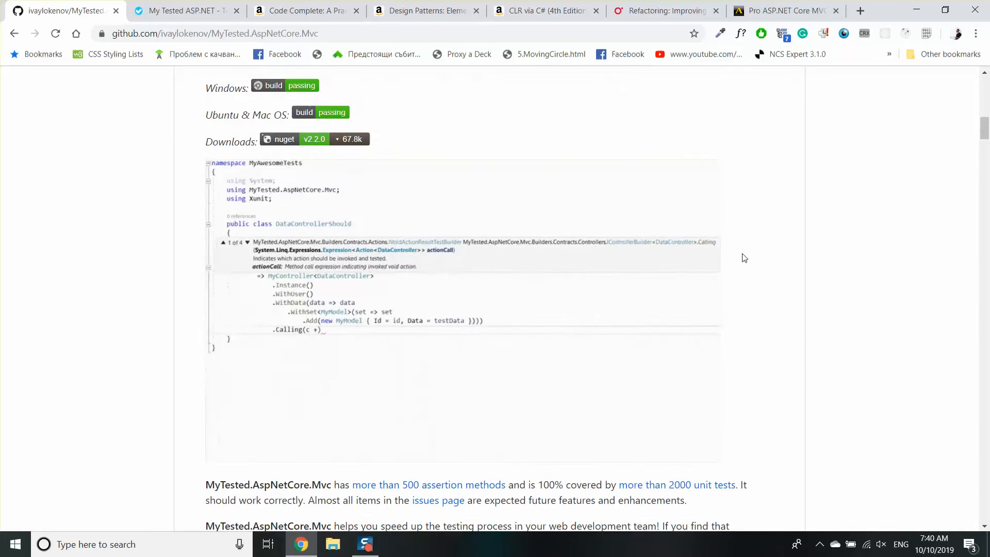
scroll("up", 3)
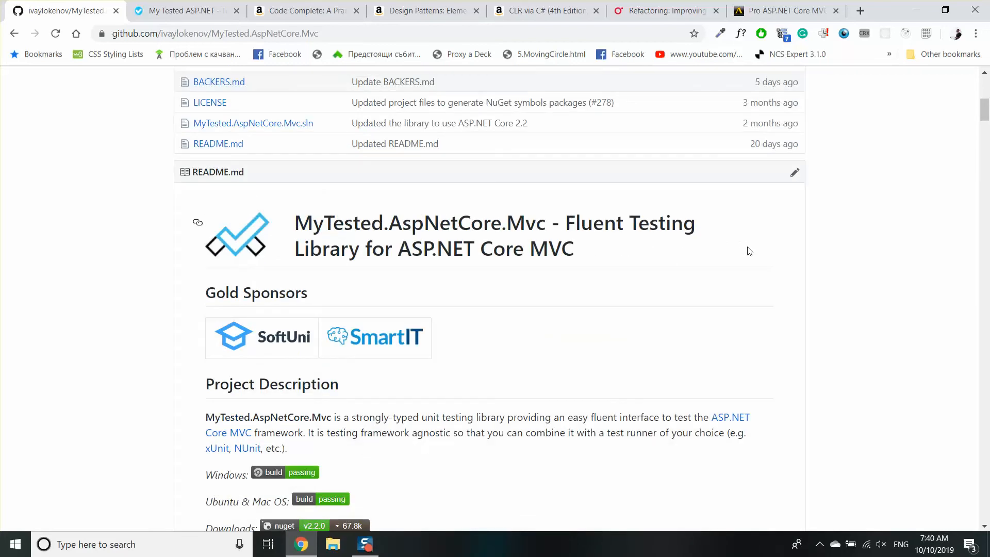
scroll("down", 3)
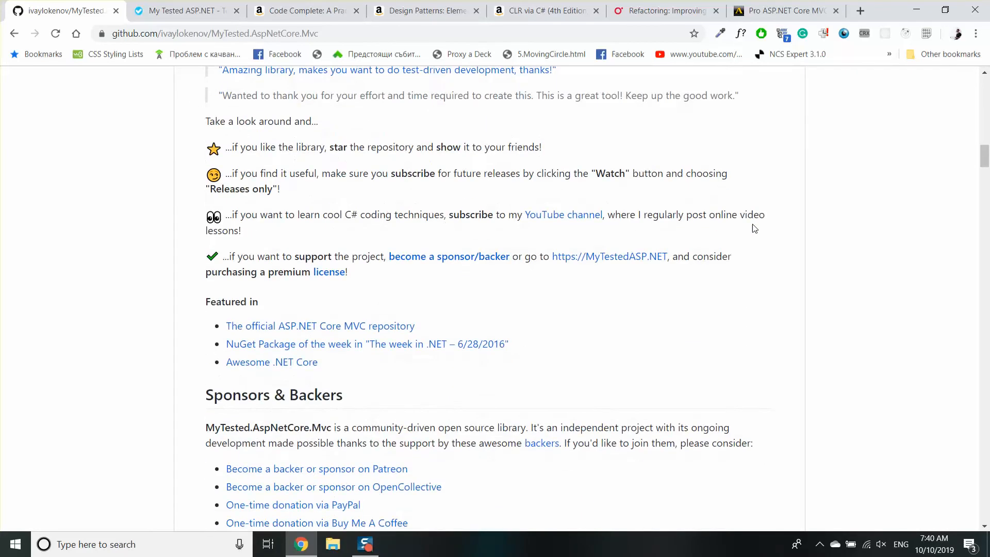
scroll("down", 3)
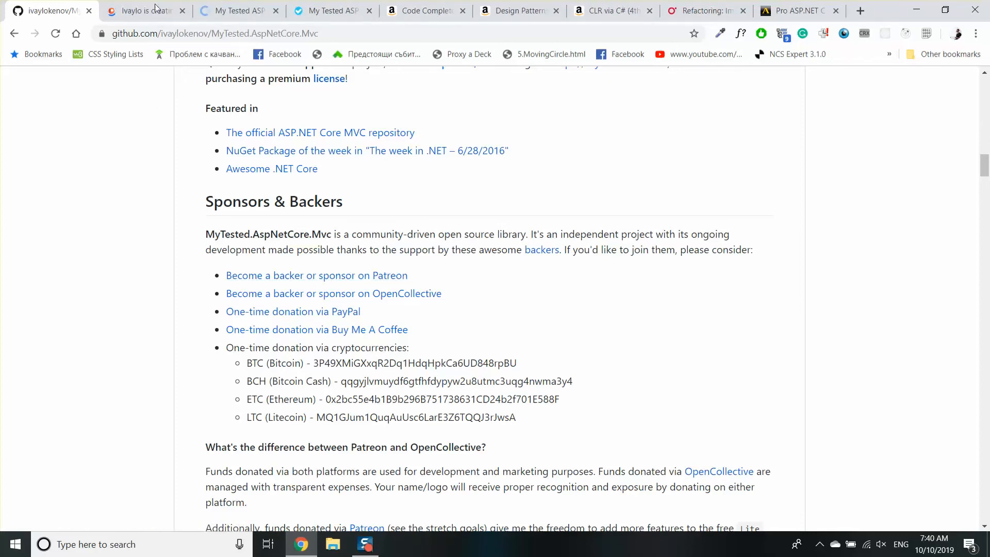
Step: Close the Patreon, Open Collective and learn-to-code tabs, returning to the GitHub README
left_click(316, 275)
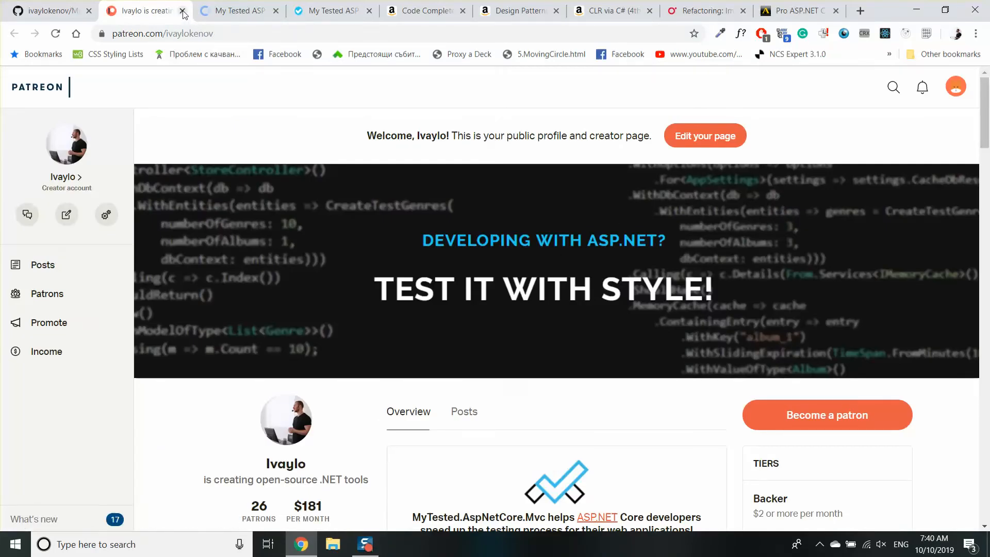
left_click(182, 11)
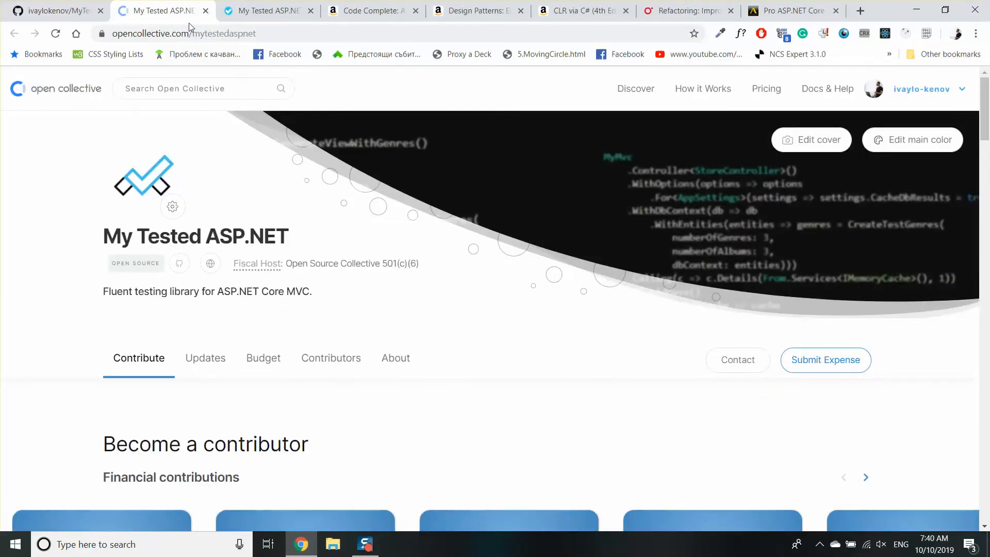
left_click(57, 11)
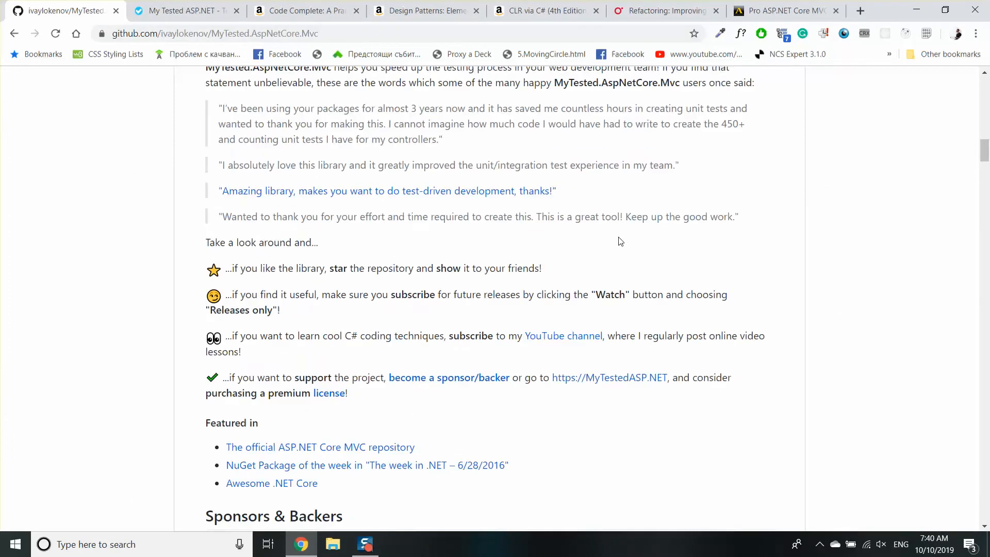
scroll("up", 3)
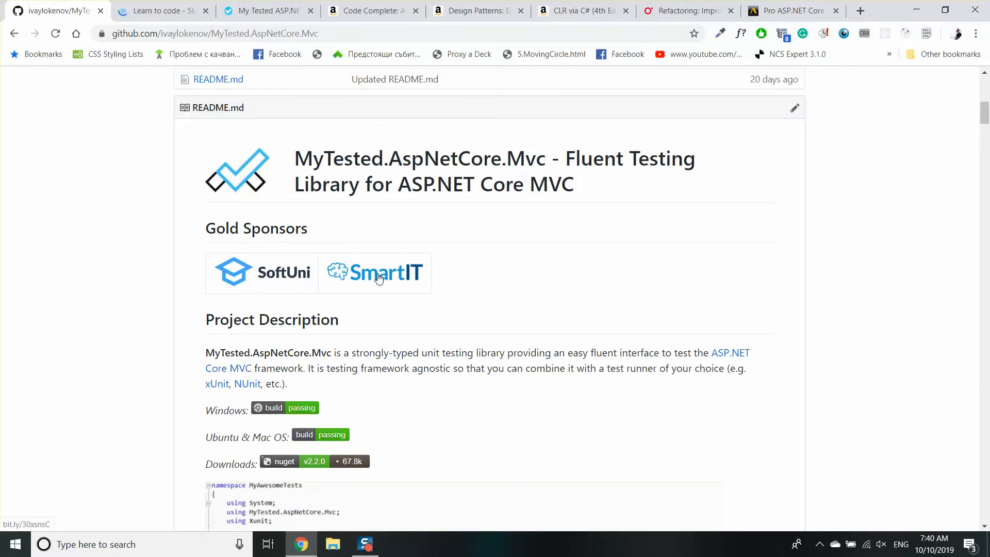
left_click(261, 272)
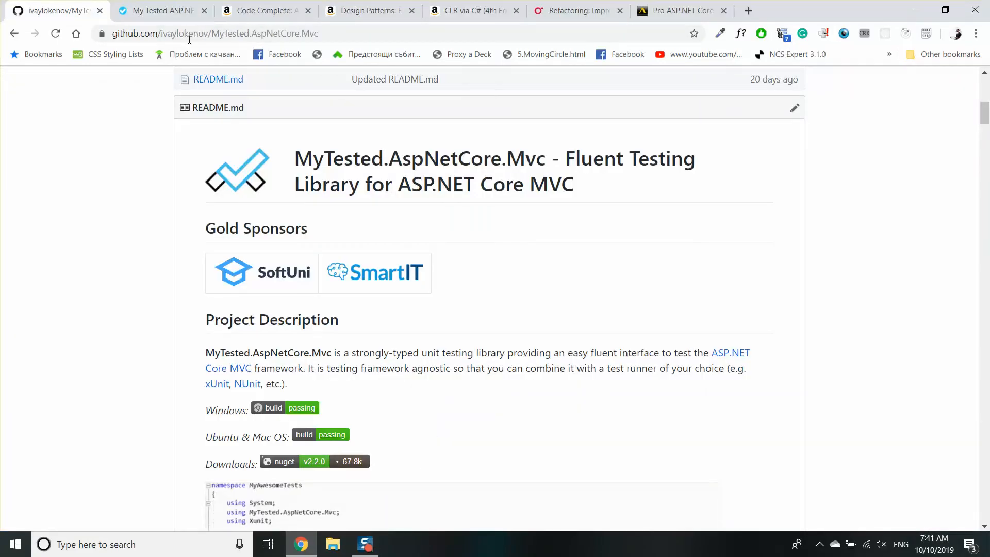
mouse_move(543, 11)
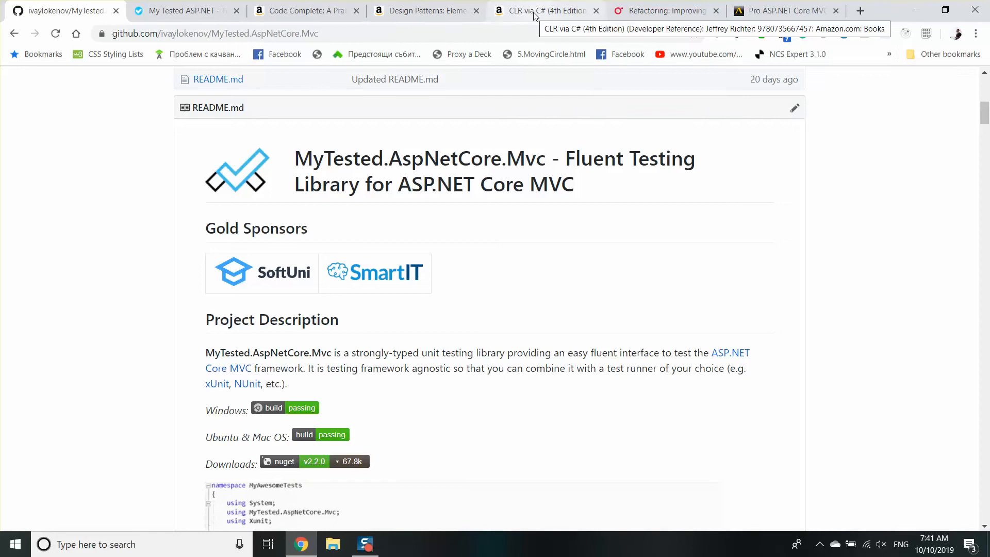
Step: Look over the CLR via C# 4th Edition Amazon listing's paperback pricing and description
left_click(546, 11)
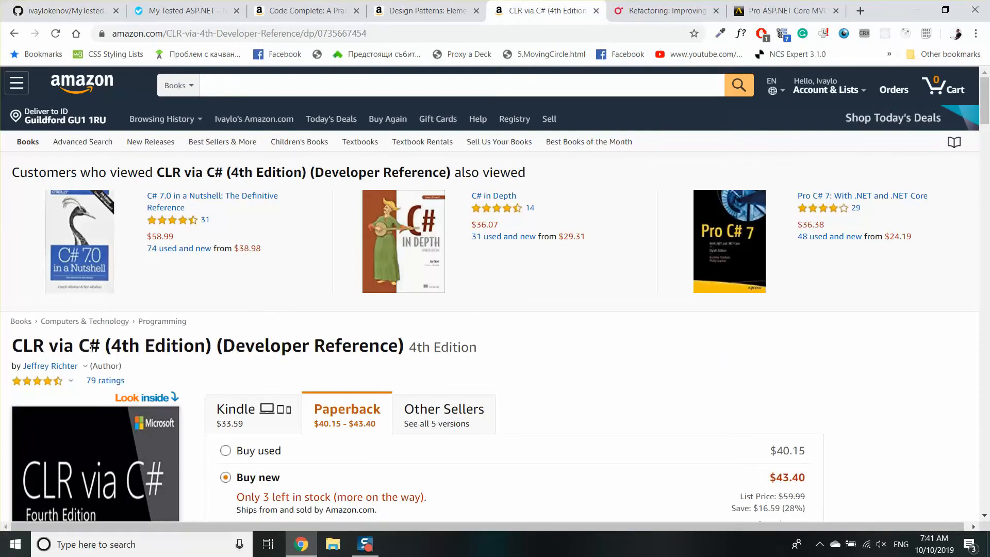
scroll("down", 3)
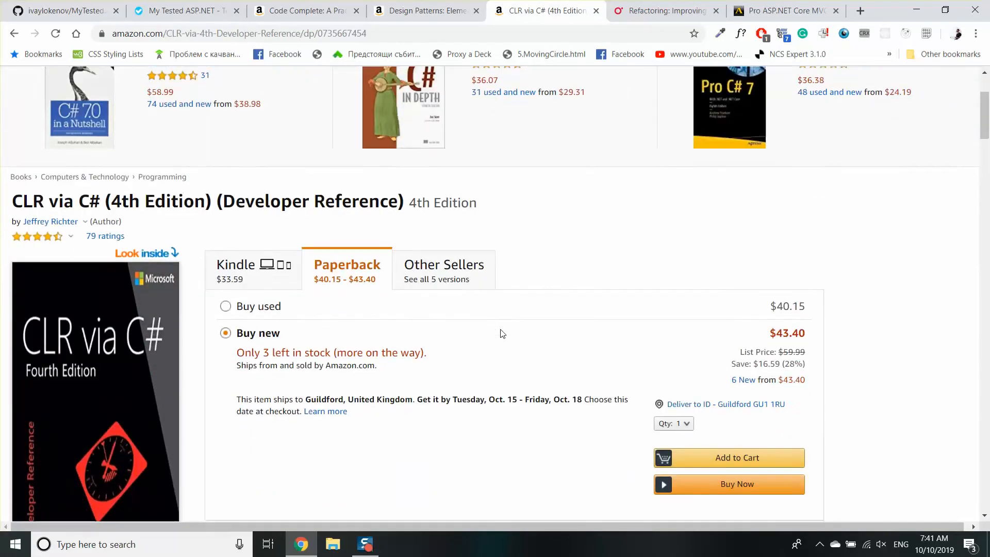
scroll("down", 3)
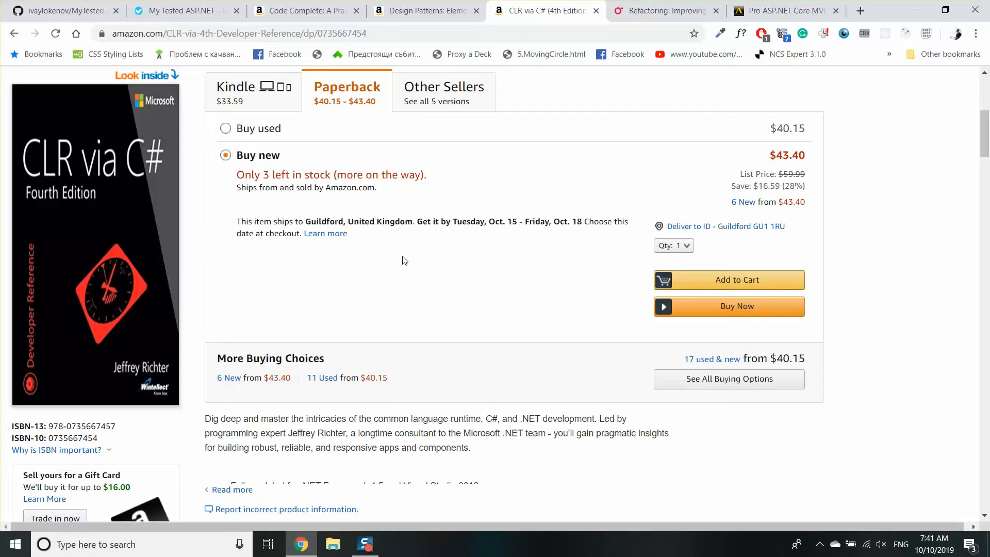
mouse_move(502, 262)
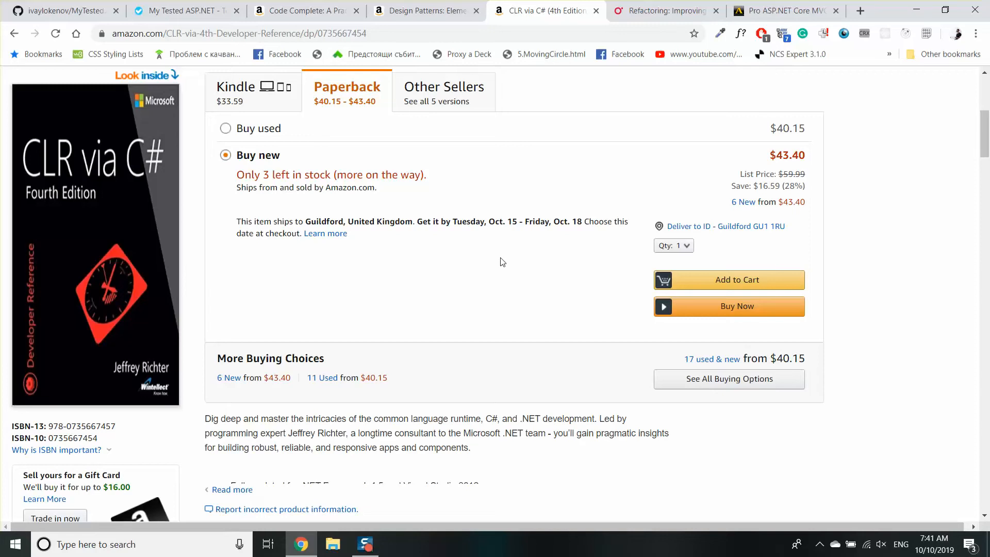
mouse_move(171, 196)
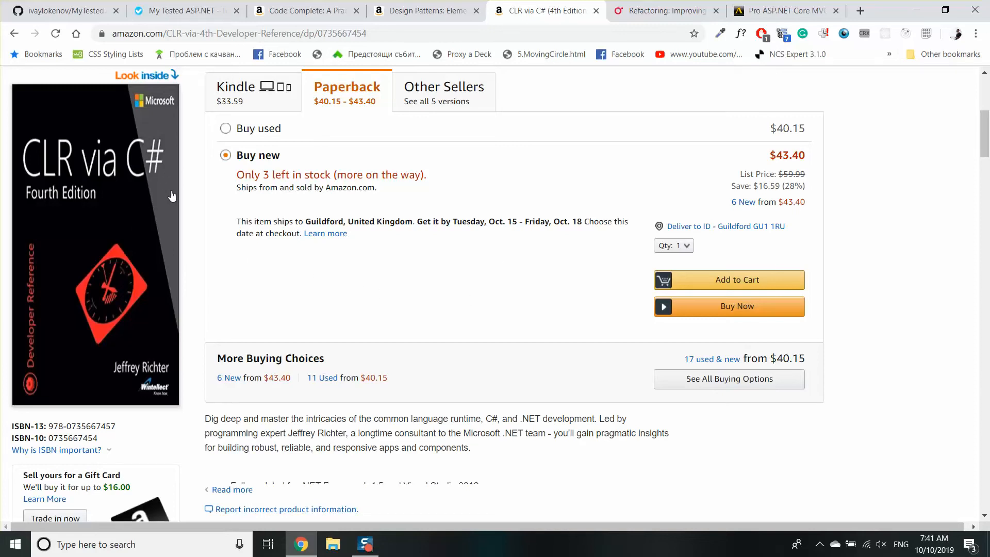
scroll("up", 3)
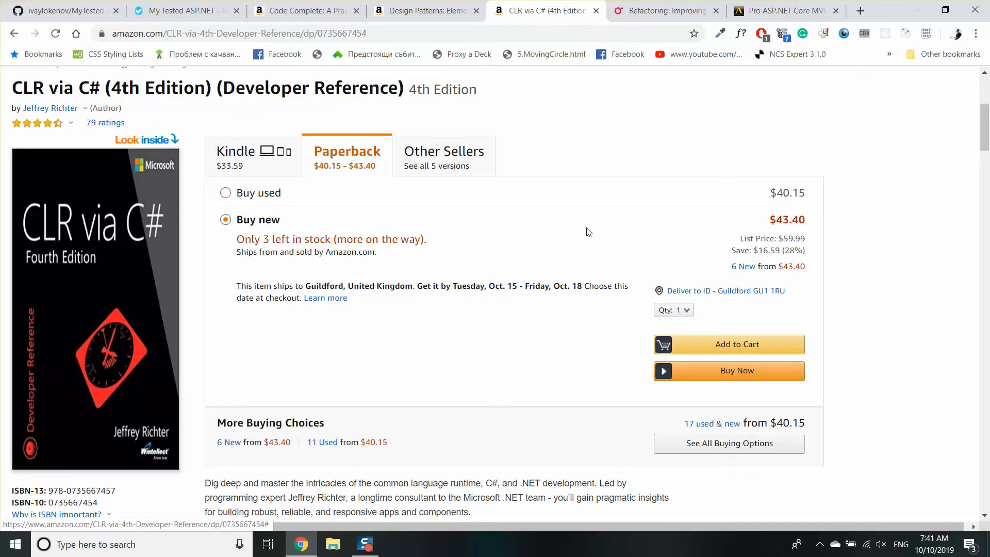
mouse_move(602, 147)
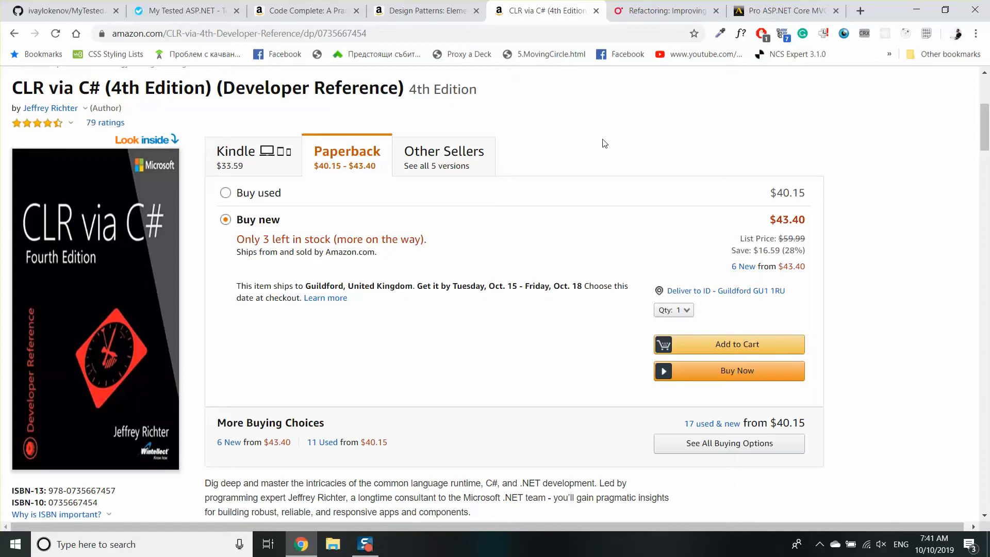
mouse_move(864, 150)
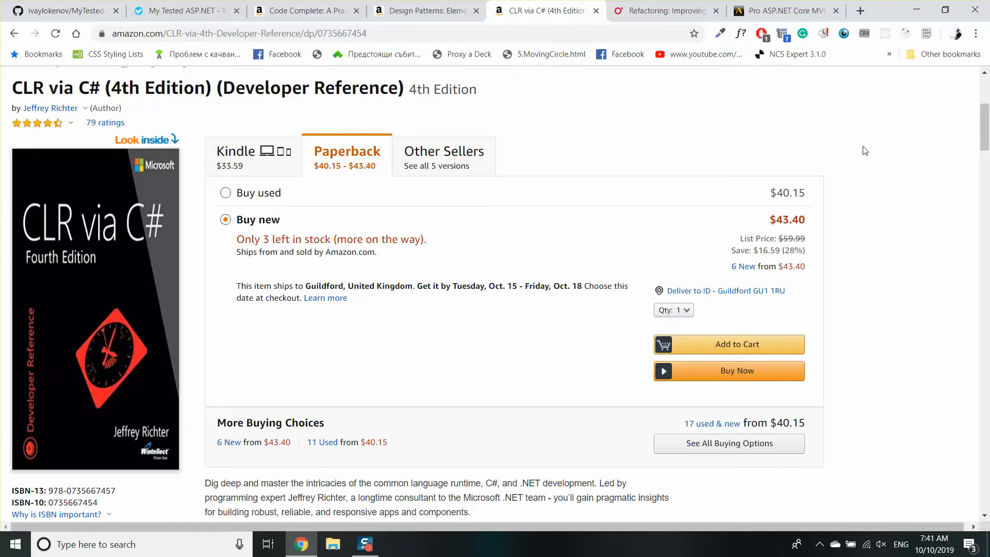
mouse_move(161, 242)
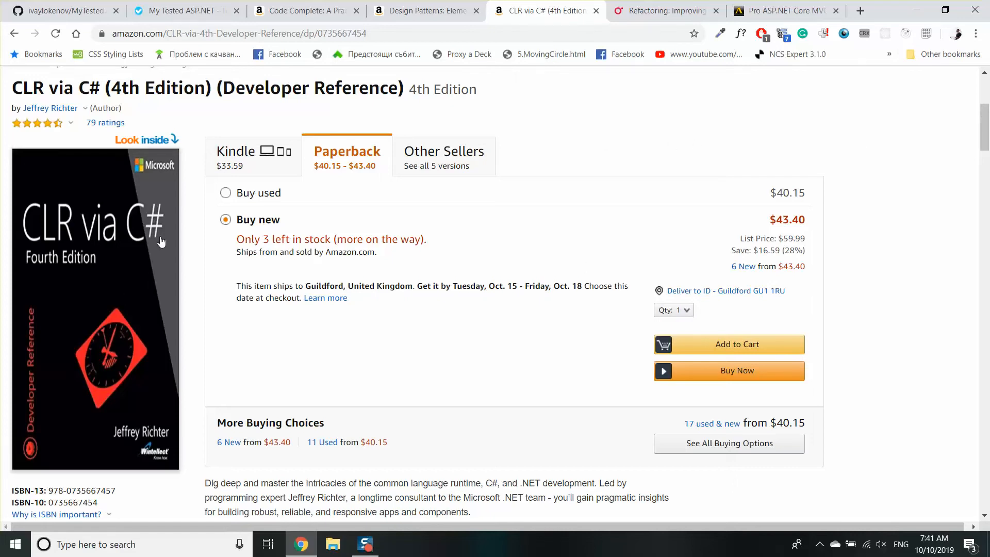
mouse_move(616, 241)
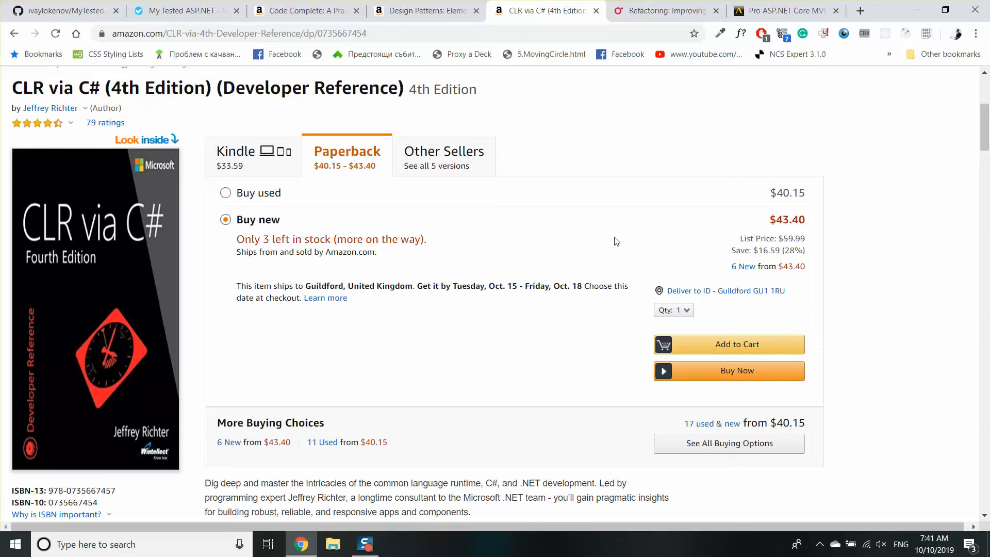
mouse_move(887, 190)
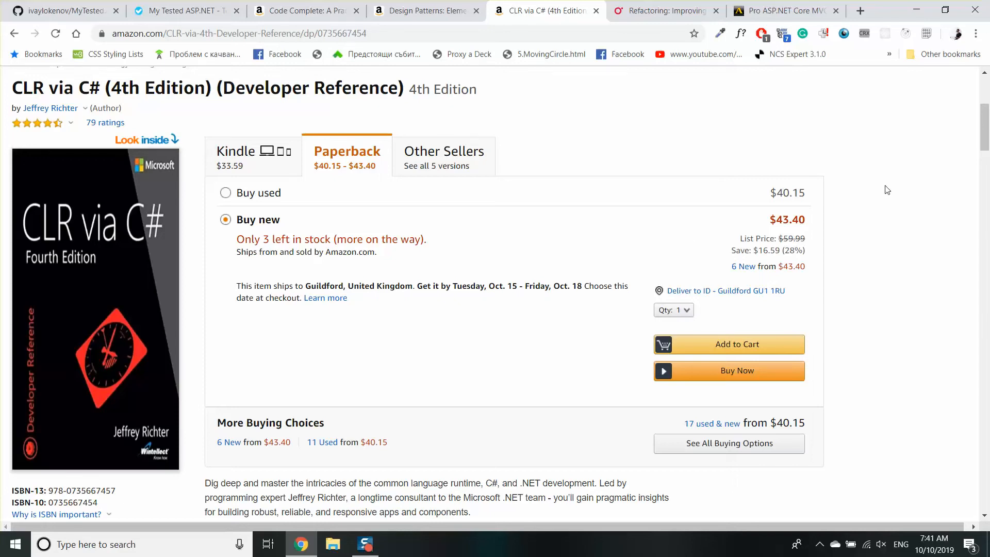
scroll("down", 3)
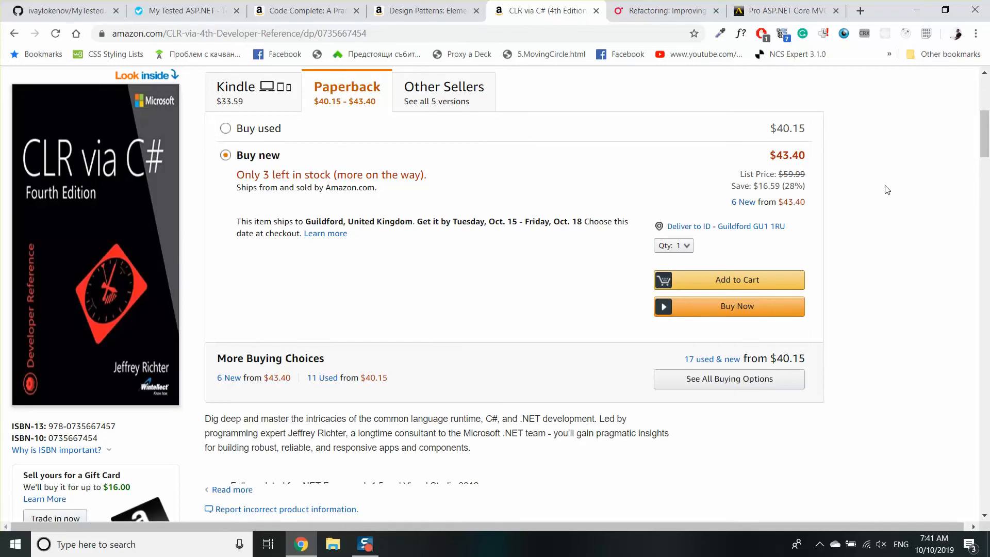
scroll("up", 3)
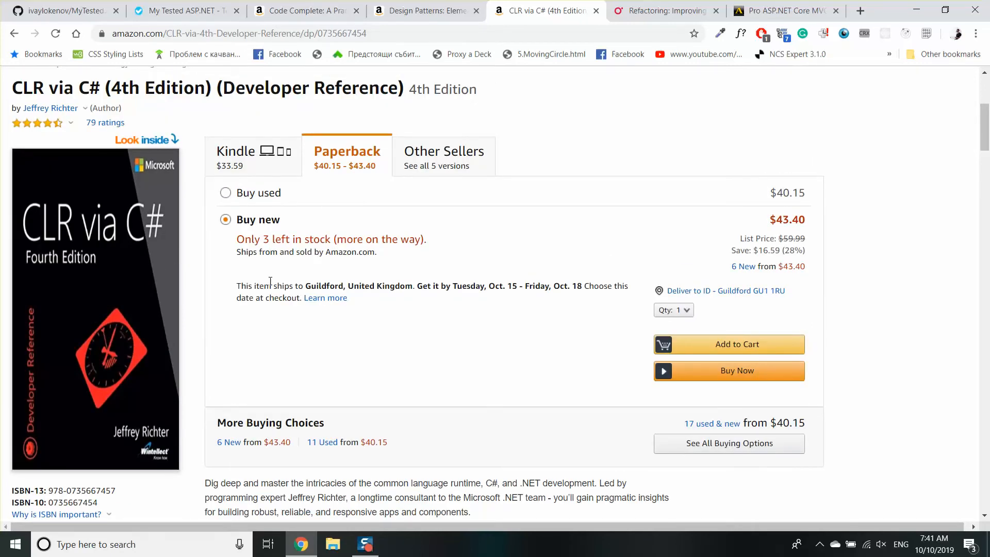
mouse_move(635, 173)
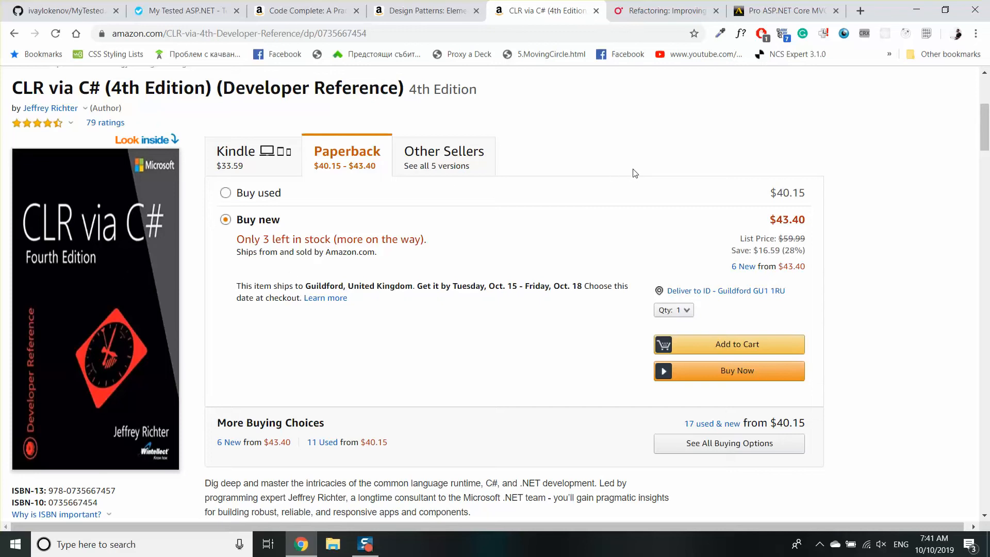
mouse_move(639, 6)
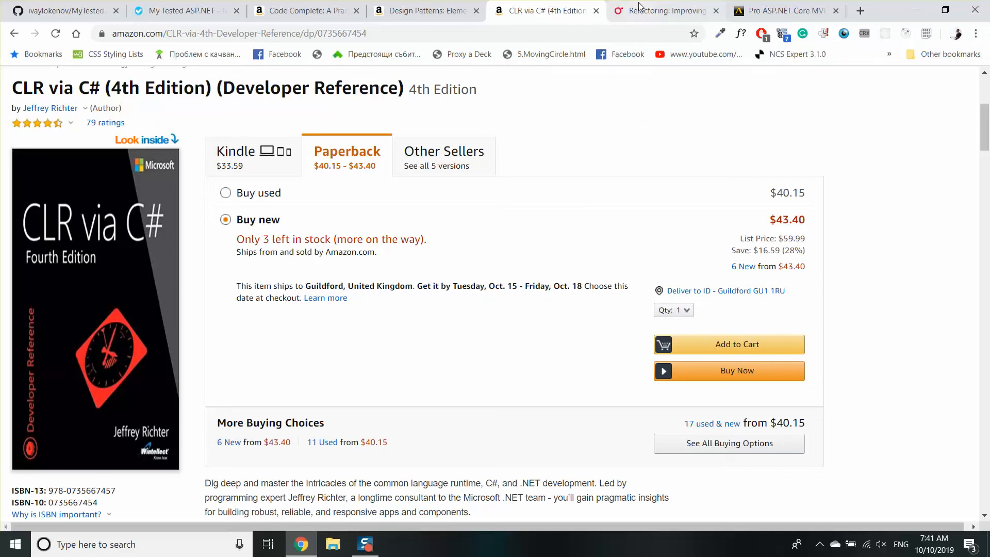
left_click(662, 10)
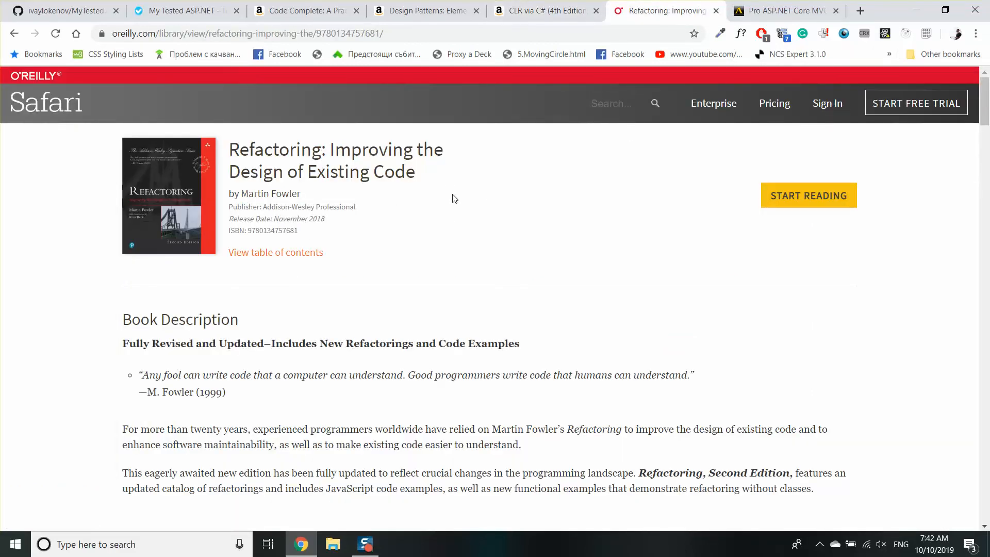
Step: Highlight the Refactoring title words, clear the highlight, and briefly scroll the description
double_click(272, 149)
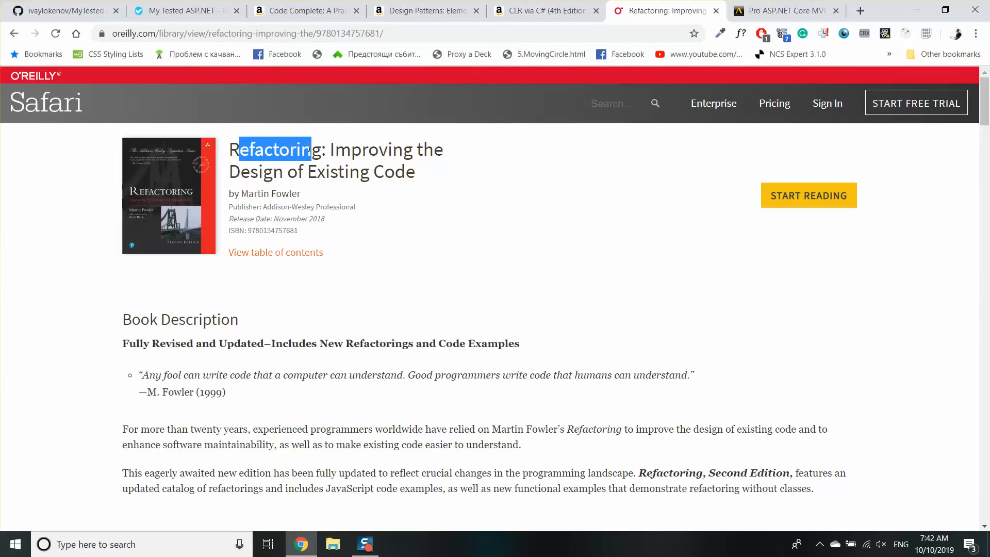
double_click(393, 171)
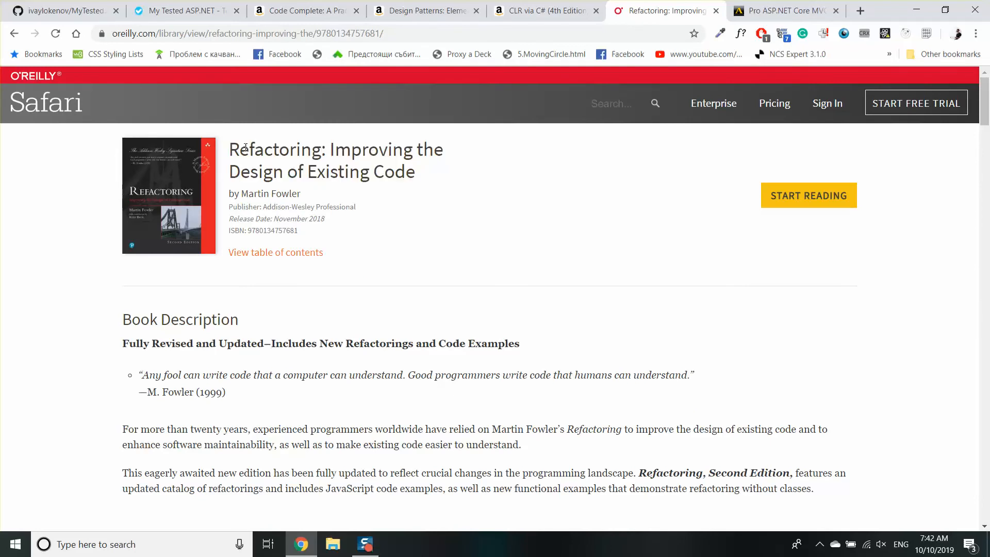
mouse_move(668, 192)
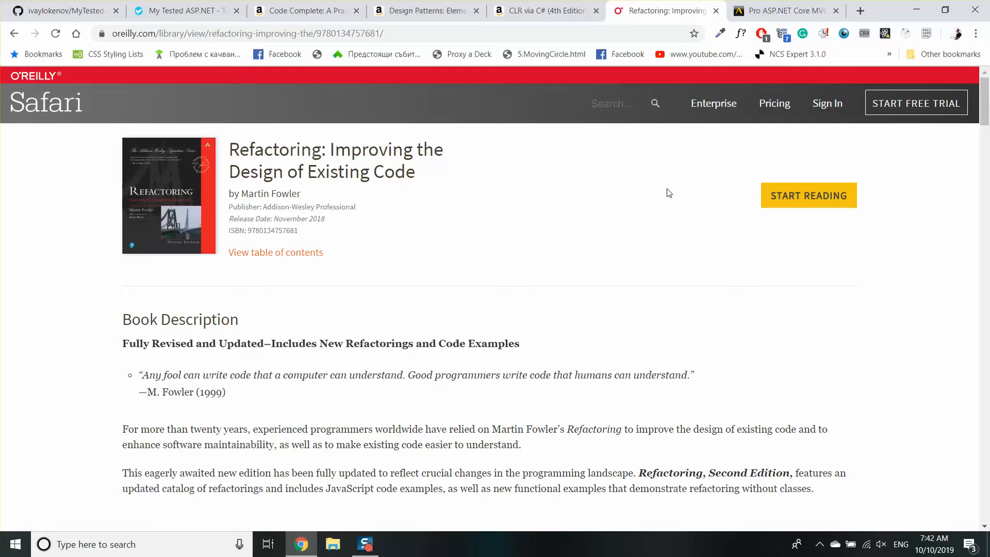
mouse_move(646, 233)
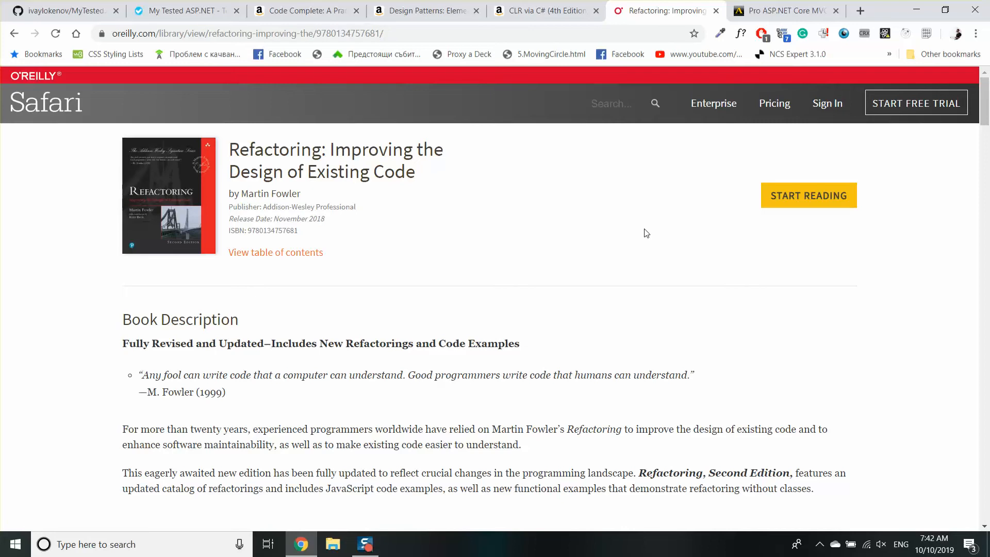
mouse_move(629, 241)
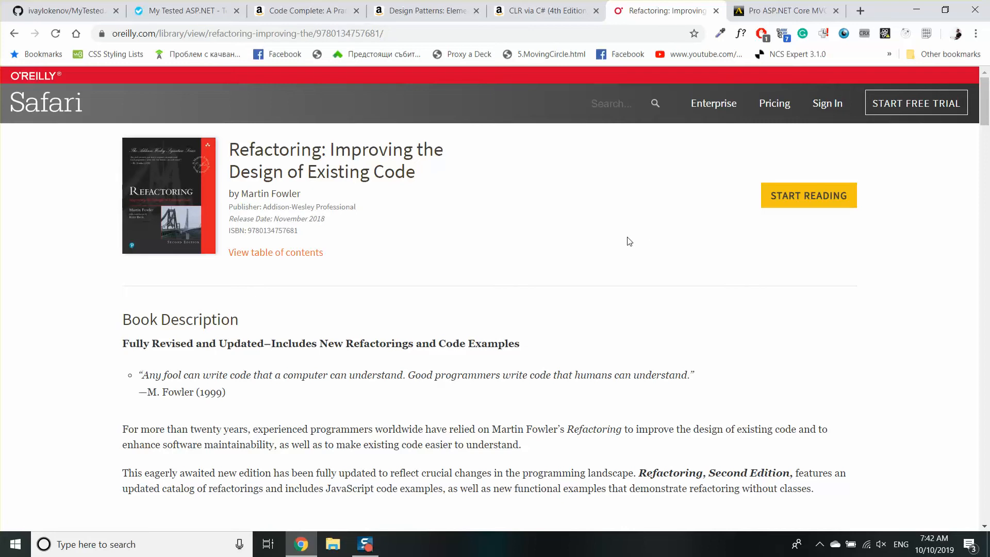
mouse_move(664, 228)
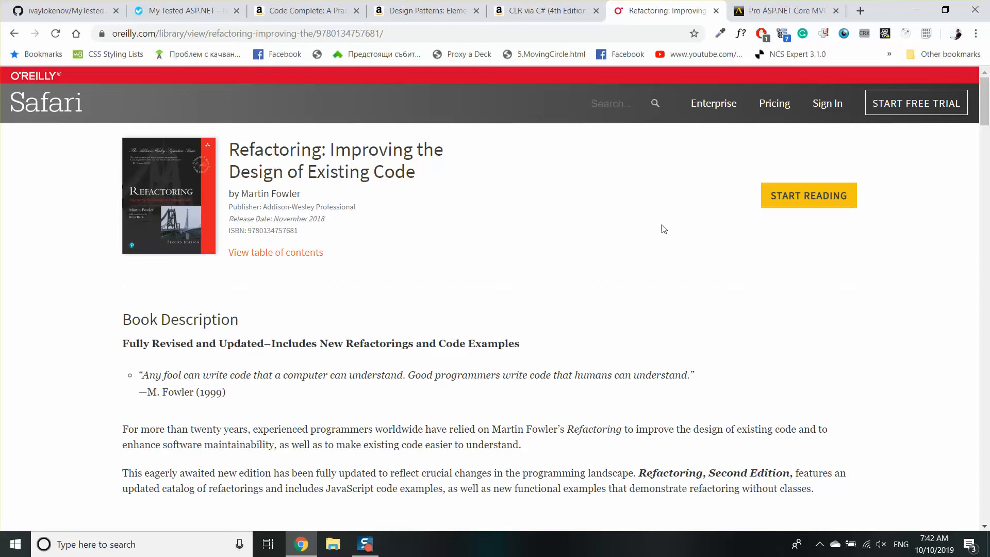
mouse_move(905, 216)
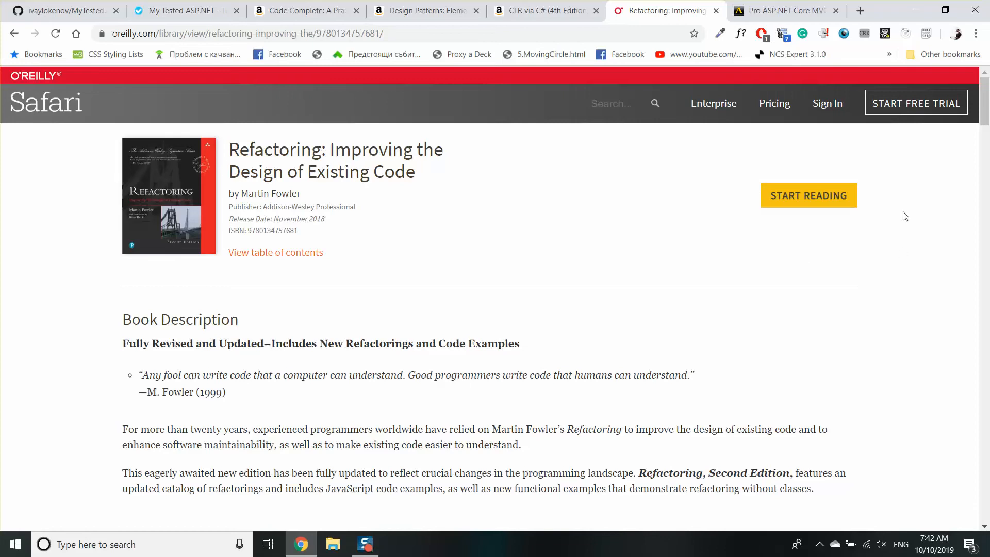
mouse_move(719, 259)
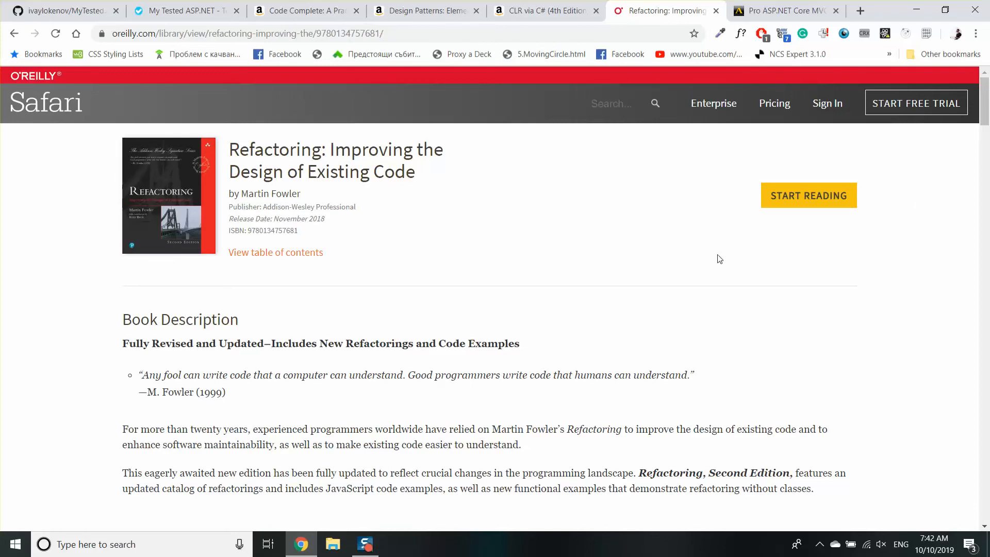
mouse_move(591, 253)
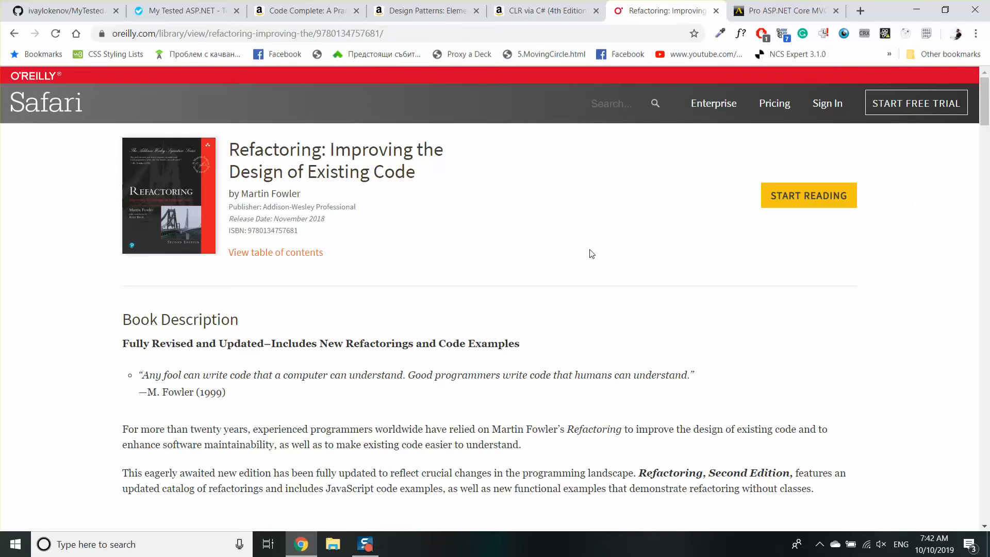
mouse_move(291, 209)
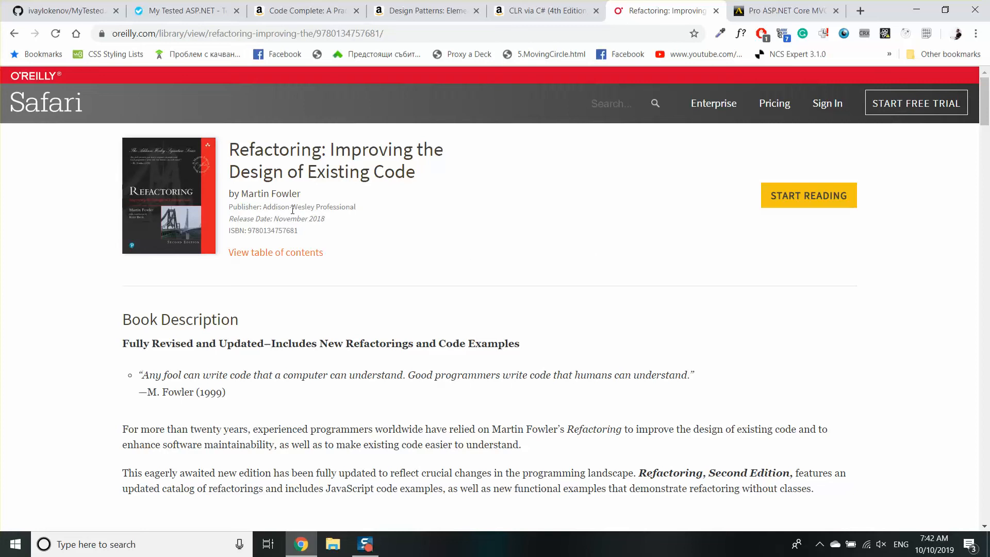
mouse_move(232, 153)
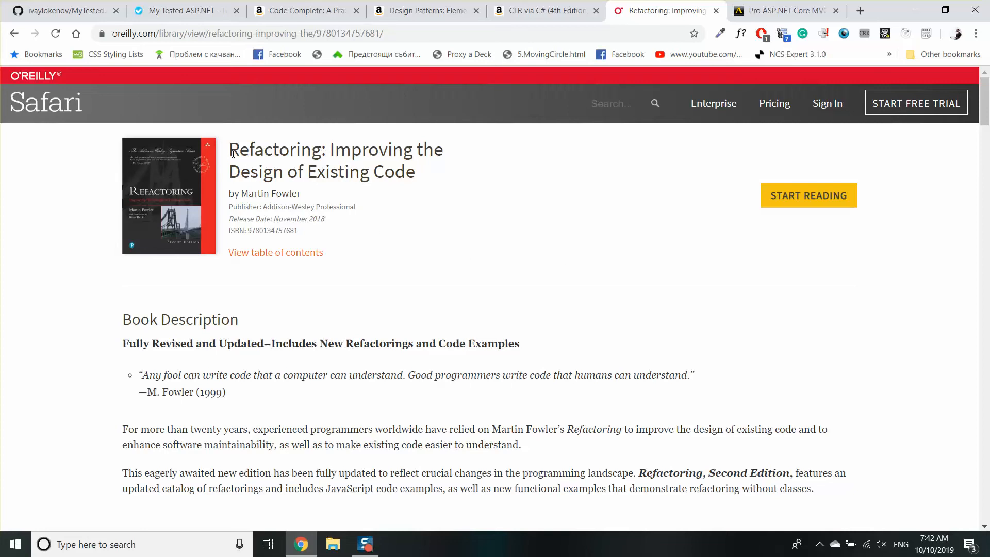
mouse_move(567, 252)
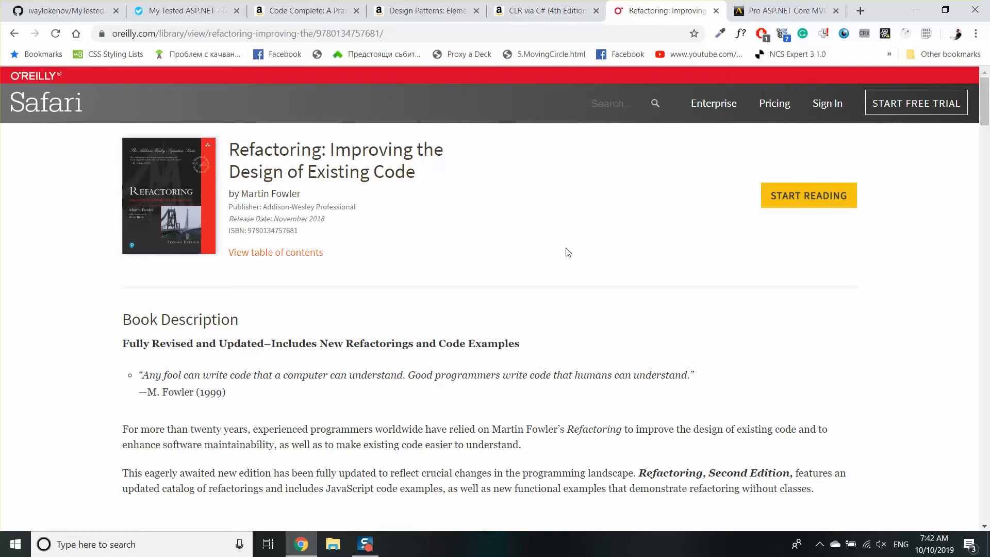
mouse_move(872, 265)
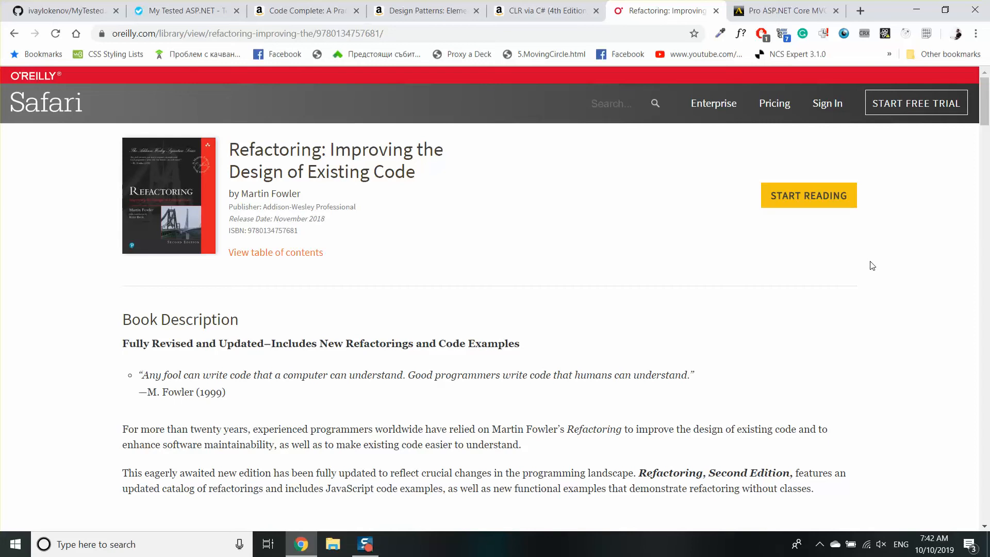
mouse_move(548, 183)
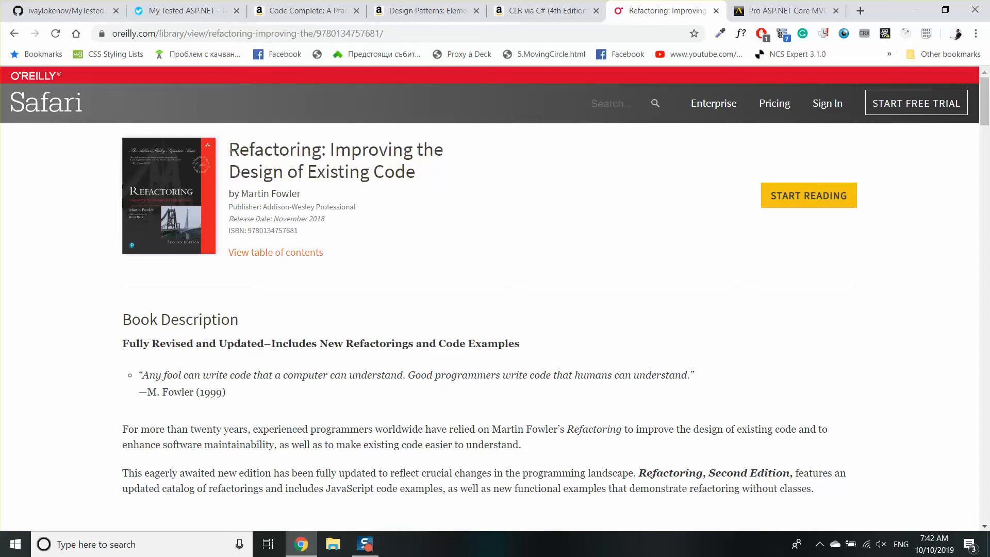
mouse_move(418, 204)
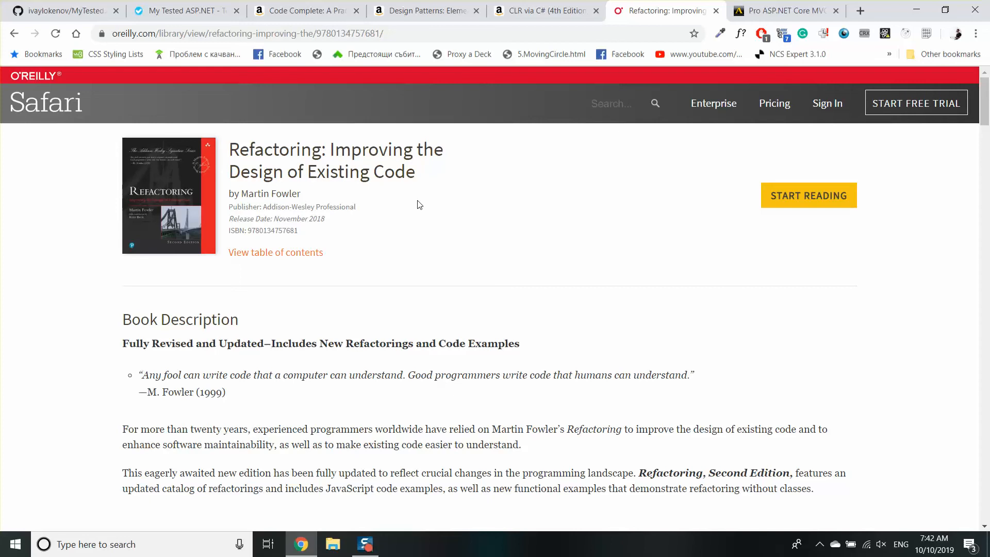
double_click(337, 172)
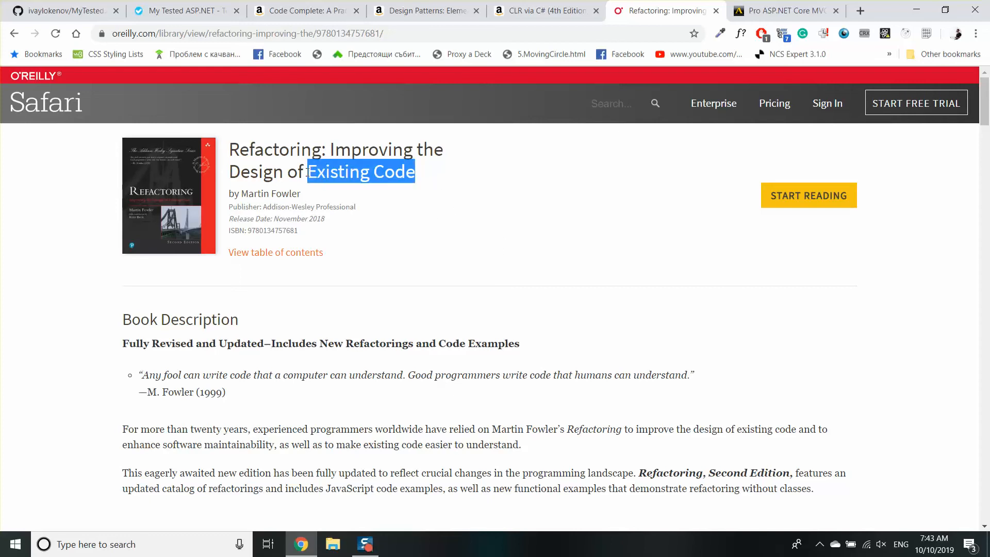
left_click(551, 174)
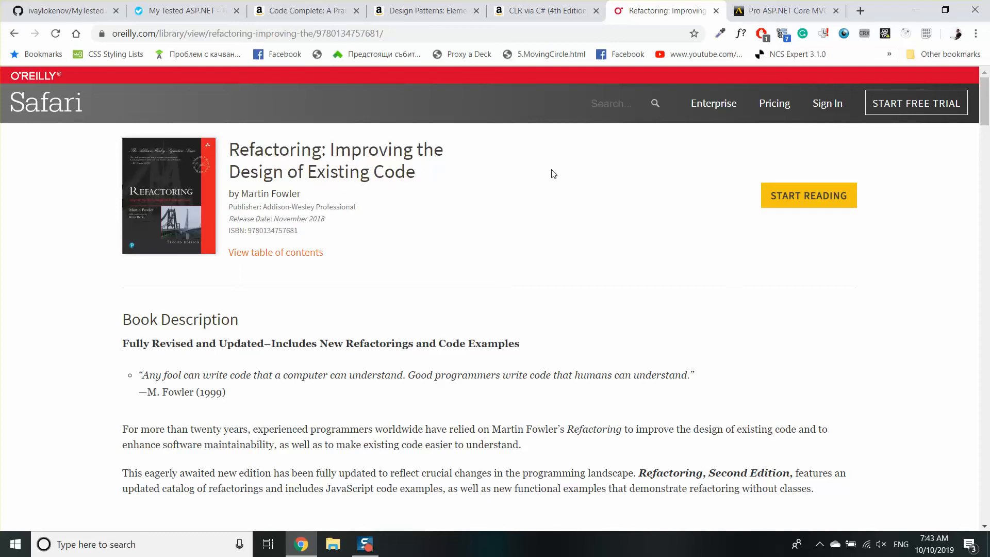
scroll("down", 3)
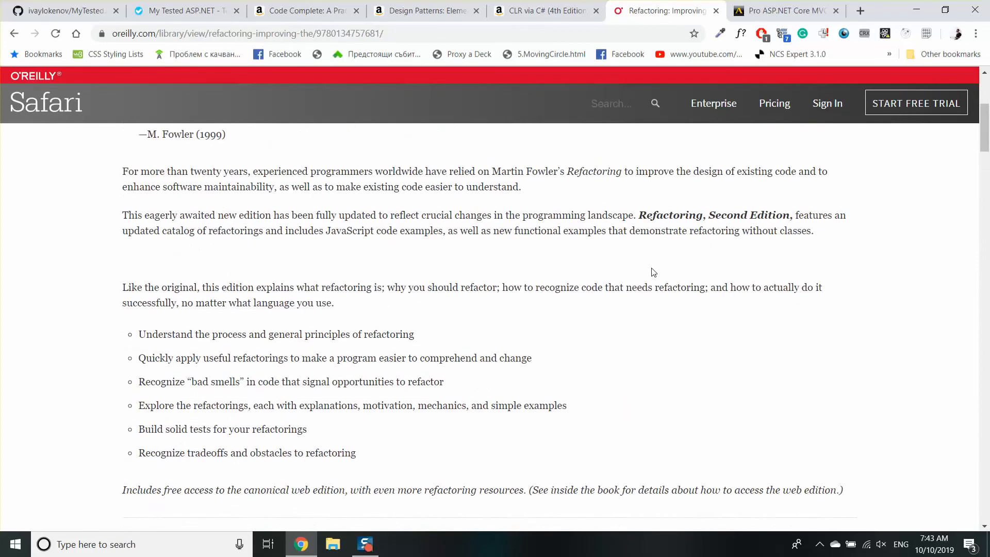
scroll("up", 3)
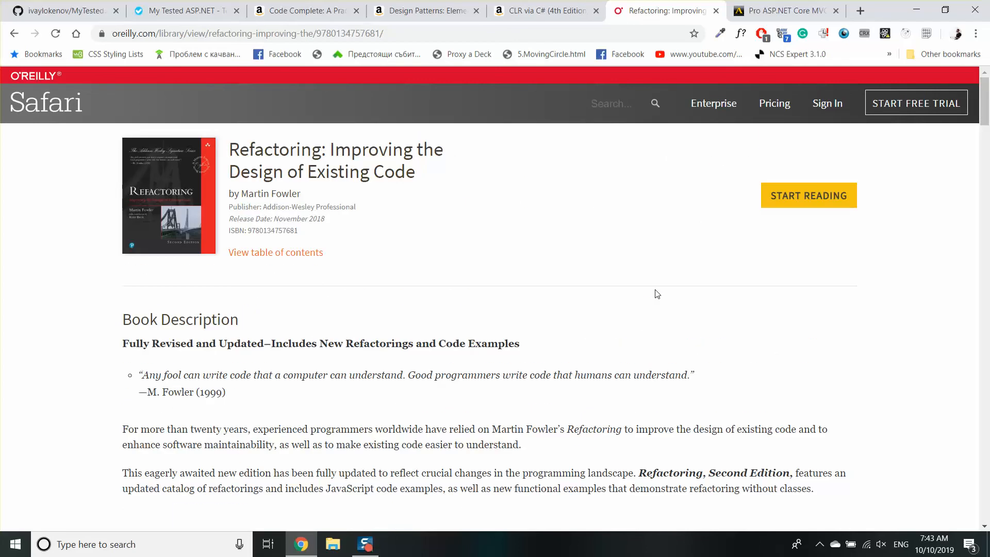
mouse_move(563, 240)
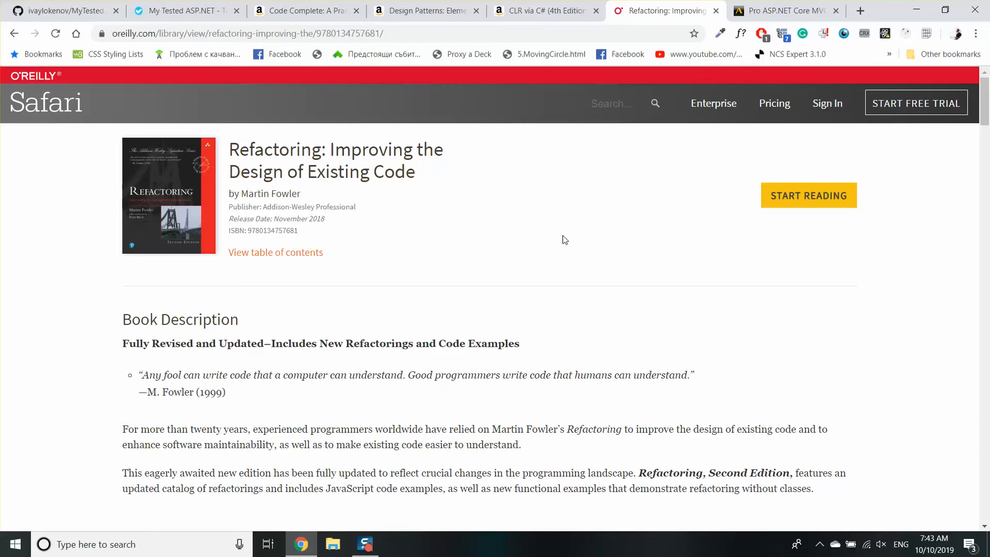
mouse_move(756, 164)
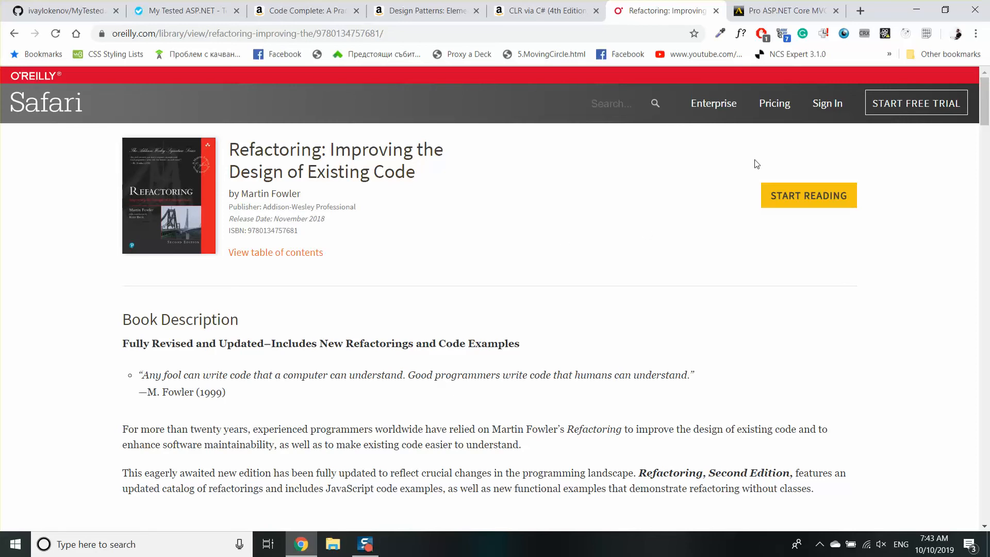
mouse_move(740, 165)
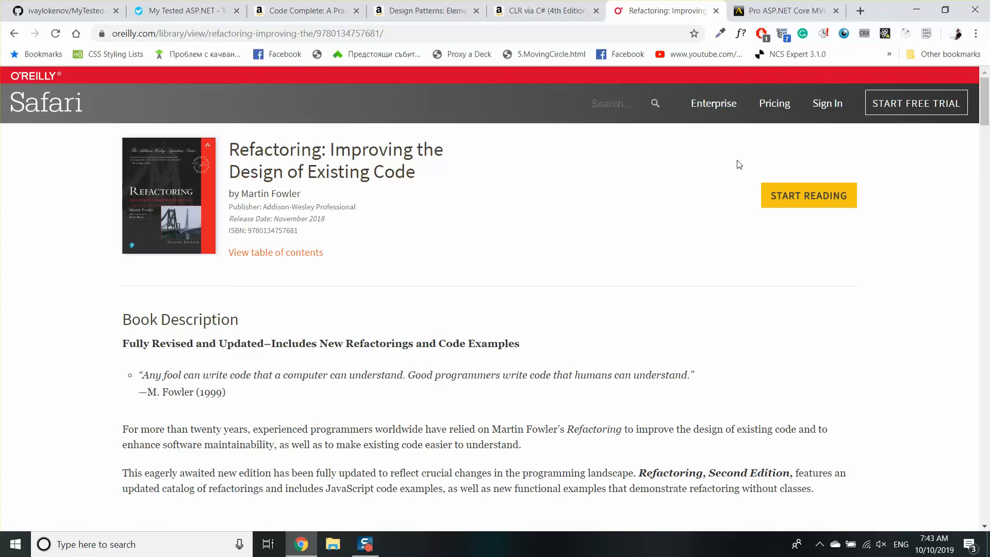
mouse_move(730, 166)
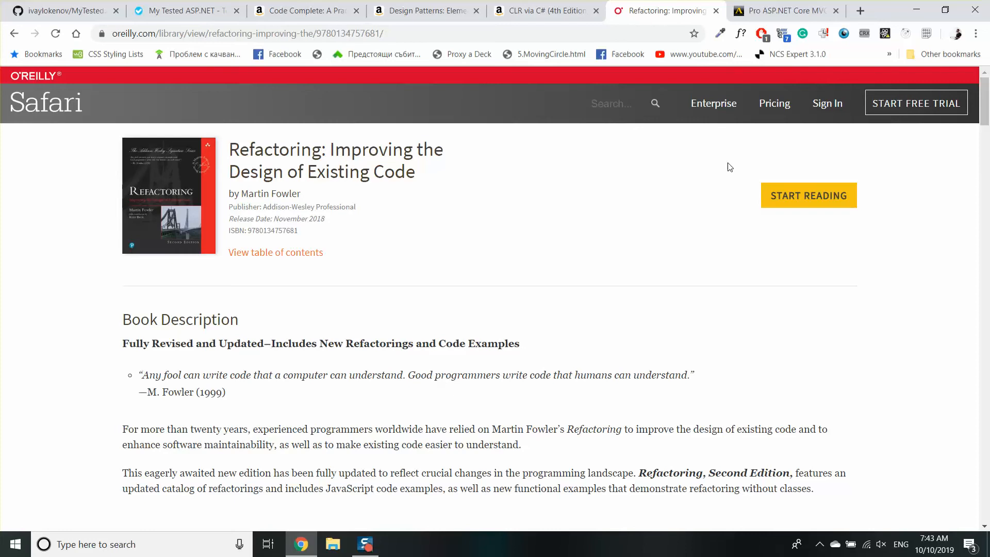
mouse_move(722, 160)
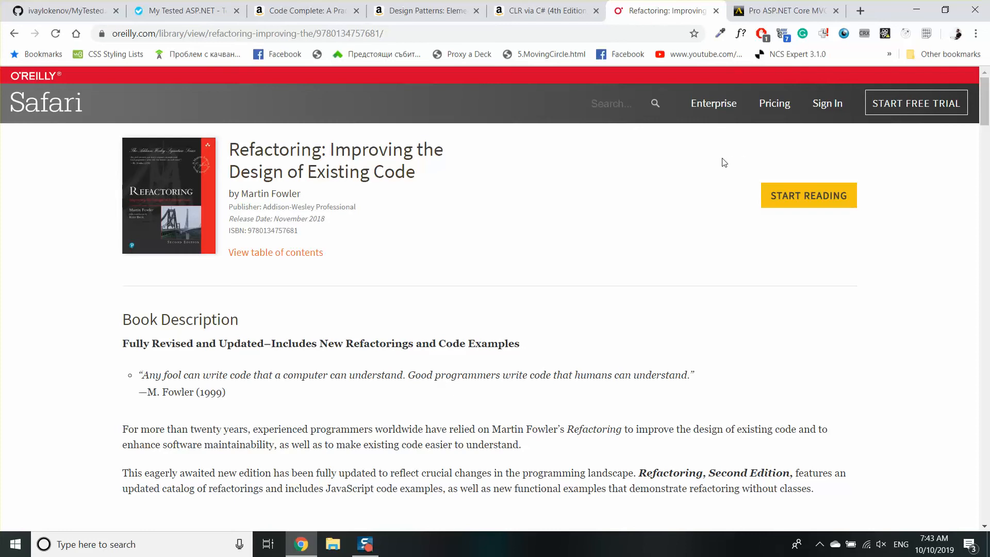
mouse_move(711, 165)
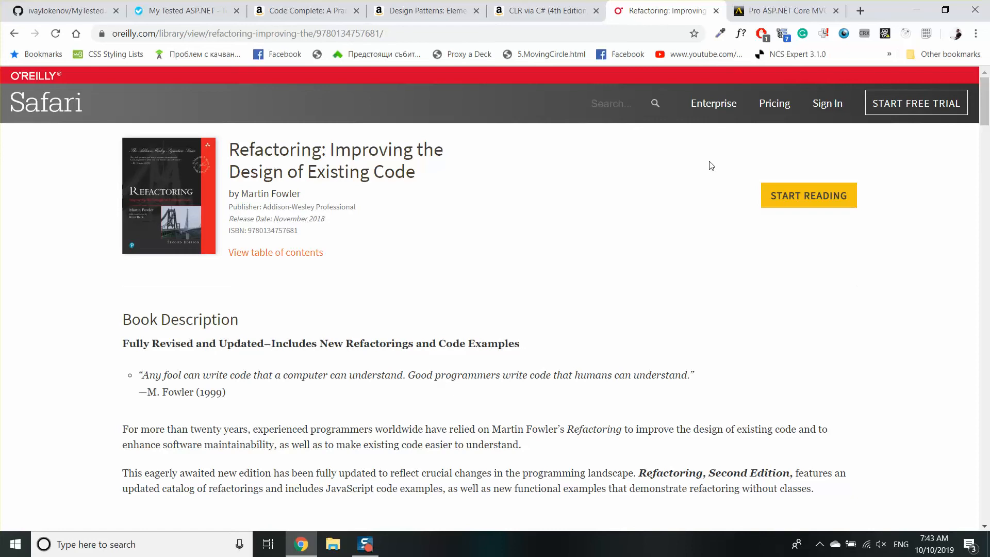
mouse_move(683, 166)
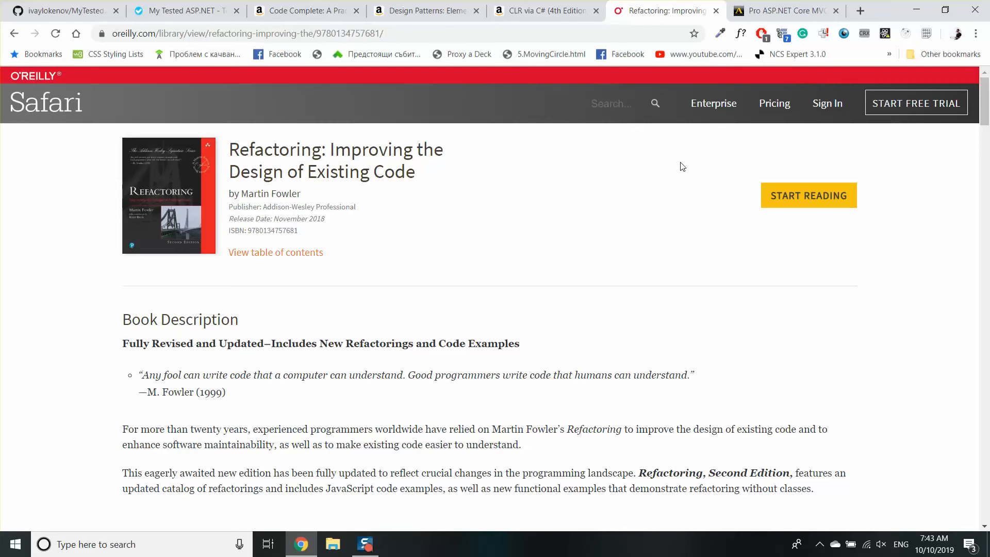
mouse_move(689, 155)
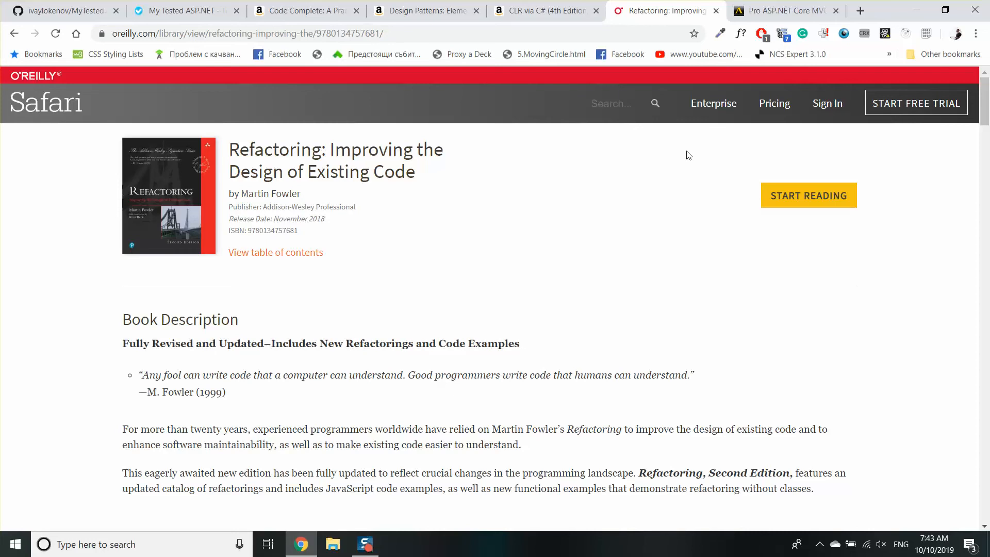
mouse_move(683, 164)
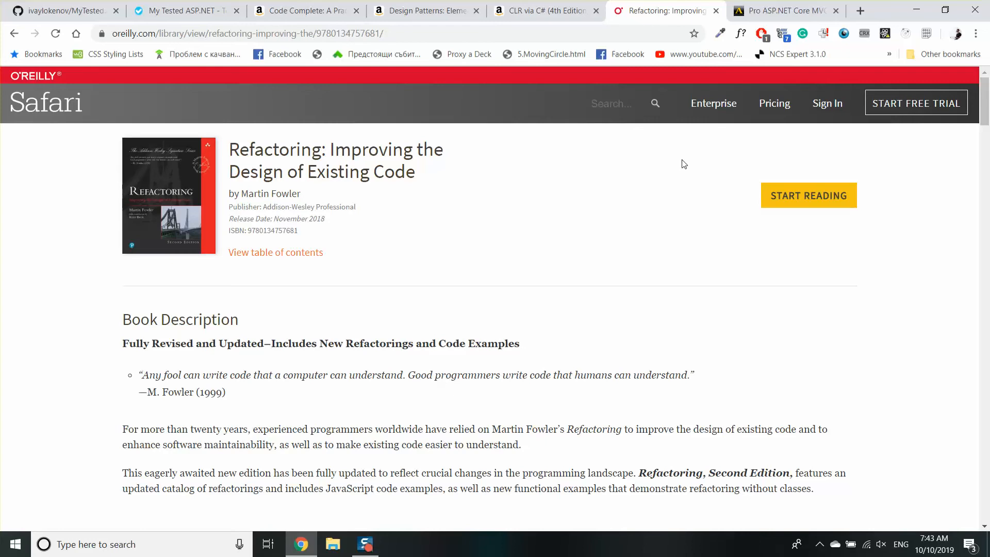
mouse_move(676, 166)
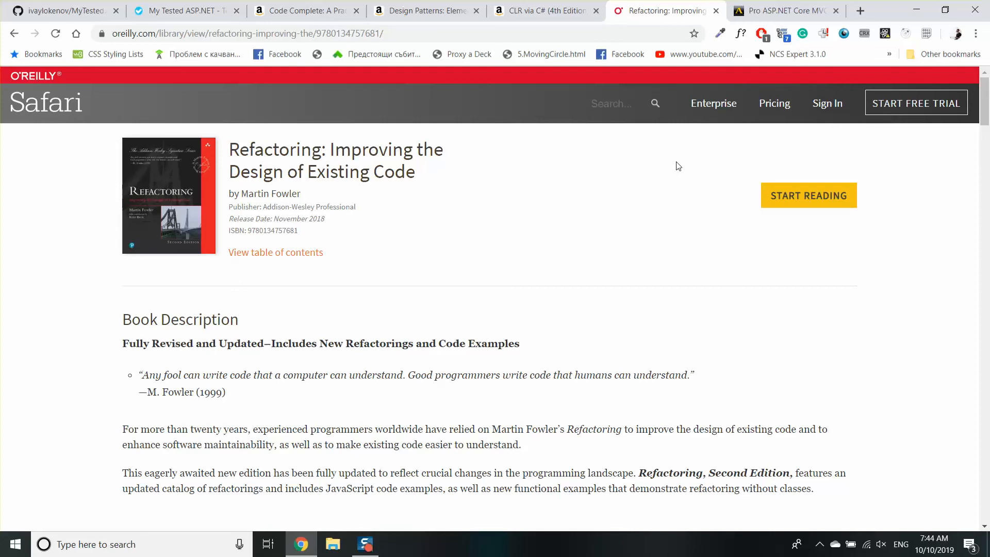
mouse_move(672, 170)
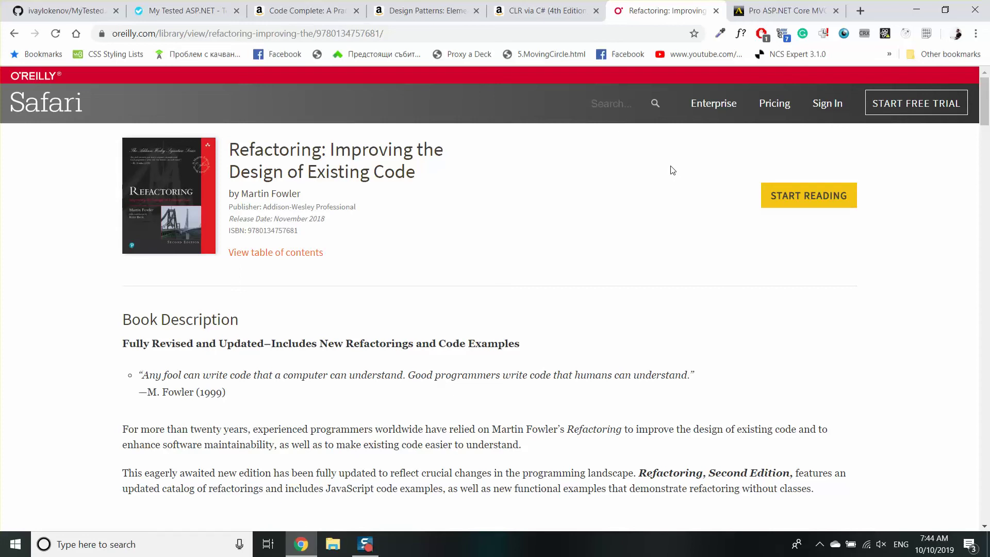
Step: Flip through the Code Complete, Design Patterns and CLR via C# tabs, ending on Refactoring
left_click(303, 11)
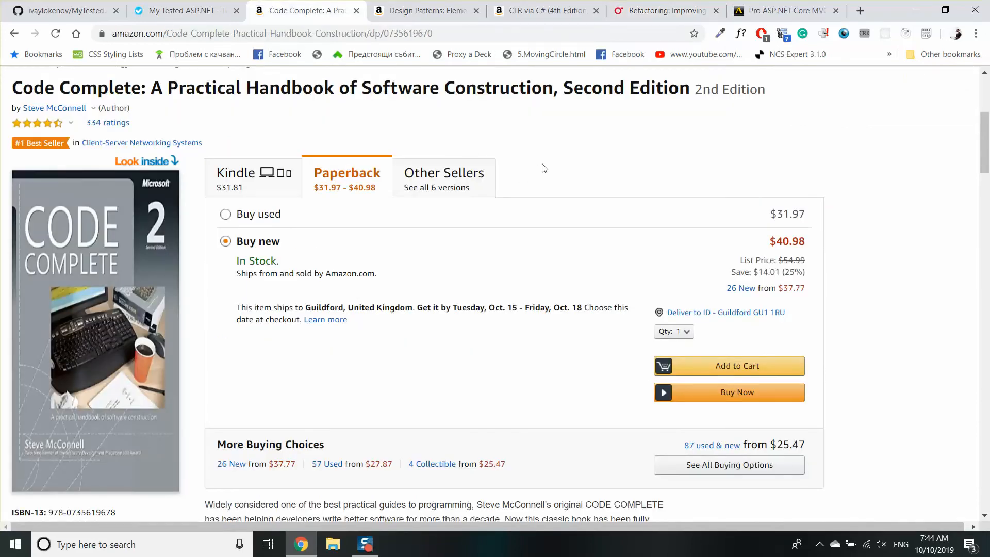
triple_click(315, 88)
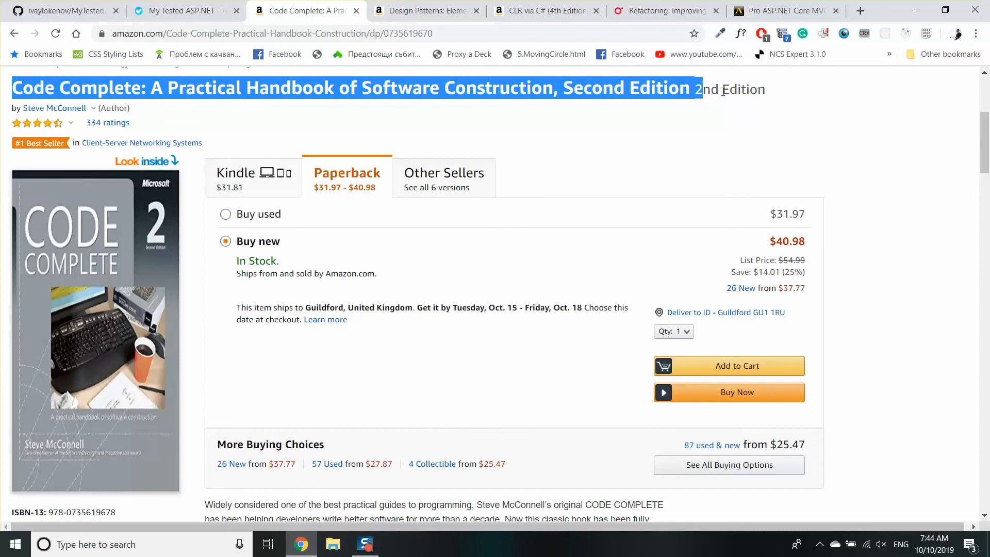
left_click(783, 163)
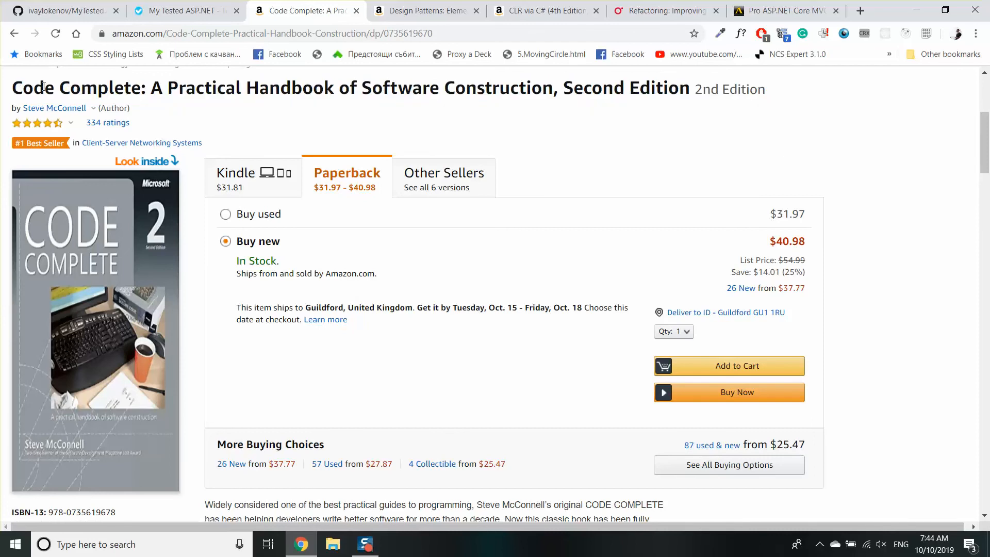
left_click(426, 11)
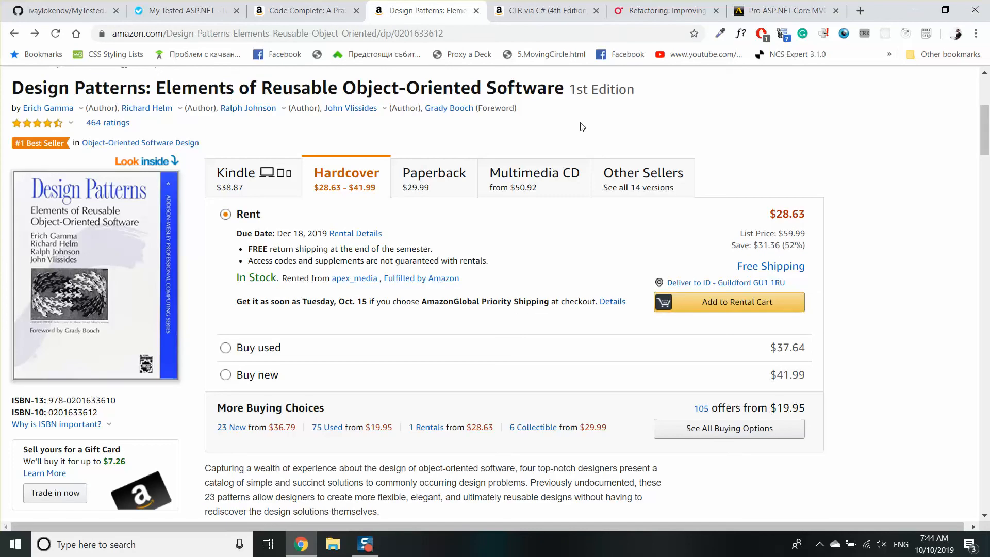
left_click(543, 11)
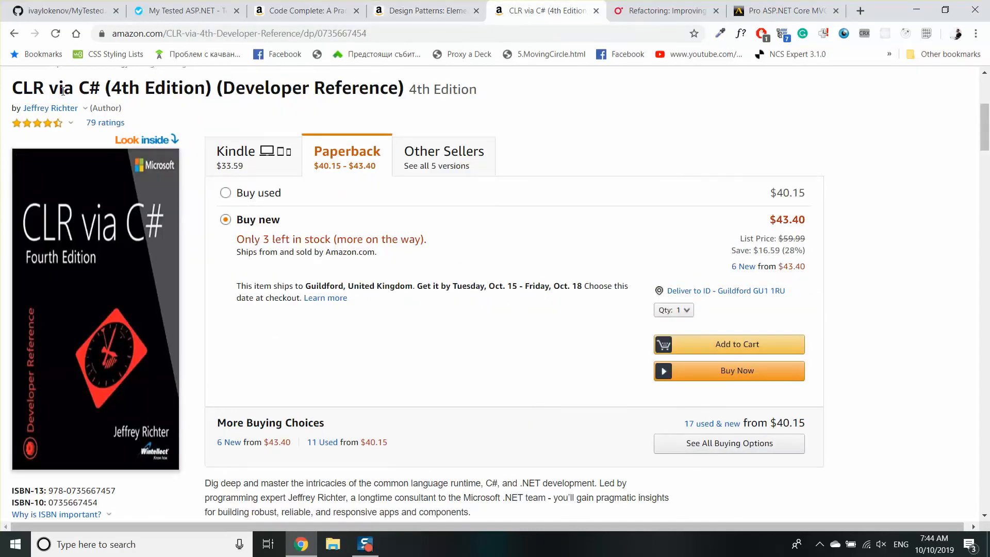
left_click(663, 11)
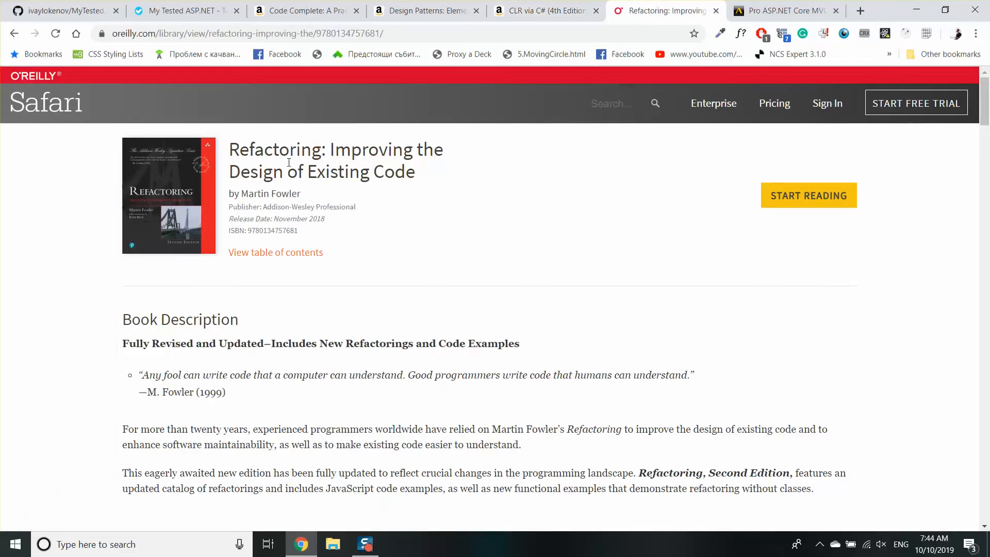
mouse_move(337, 154)
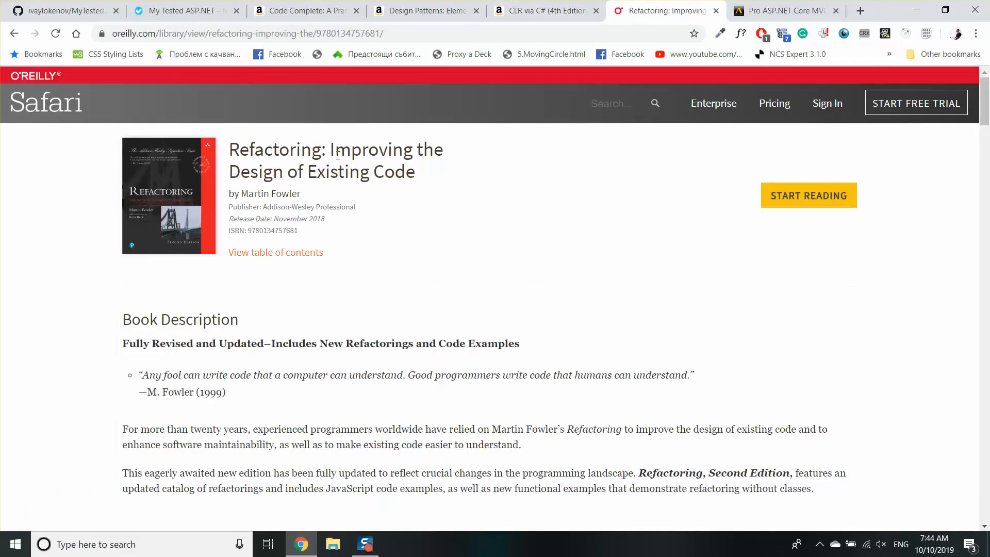
mouse_move(469, 166)
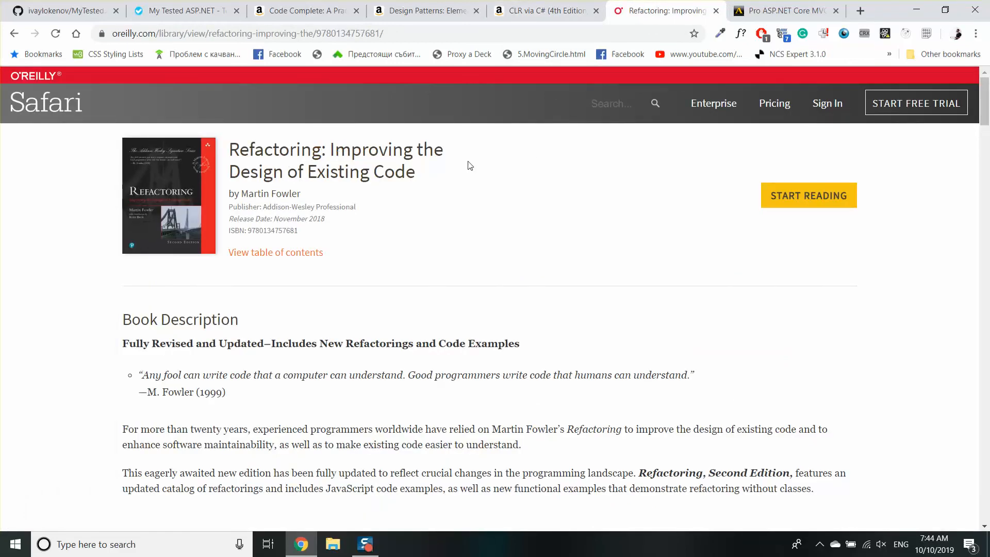
mouse_move(503, 158)
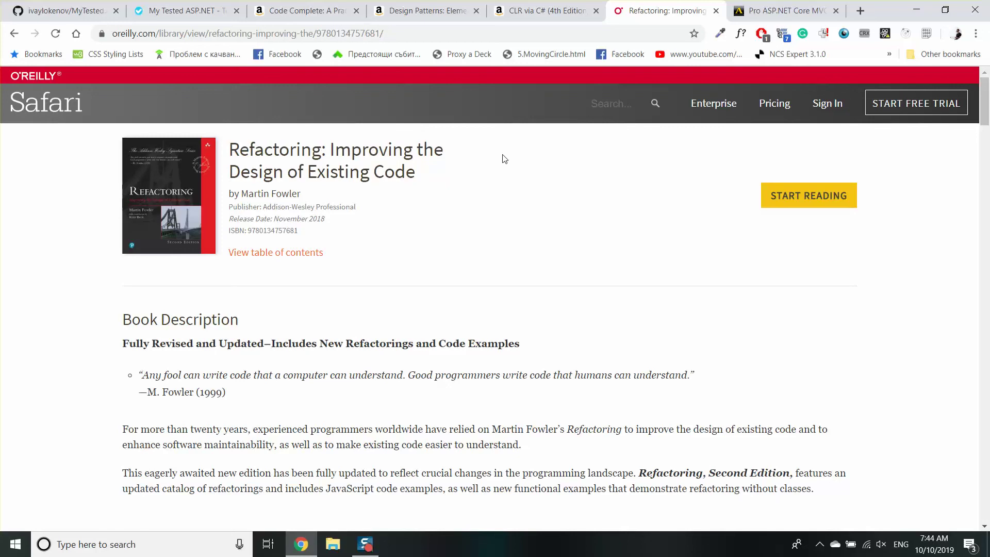
mouse_move(629, 166)
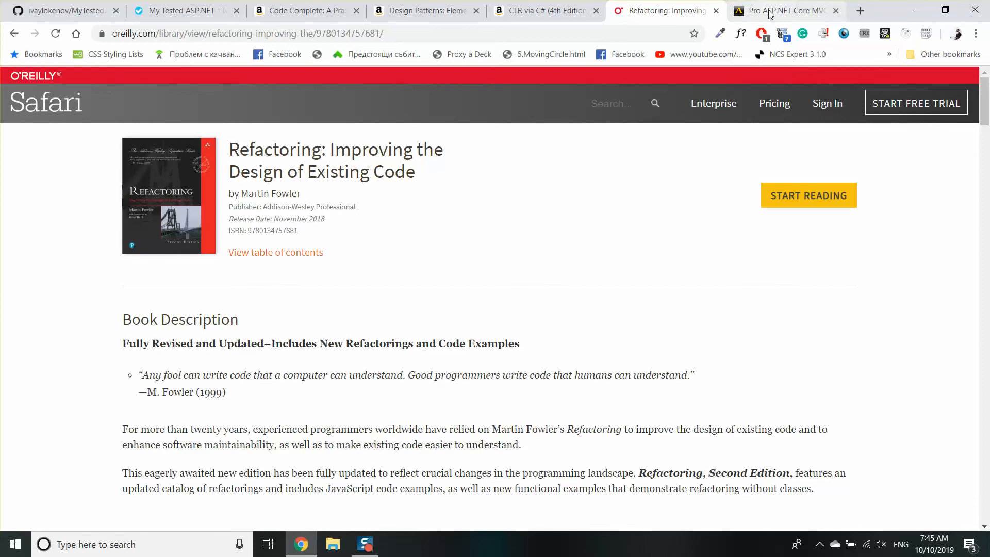
Step: Present the Pro ASP.NET Core MVC 2 page, glancing at Code Complete and highlighting its title
left_click(781, 10)
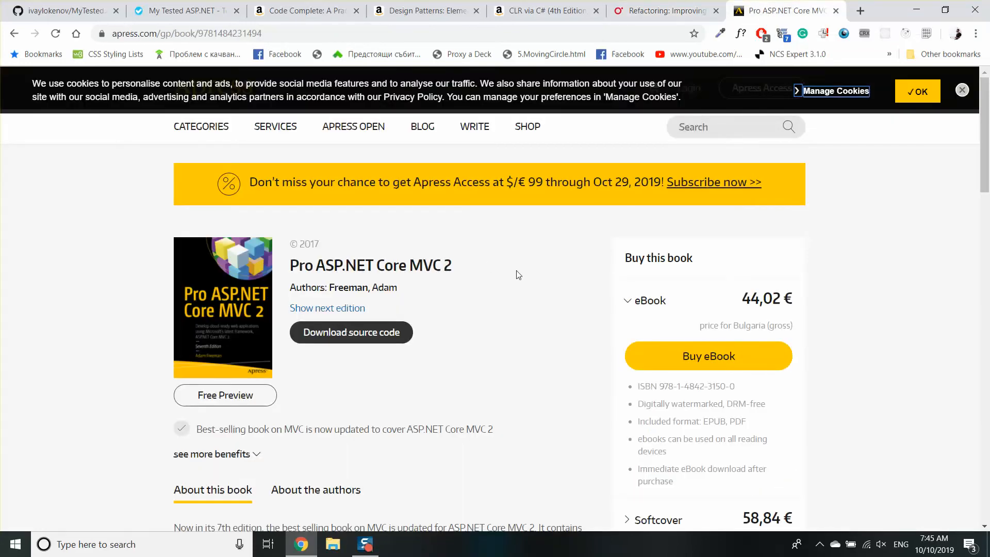
mouse_move(290, 290)
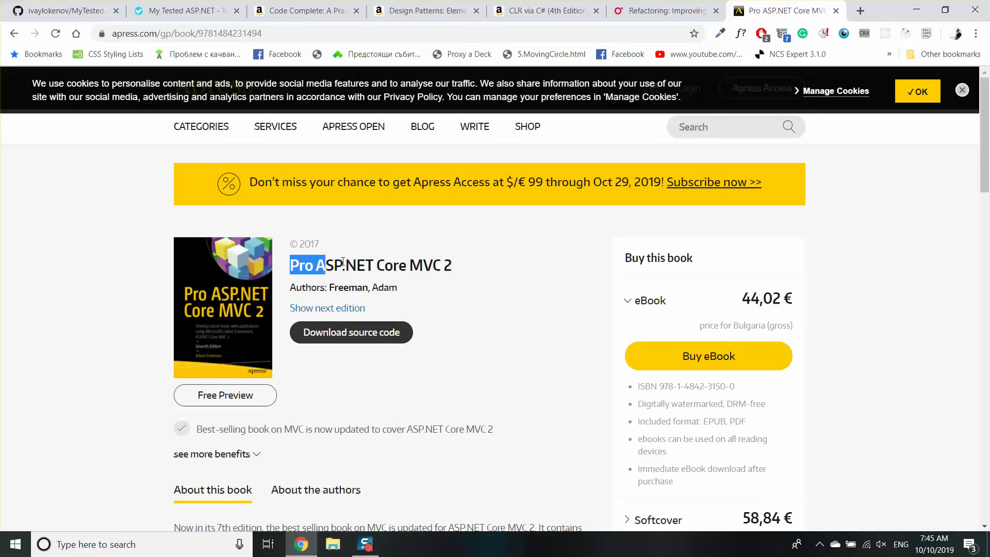
left_click(477, 266)
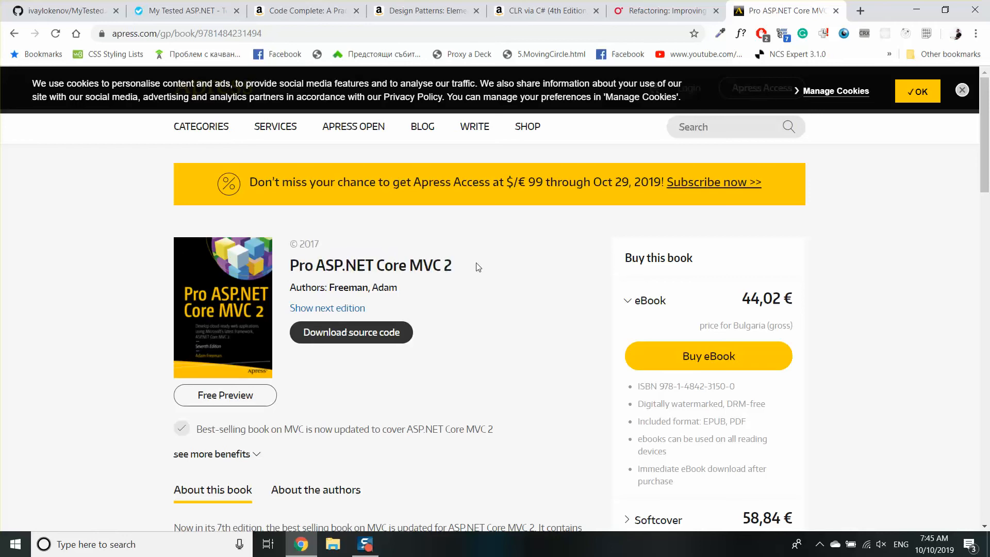
mouse_move(314, 92)
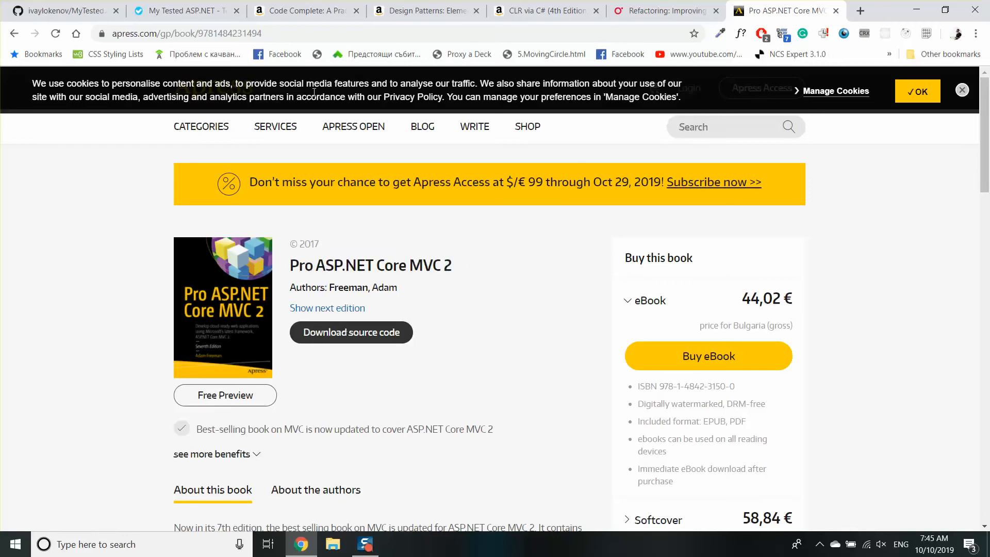
left_click(303, 11)
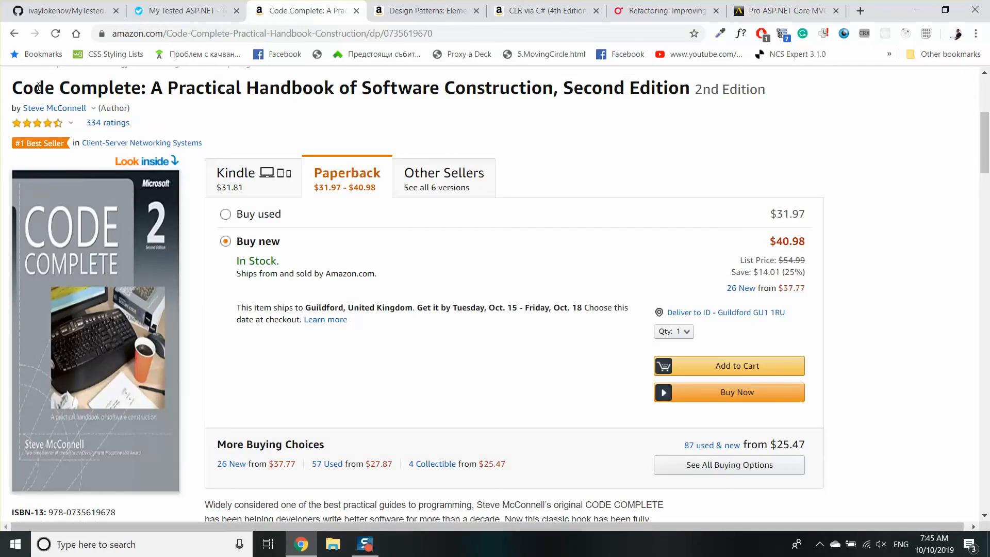
left_click(782, 11)
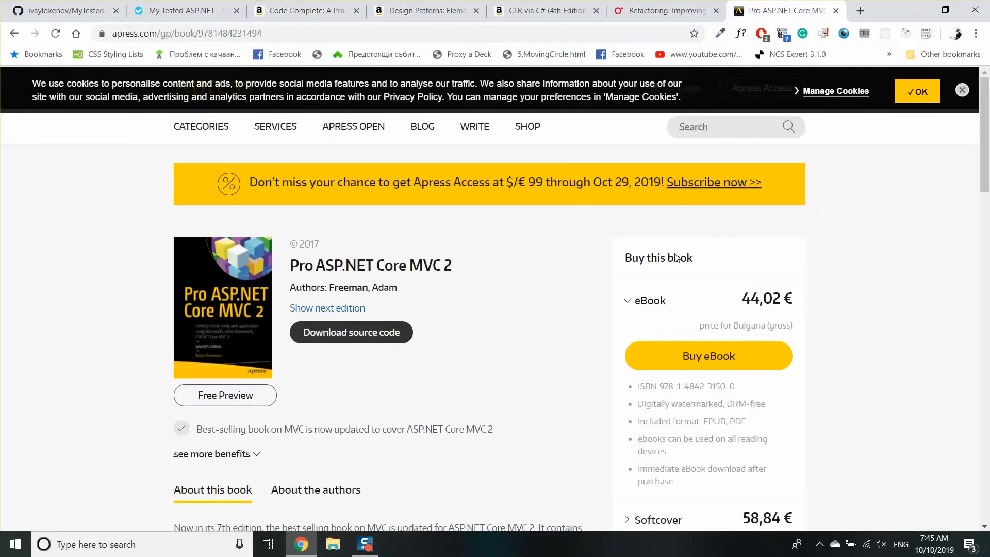
mouse_move(486, 281)
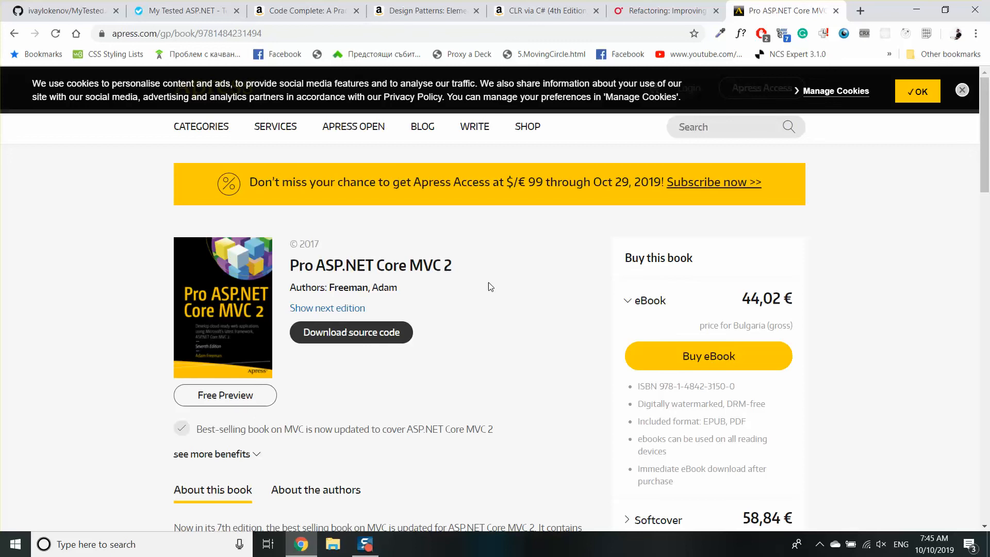
mouse_move(479, 297)
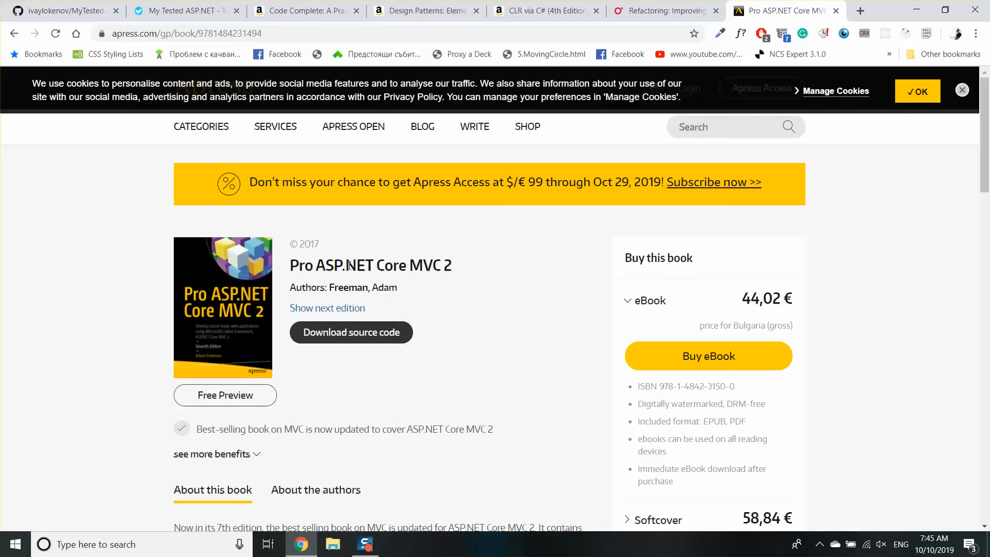
mouse_move(557, 266)
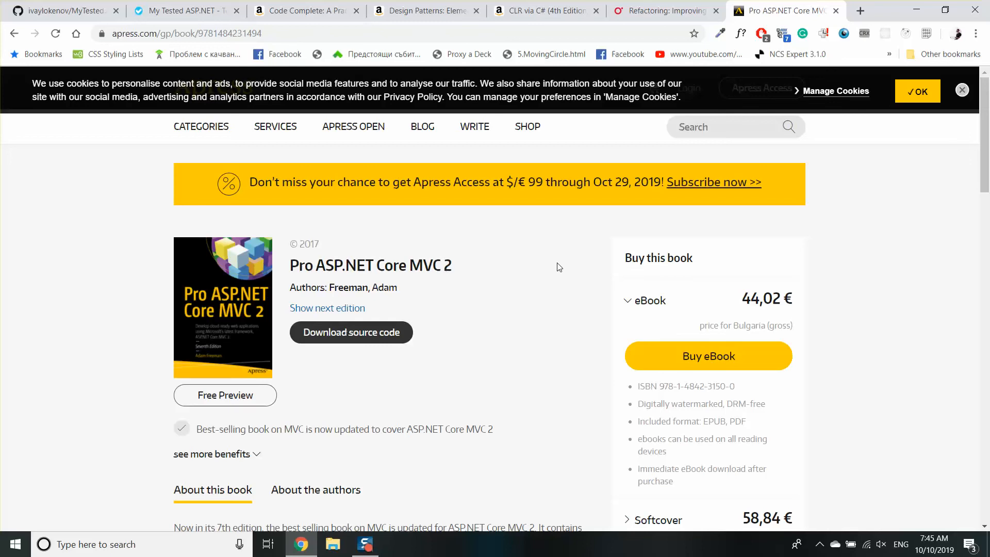
mouse_move(492, 279)
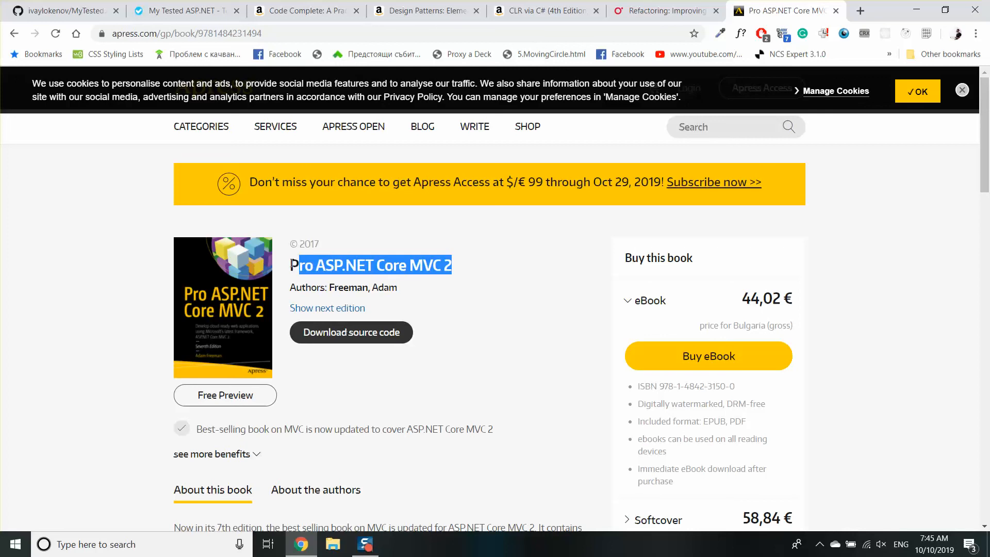
left_click(531, 258)
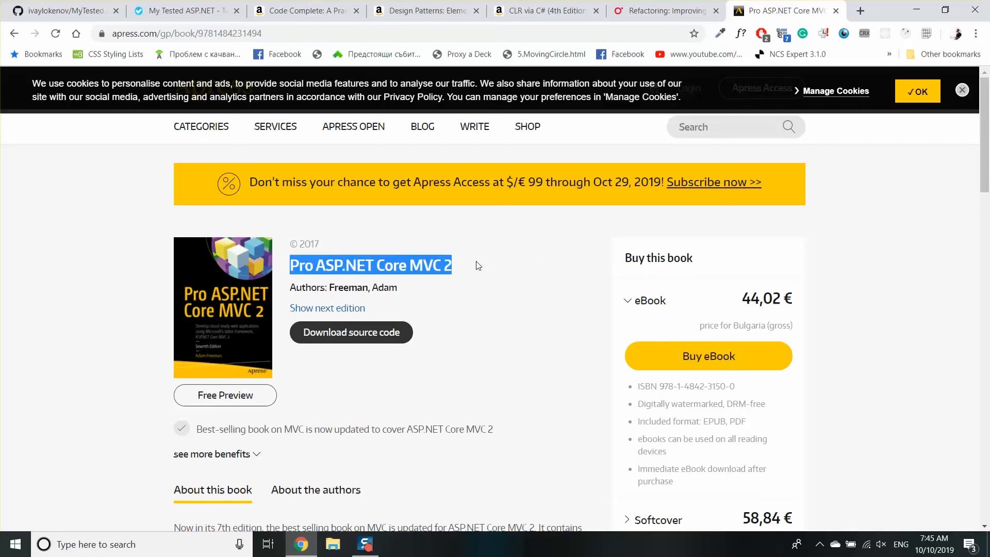
left_click(509, 314)
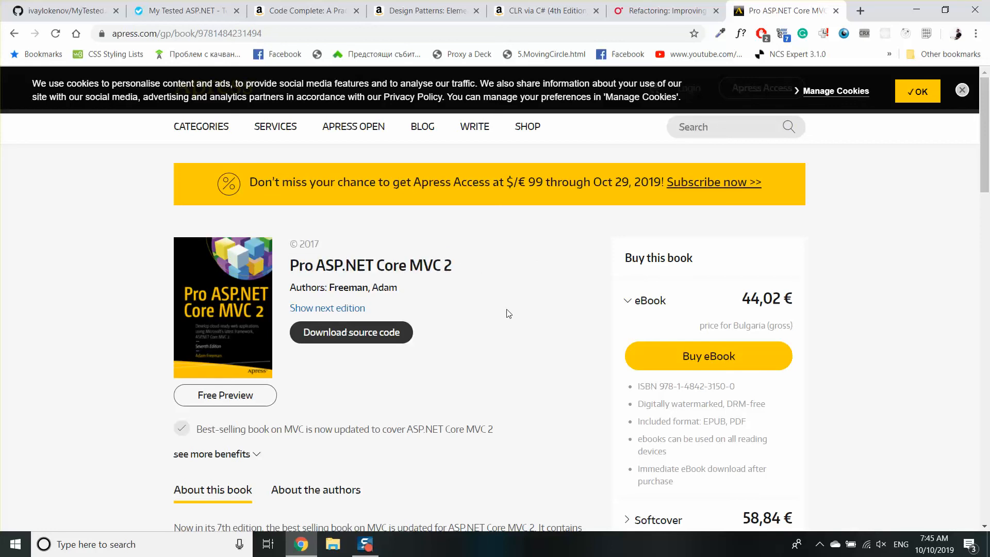
mouse_move(521, 244)
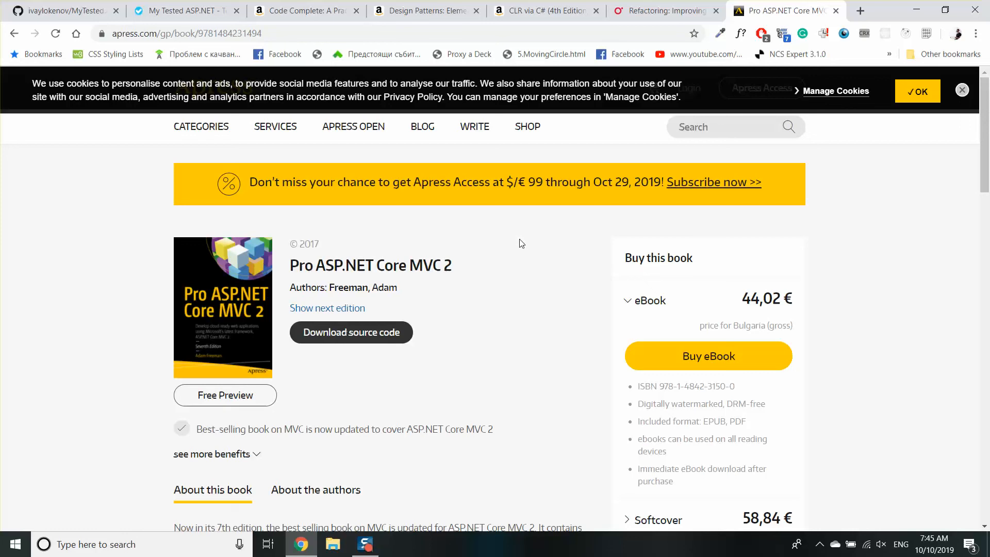
mouse_move(510, 291)
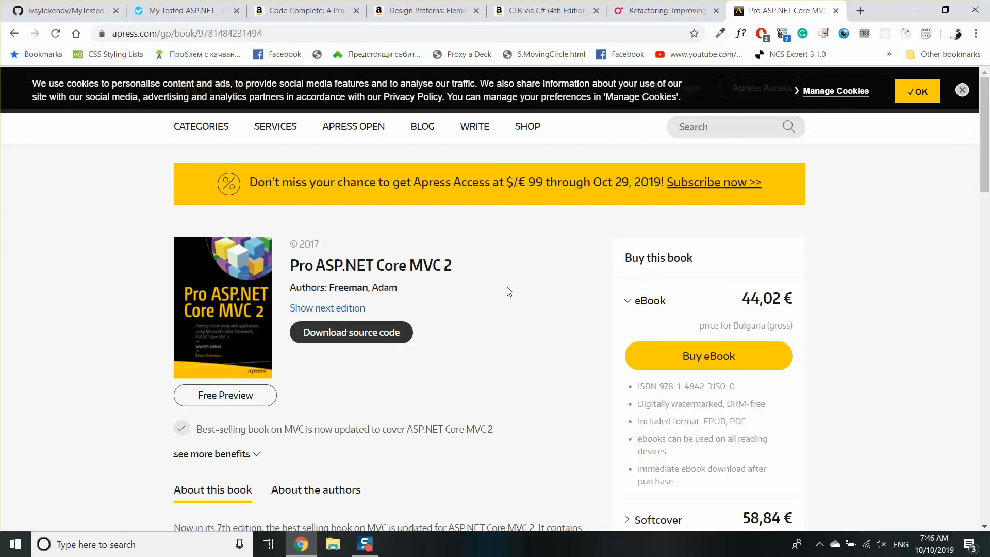
mouse_move(500, 272)
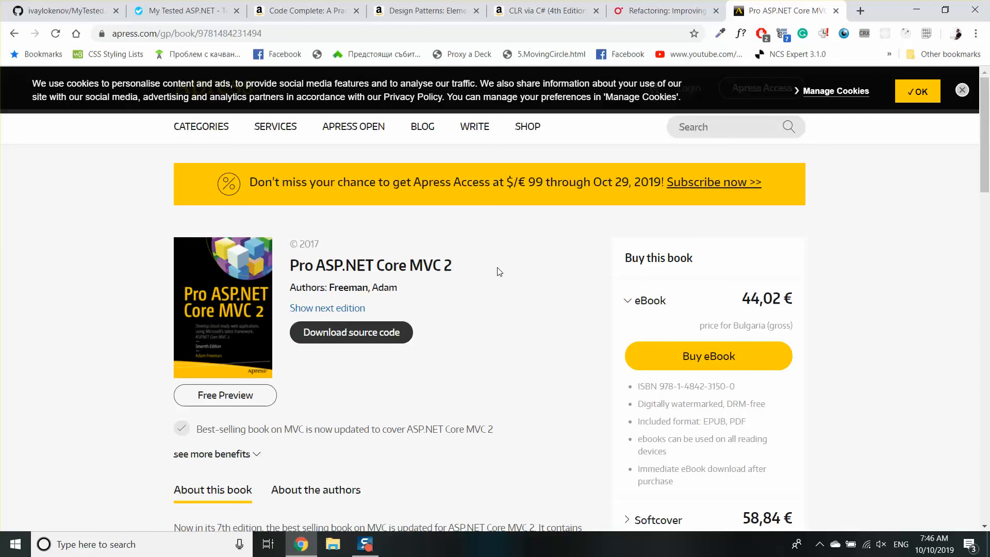
mouse_move(533, 272)
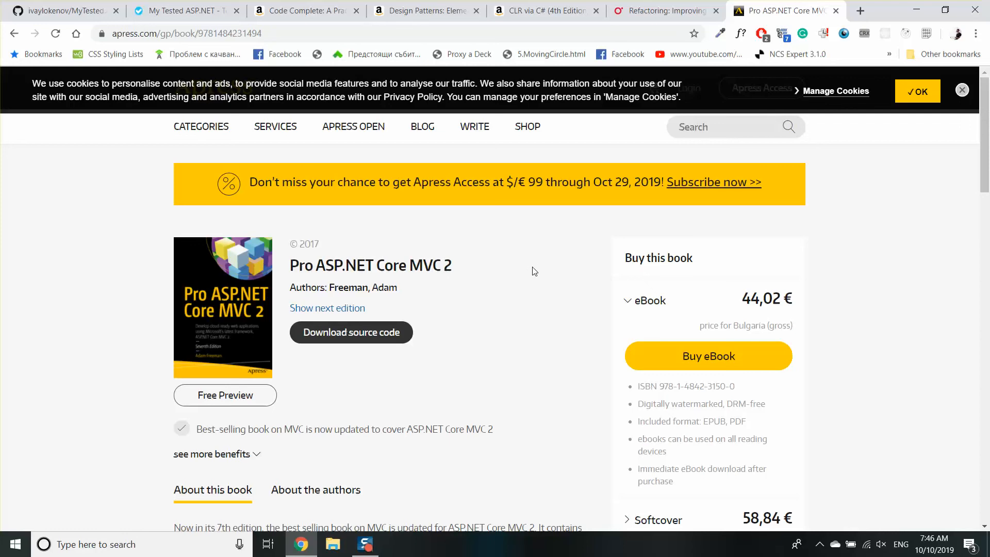
mouse_move(289, 273)
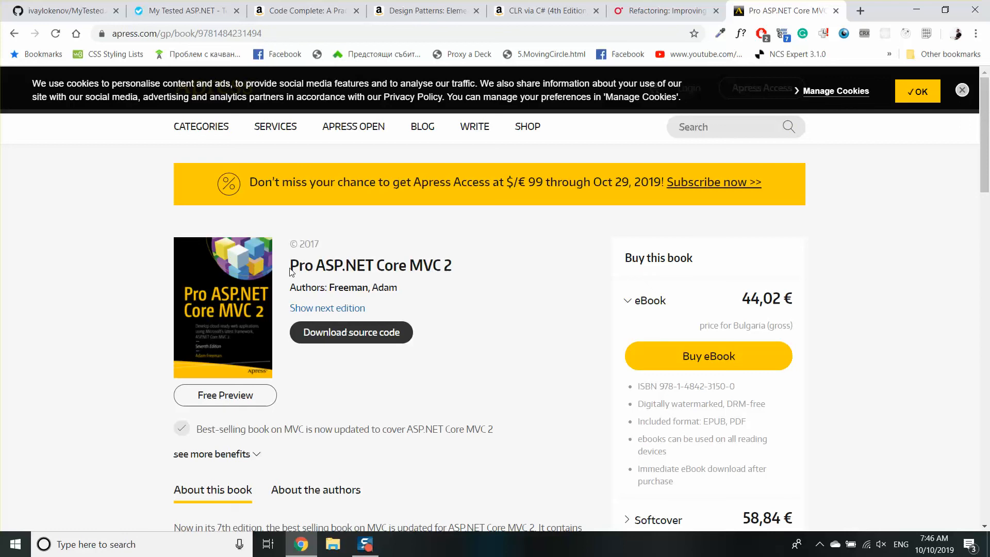
mouse_move(382, 272)
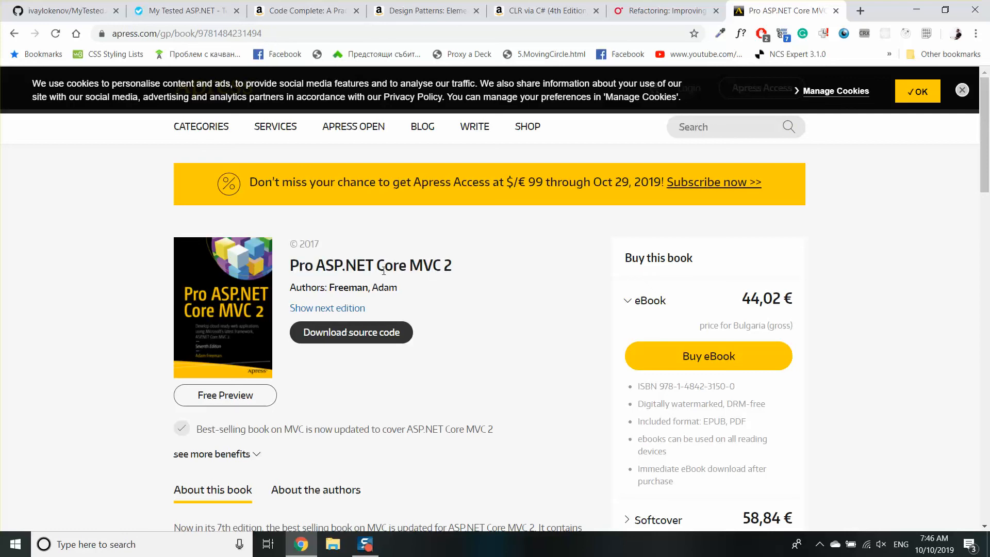
mouse_move(498, 271)
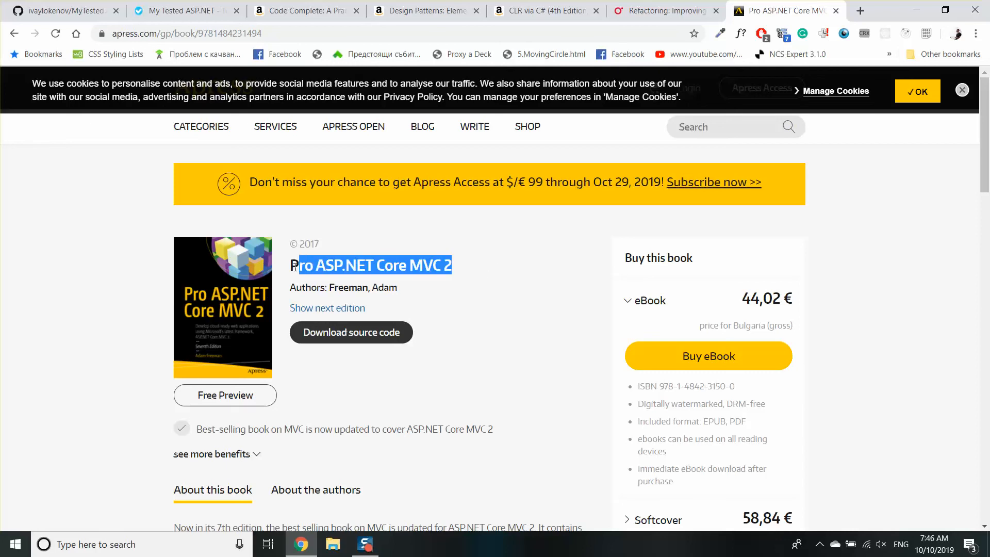
Step: Revisit Code Complete, return to Pro ASP.NET Core MVC 2, and dismiss its cookie notice
left_click(486, 246)
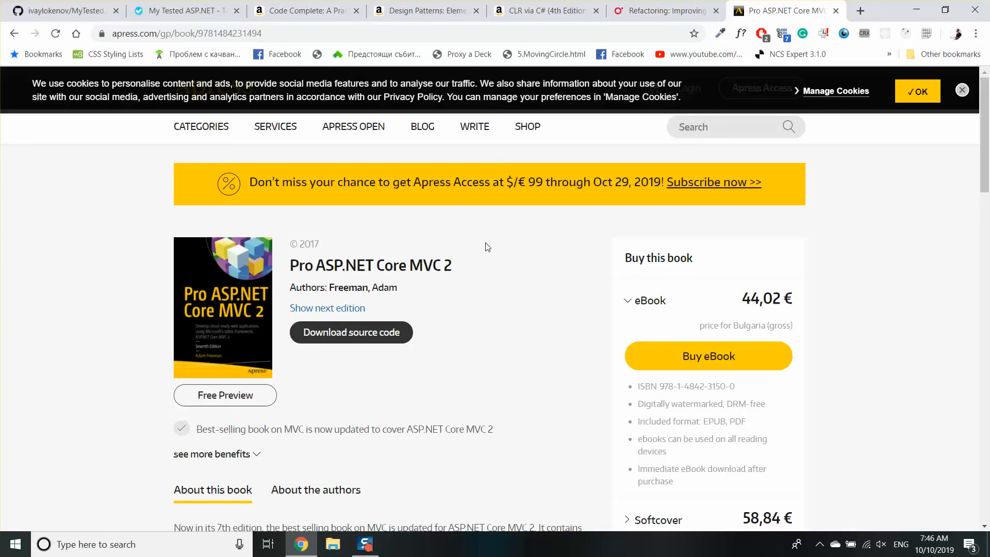
mouse_move(728, 217)
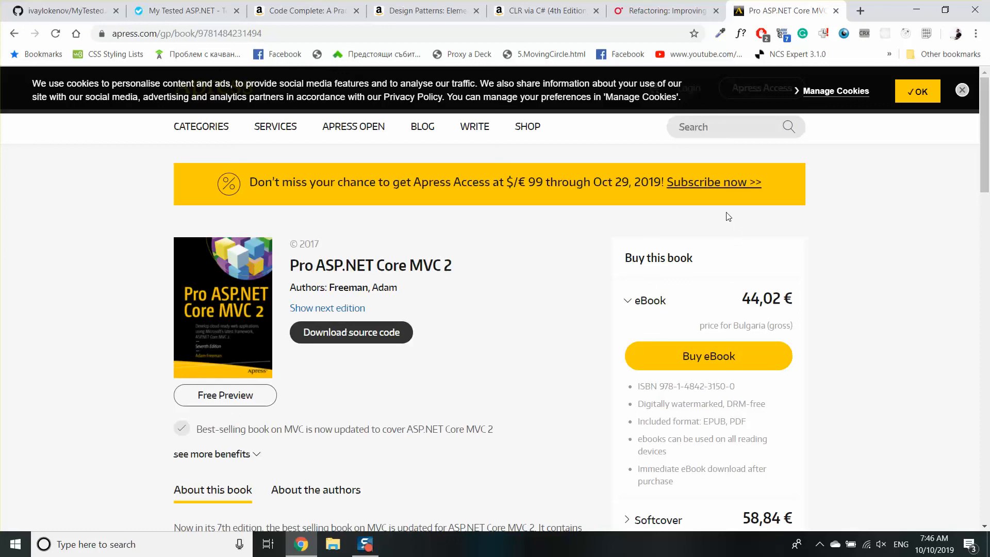
mouse_move(526, 282)
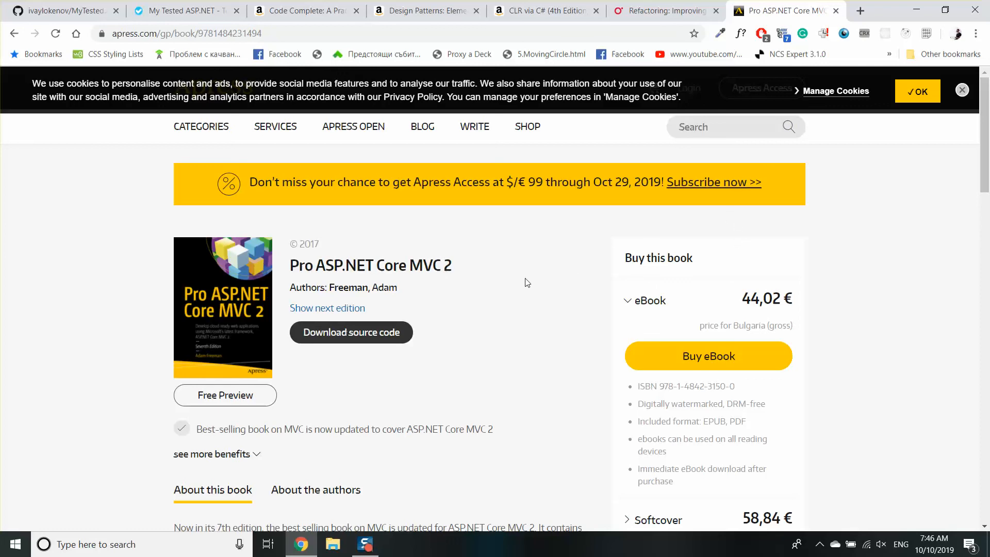
mouse_move(515, 276)
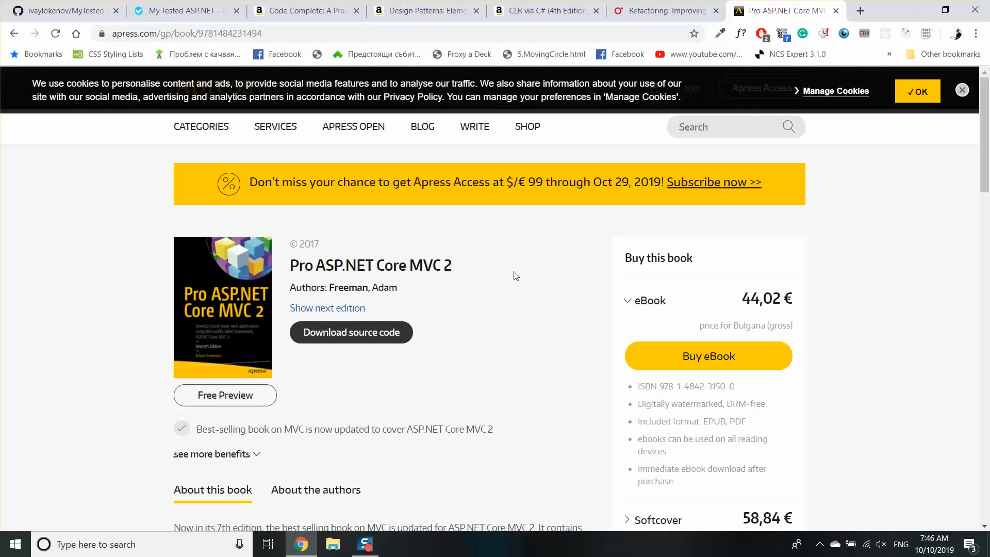
double_click(383, 265)
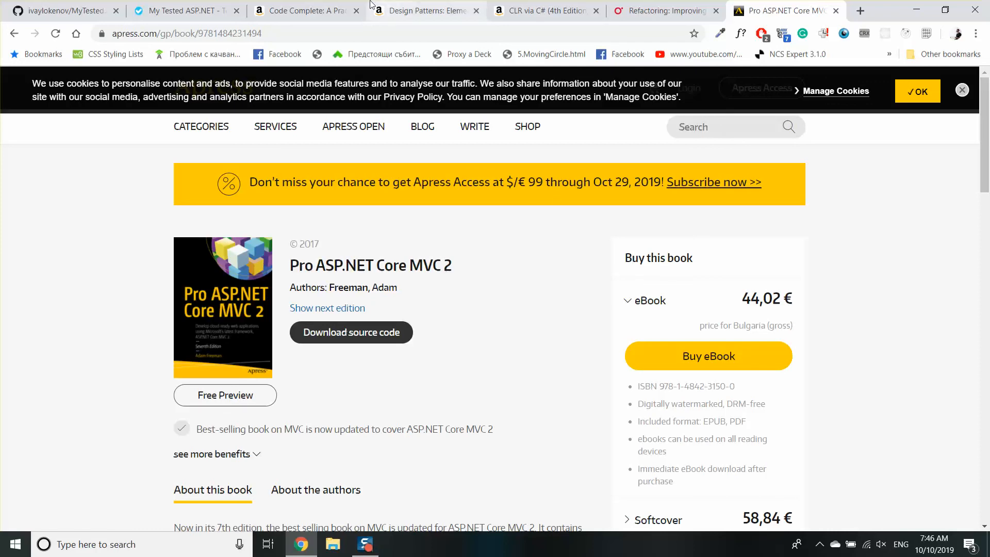
left_click(303, 11)
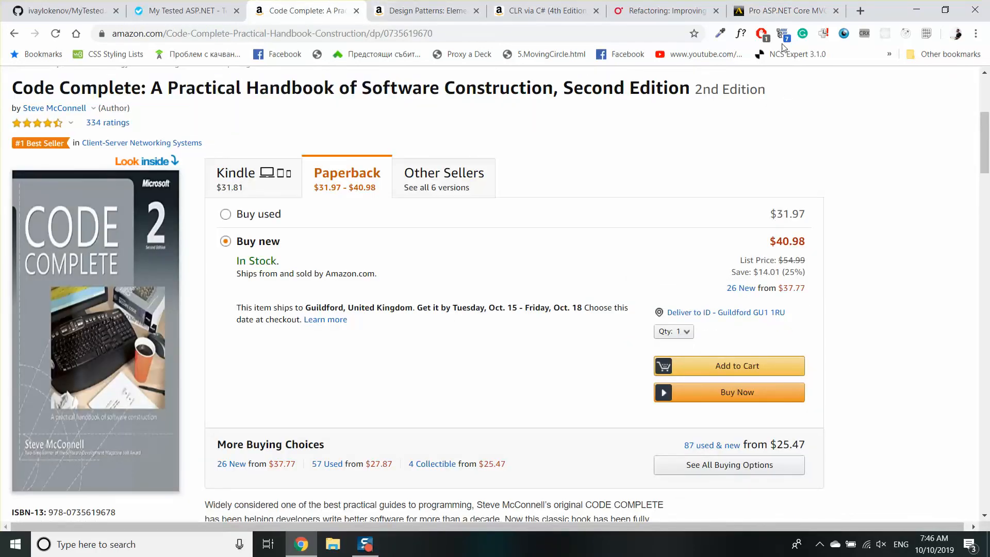
left_click(782, 11)
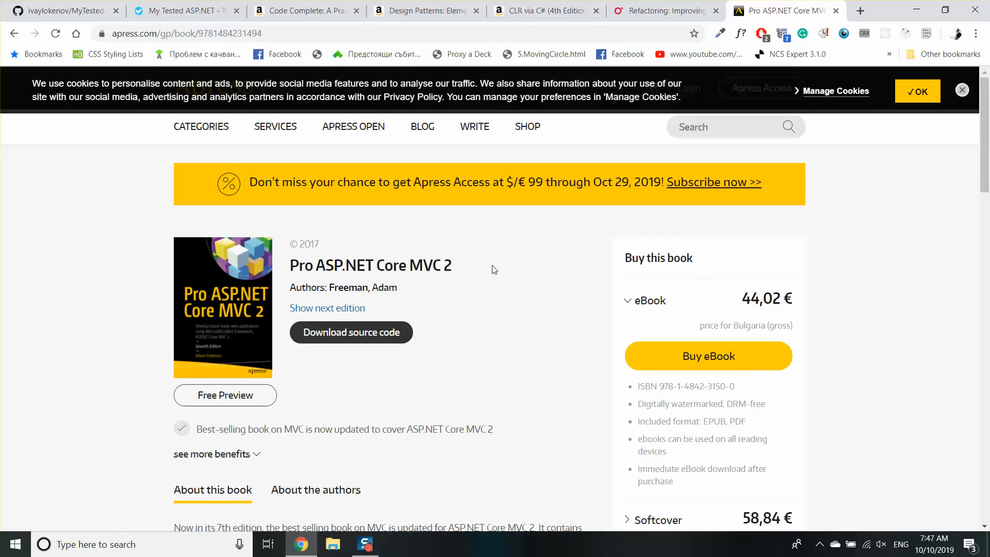
mouse_move(504, 261)
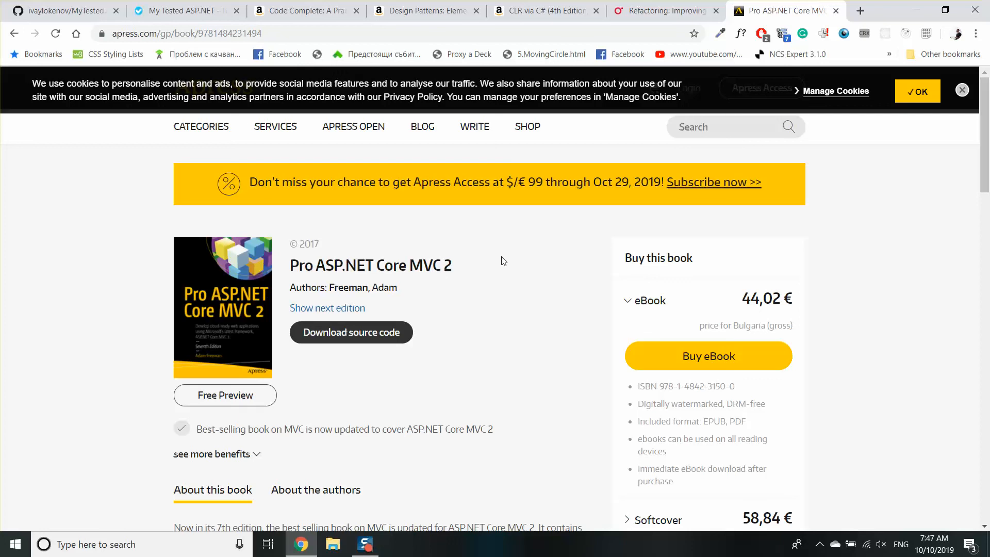
mouse_move(493, 267)
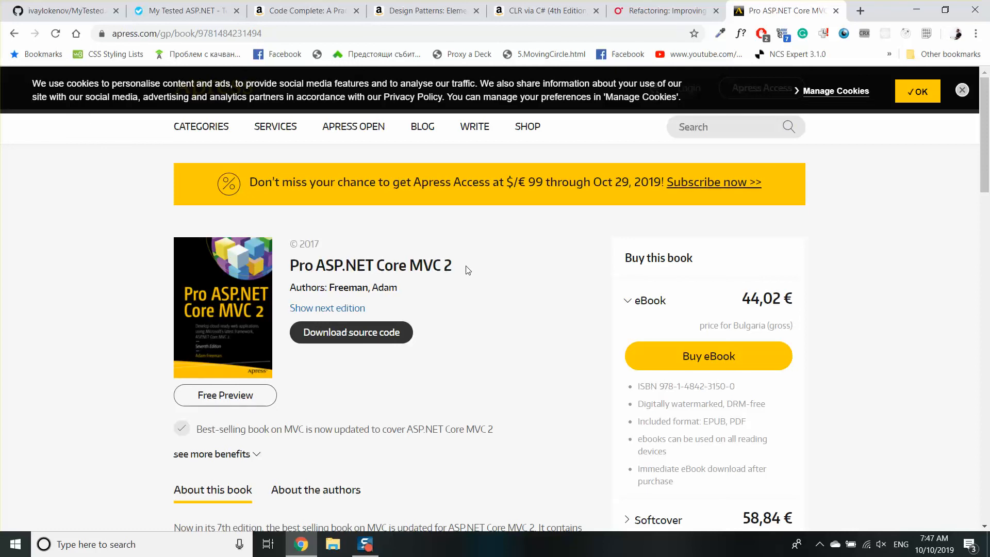
mouse_move(309, 40)
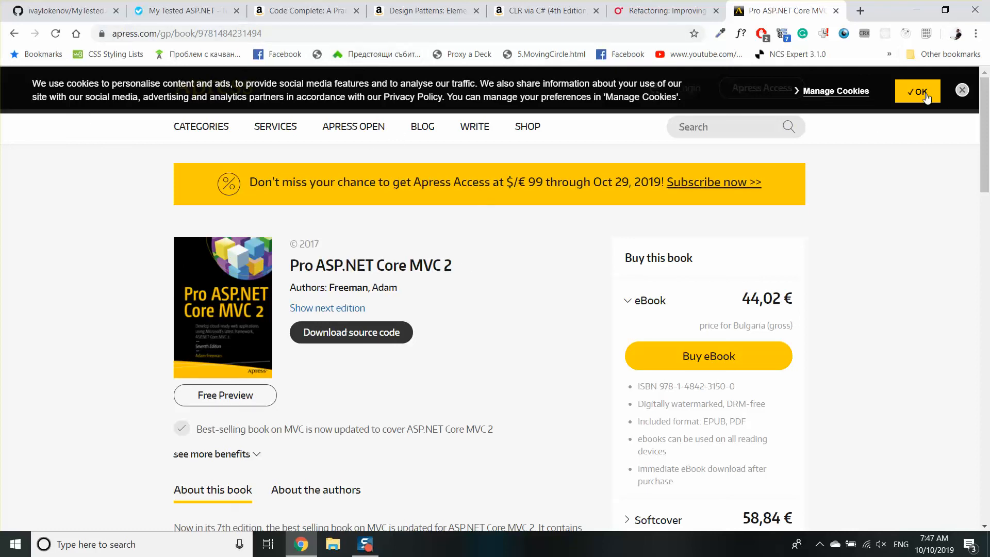
left_click(917, 91)
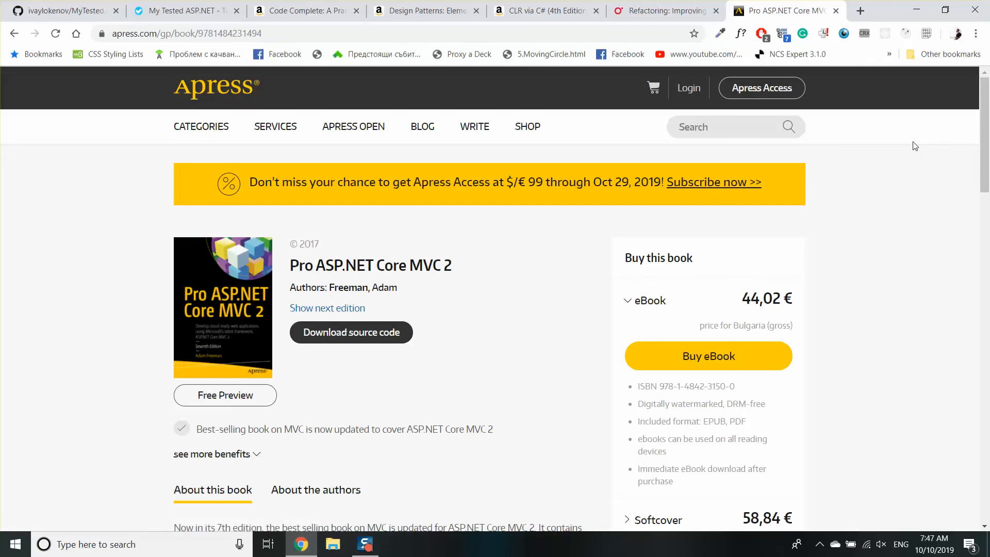
mouse_move(710, 229)
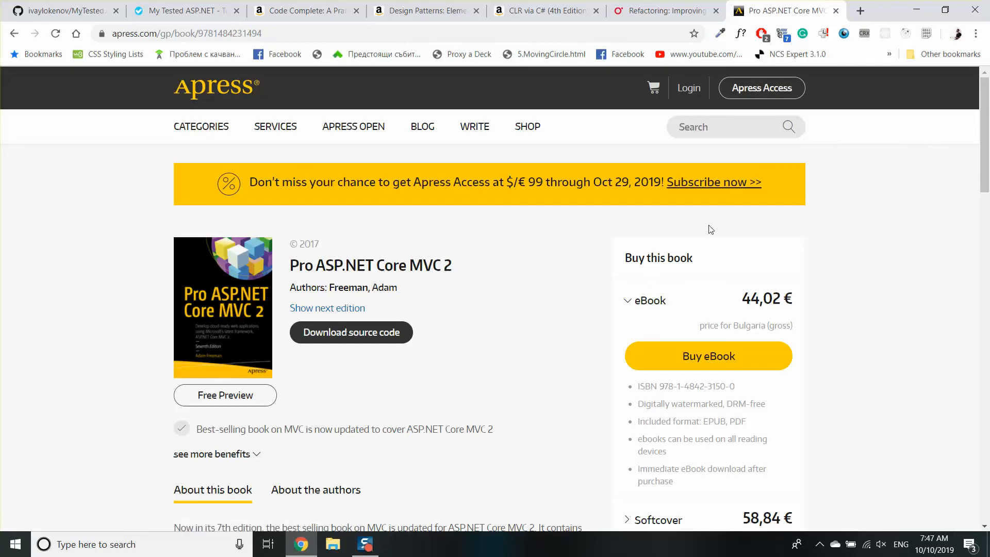
mouse_move(553, 253)
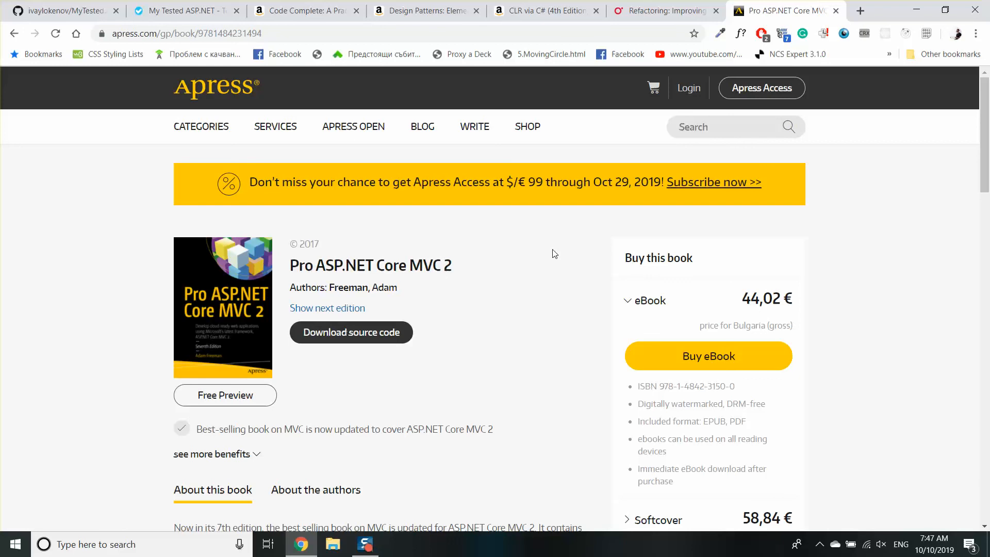
mouse_move(508, 272)
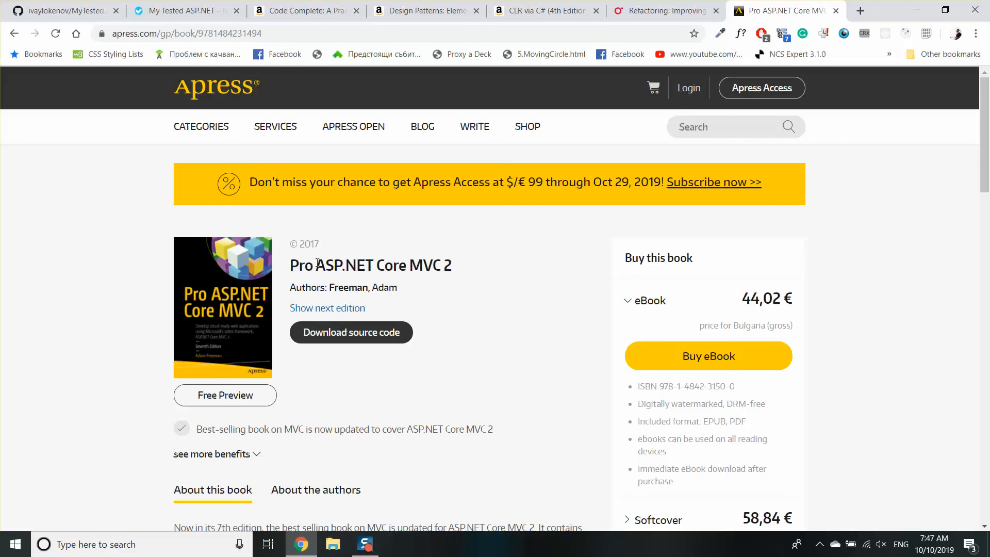
mouse_move(304, 10)
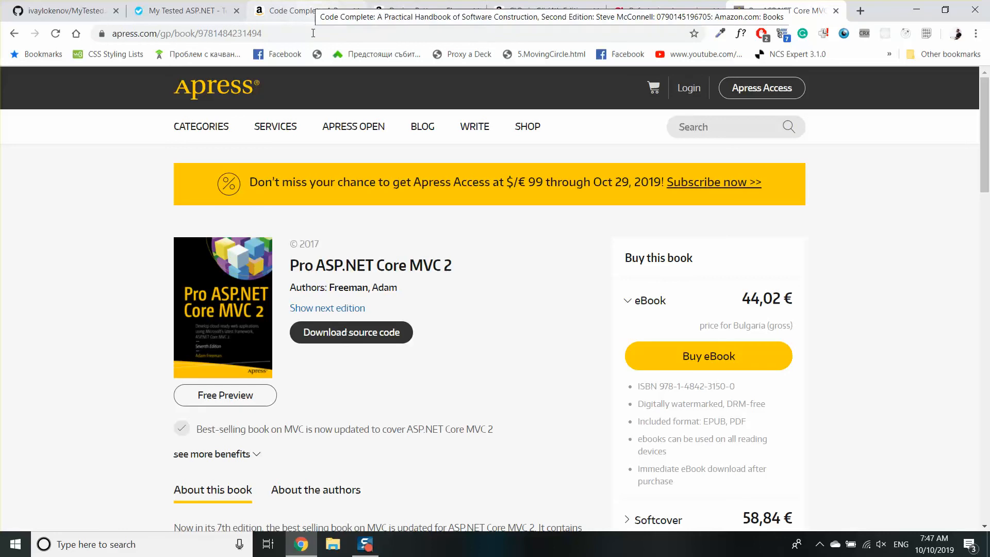
Step: Highlight the Pro ASP.NET Core MVC title, then revisit the Code Complete and Design Patterns pages
double_click(363, 264)
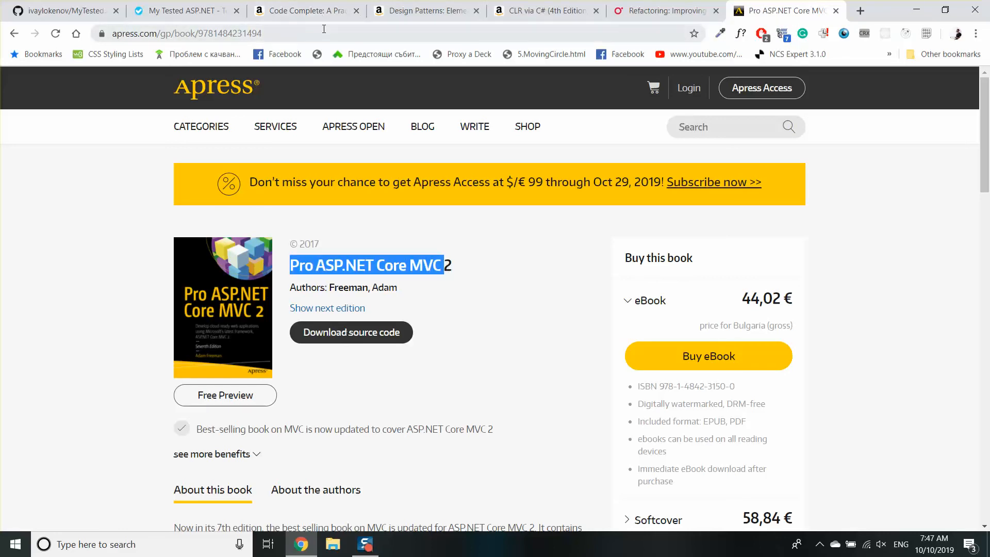
left_click(303, 11)
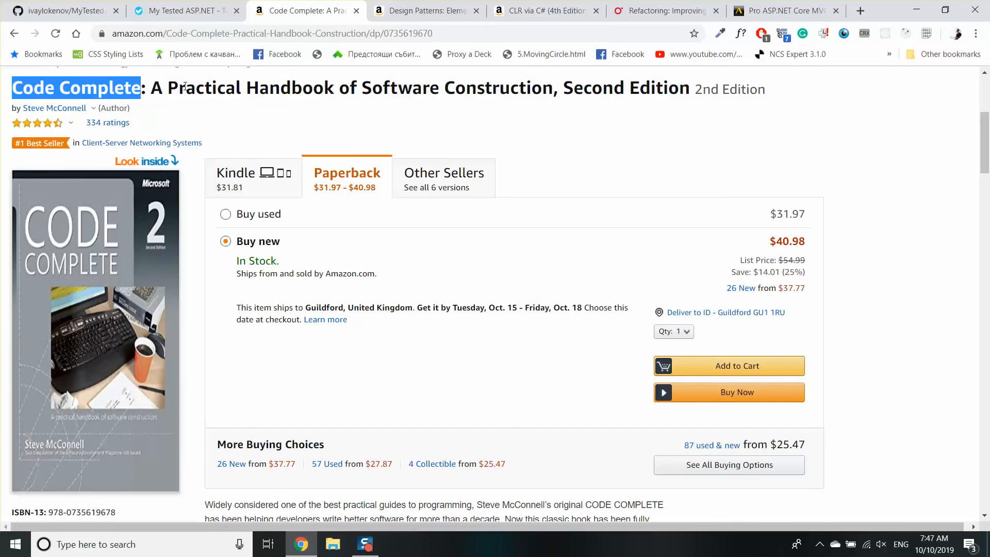
left_click(422, 11)
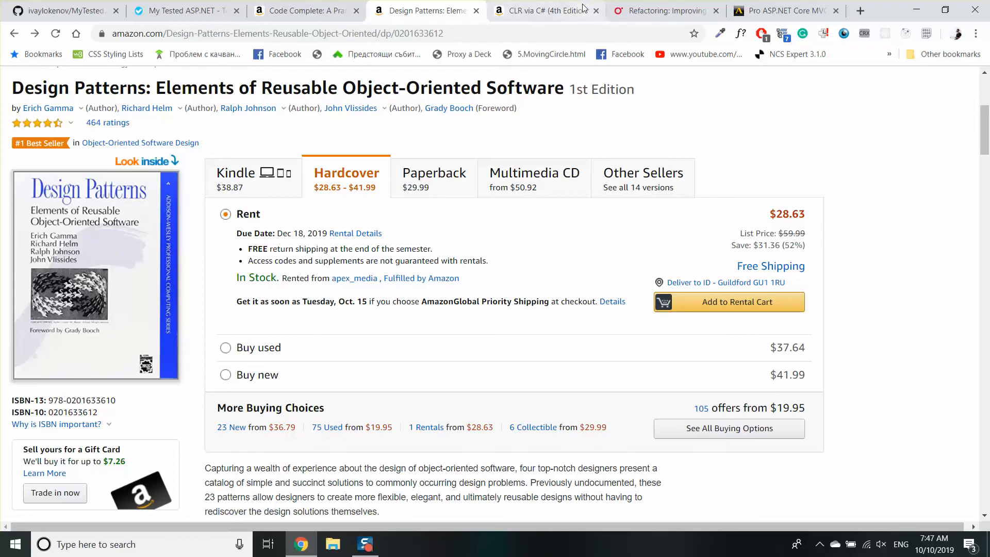
Step: Cycle through the CLR via C#, Refactoring and Design Patterns pages, then highlight the Refactoring title
left_click(542, 10)
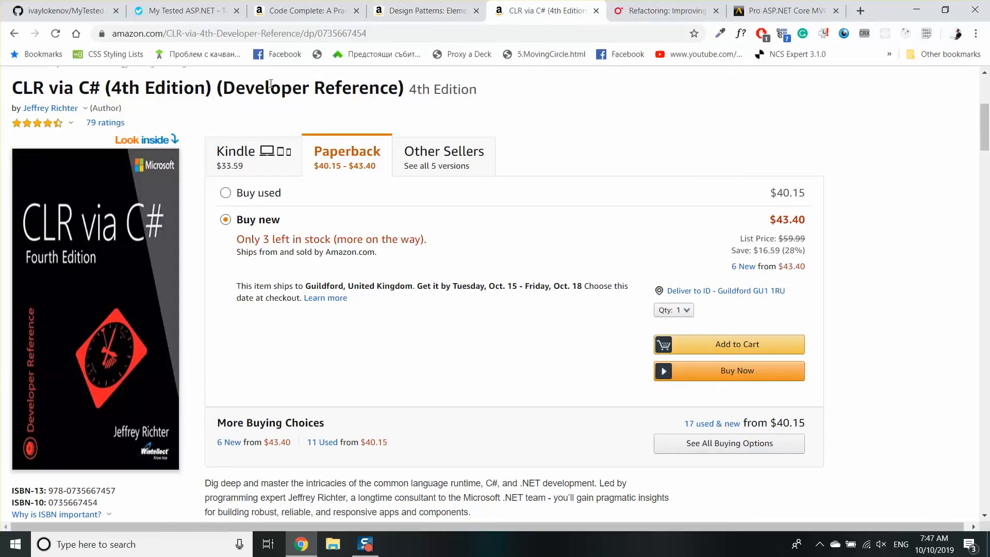
left_click(662, 11)
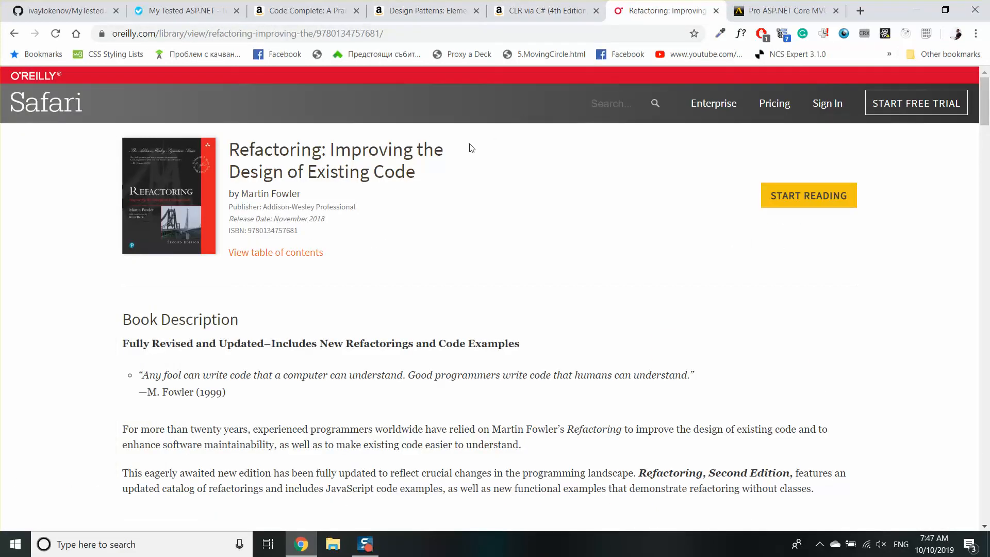
mouse_move(530, 207)
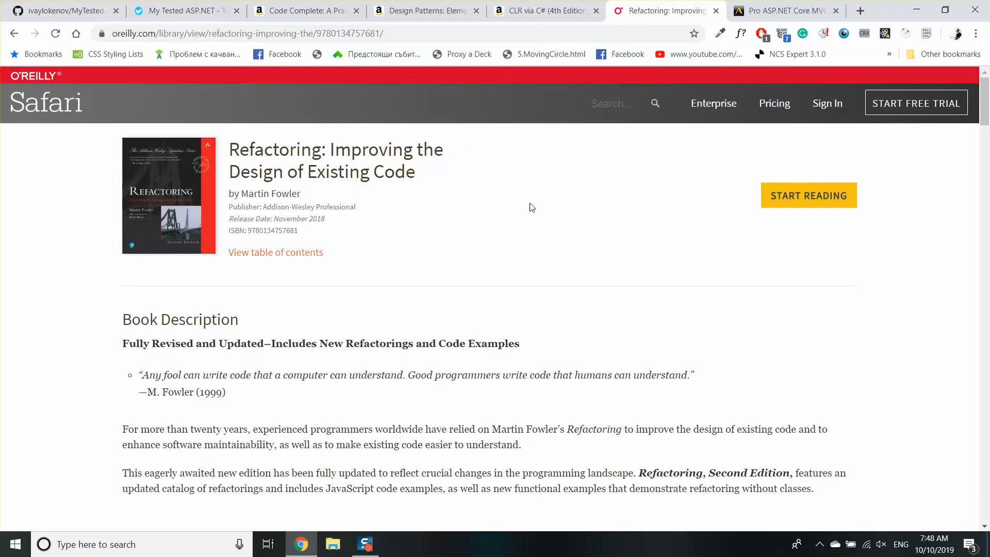
mouse_move(565, 256)
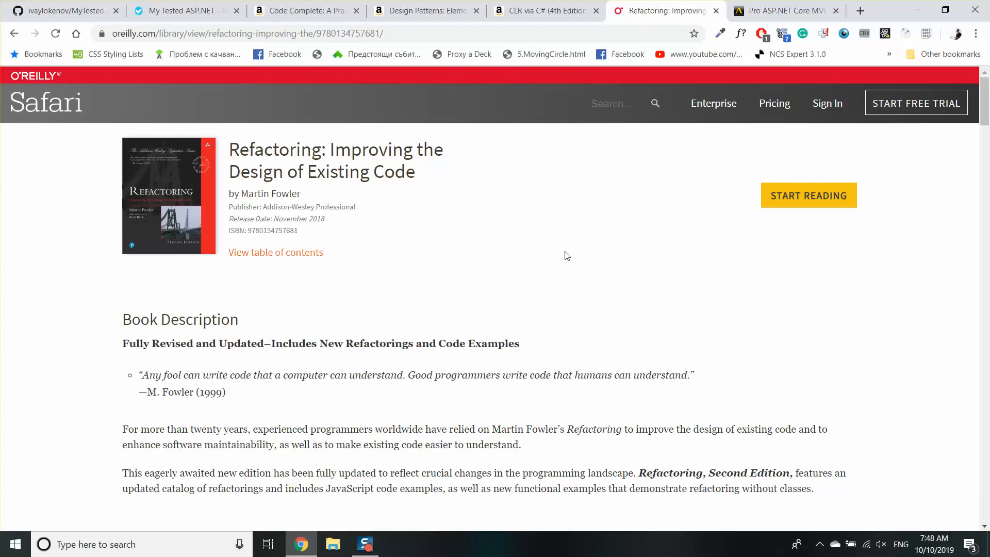
left_click(426, 11)
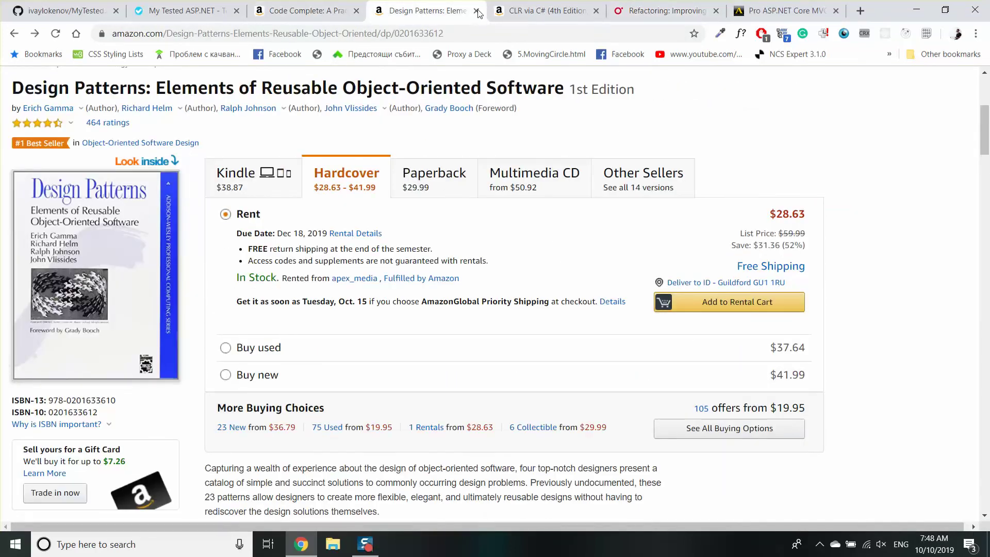
left_click(663, 11)
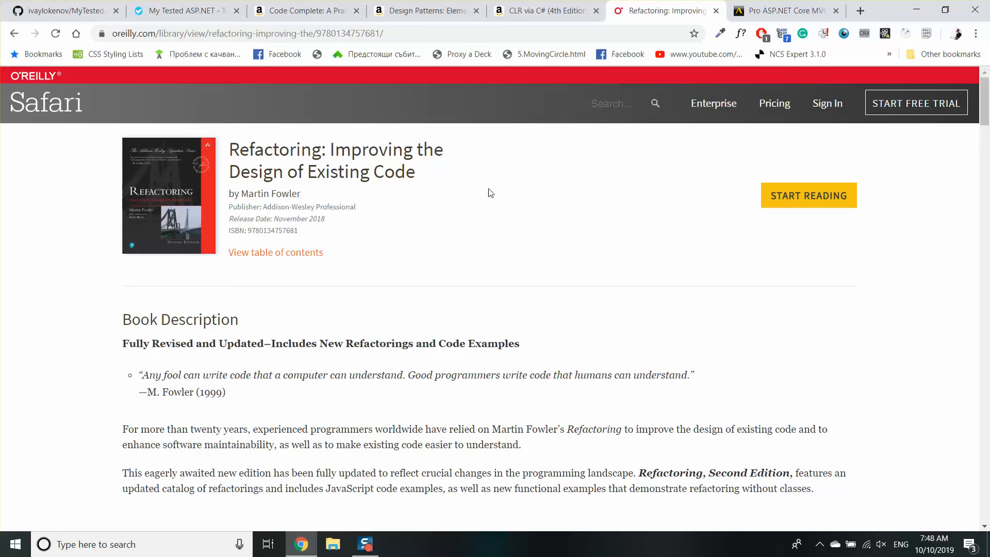
double_click(334, 161)
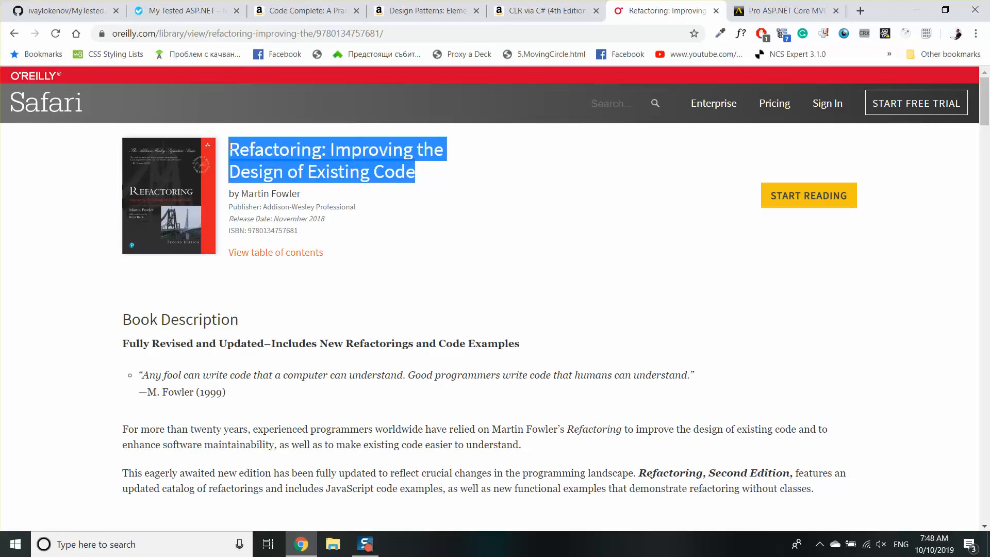
left_click(458, 184)
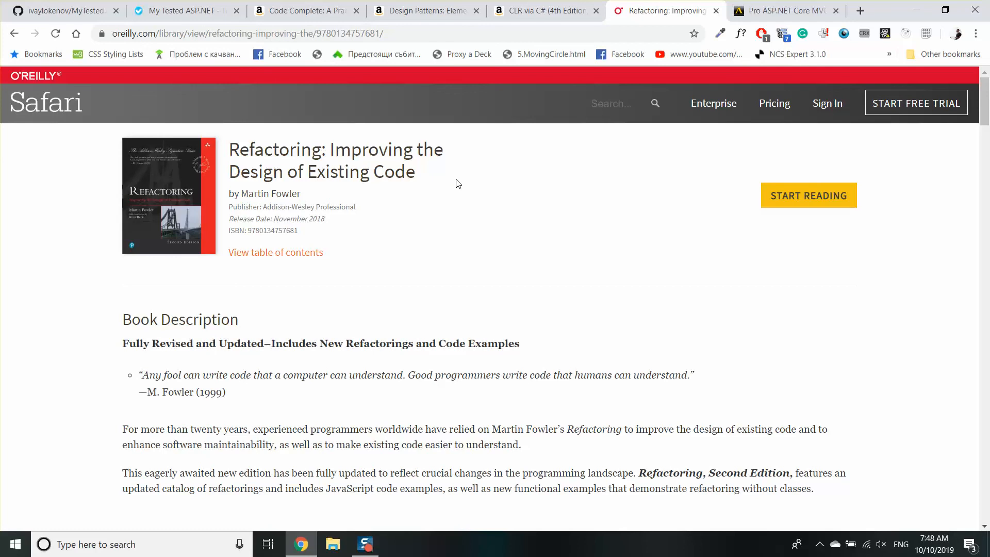
mouse_move(357, 151)
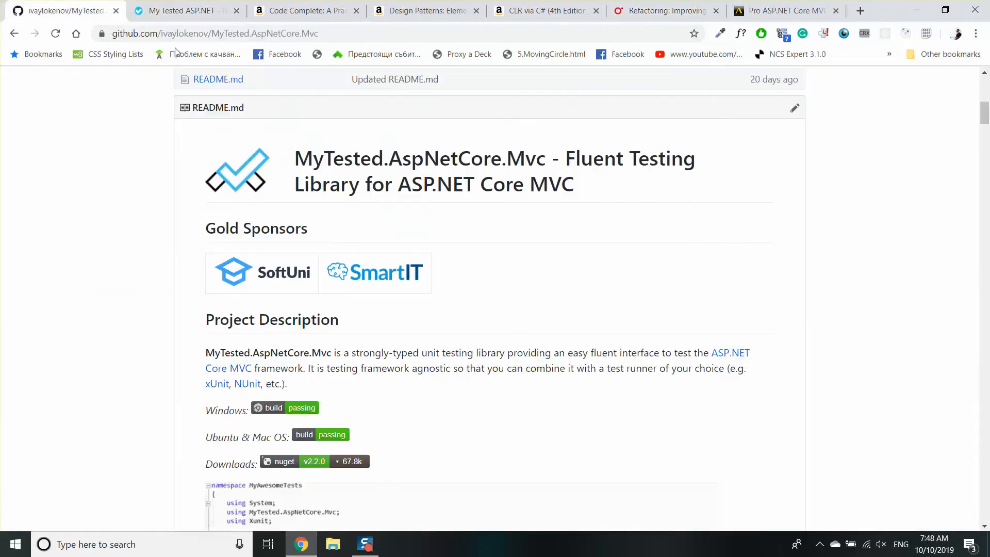
scroll("up", 3)
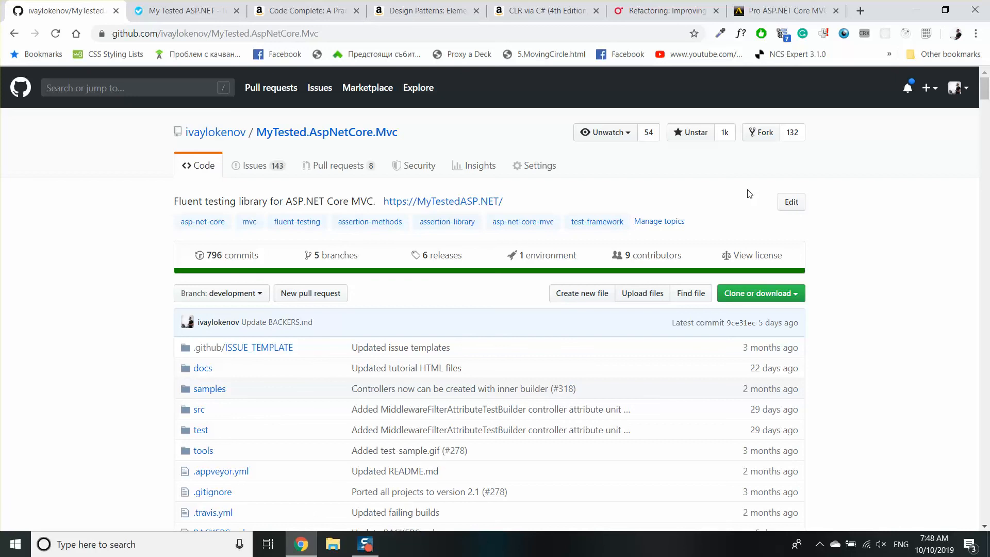
scroll("down", 3)
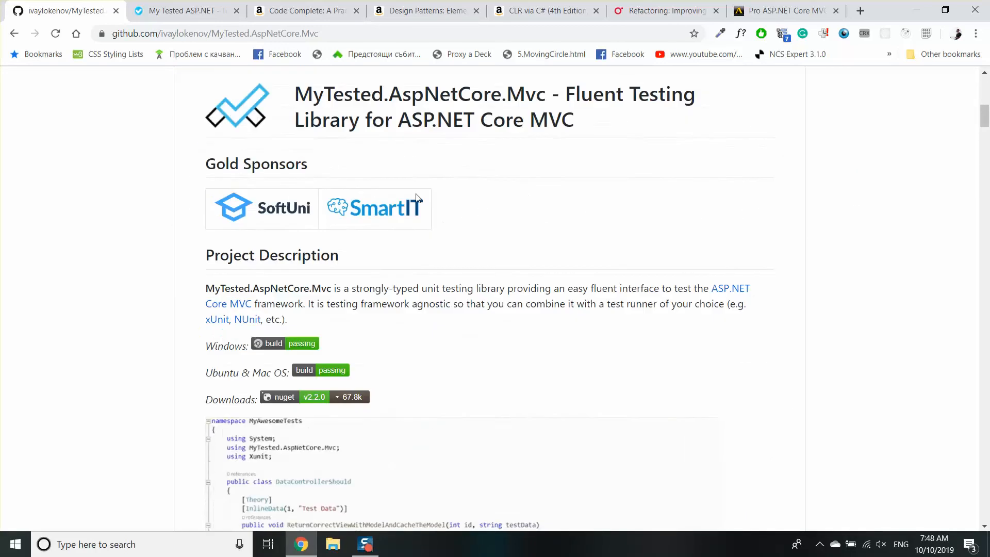
scroll("down", 3)
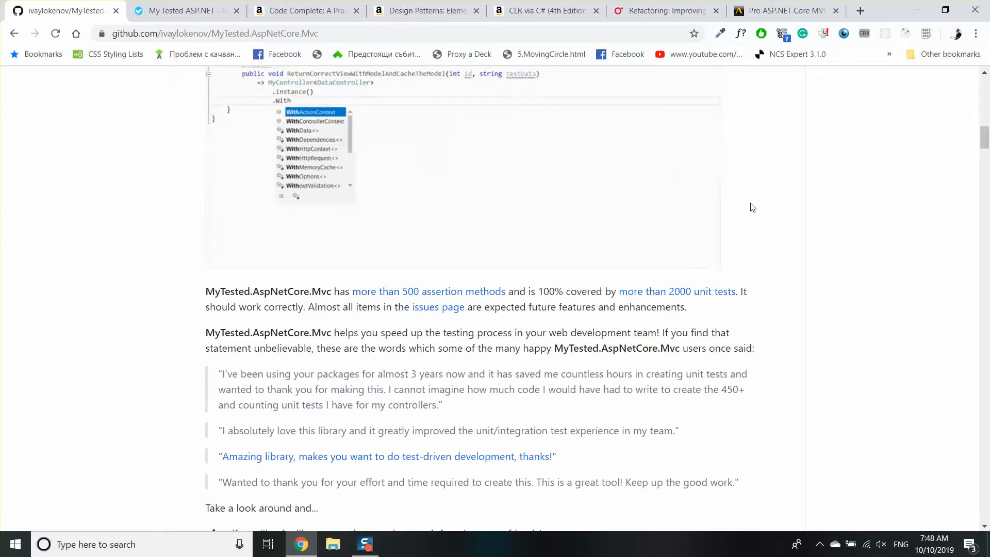
scroll("down", 3)
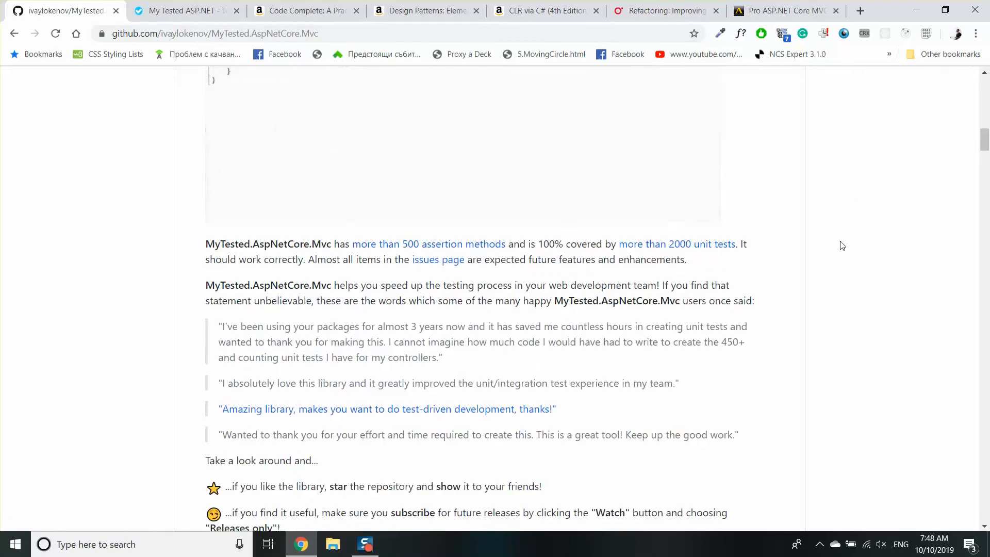
scroll("down", 3)
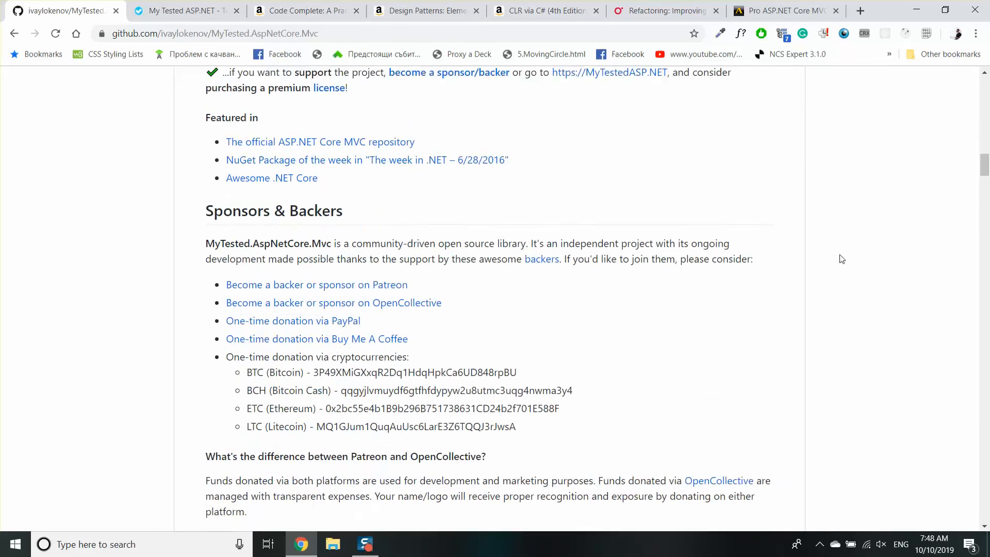
scroll("up", 3)
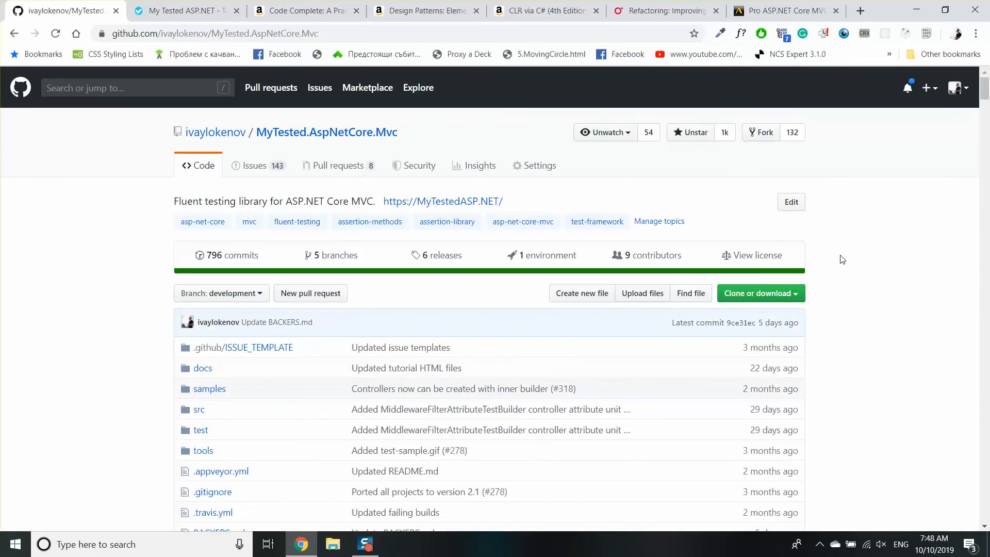